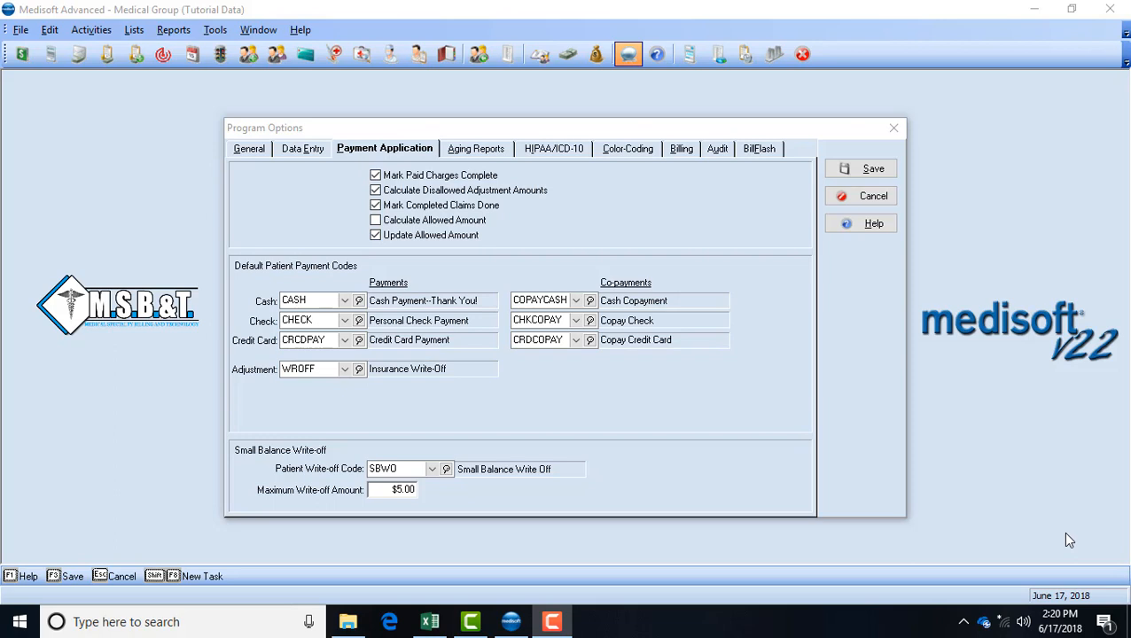
pyautogui.moveTo(1063, 538)
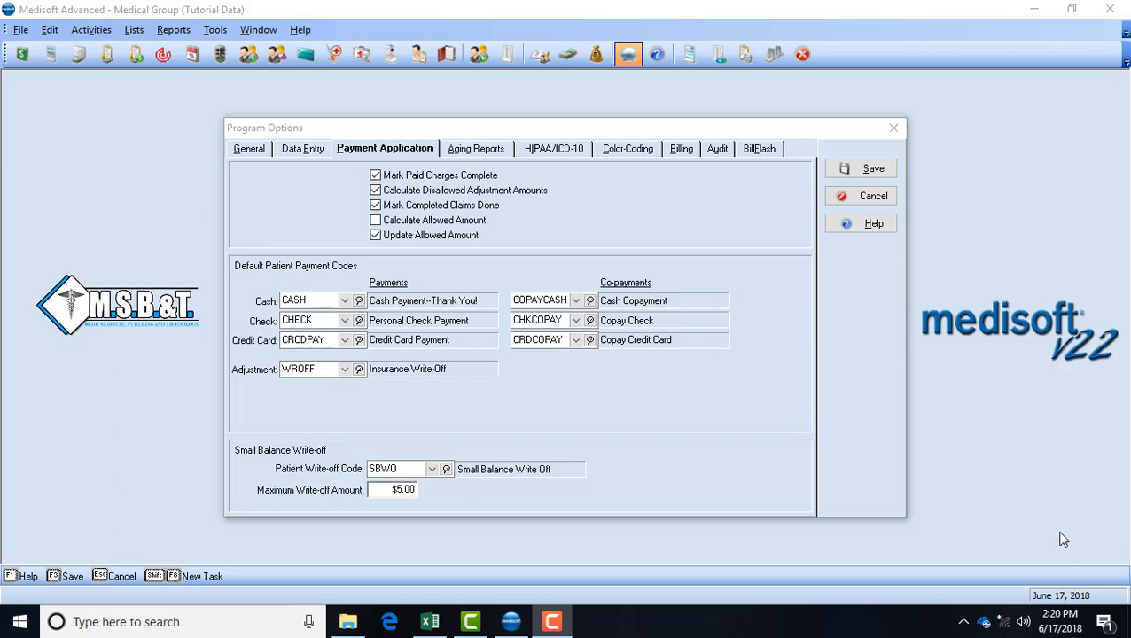
pyautogui.moveTo(1057, 532)
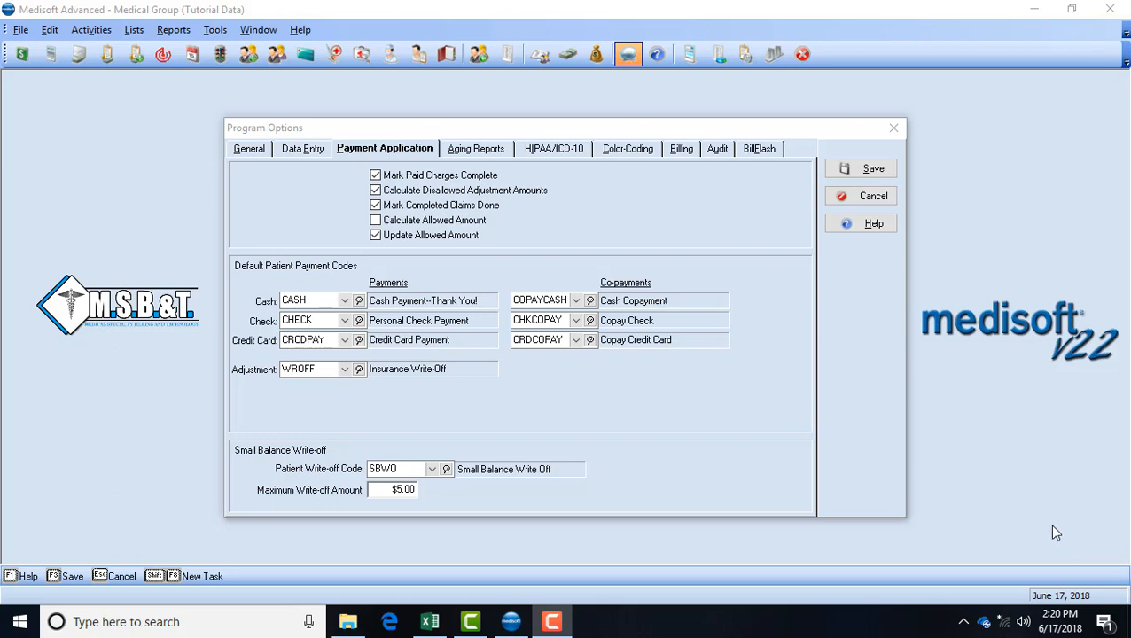
pyautogui.moveTo(1116, 530)
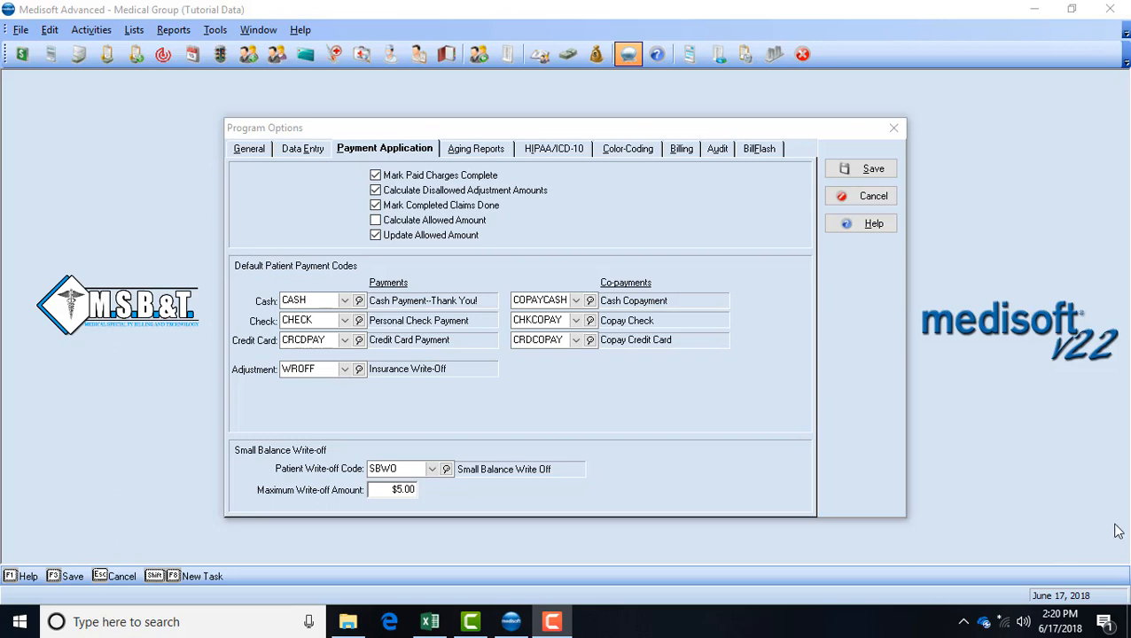
pyautogui.moveTo(1117, 491)
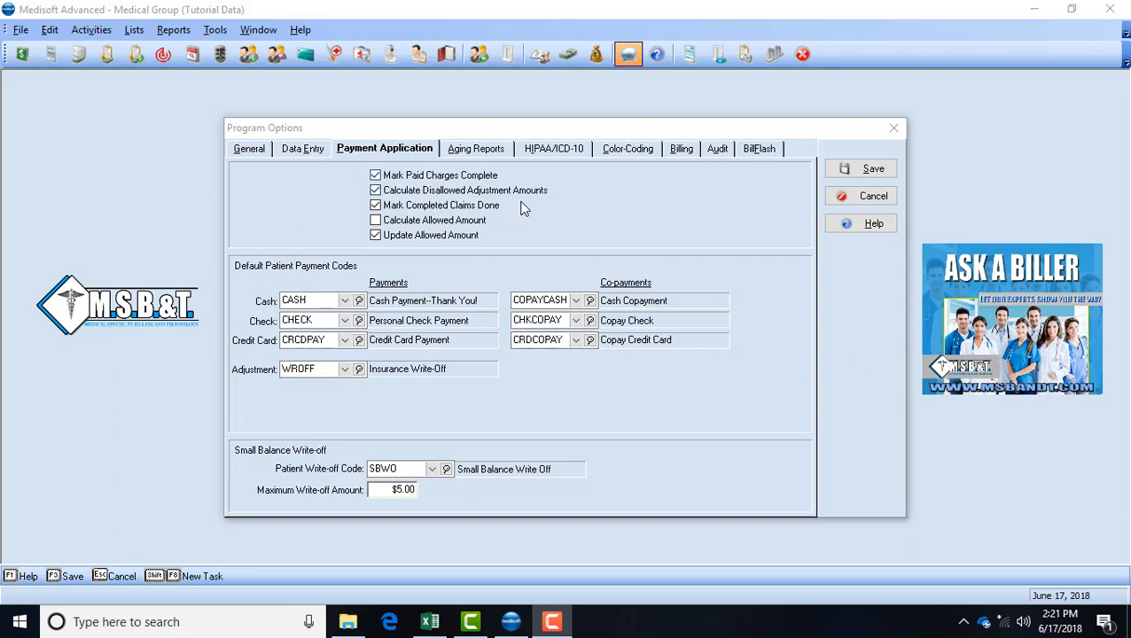
pyautogui.moveTo(429, 195)
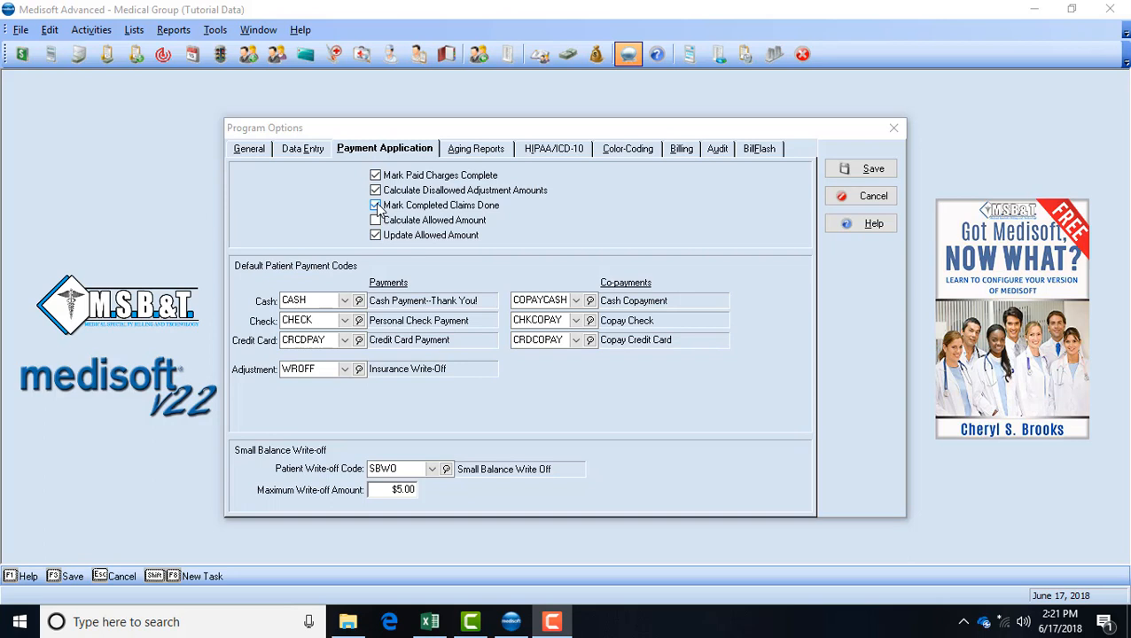
# Step: Review the Payment Application settings and the available cash and check payment codes
pyautogui.click(376, 206)
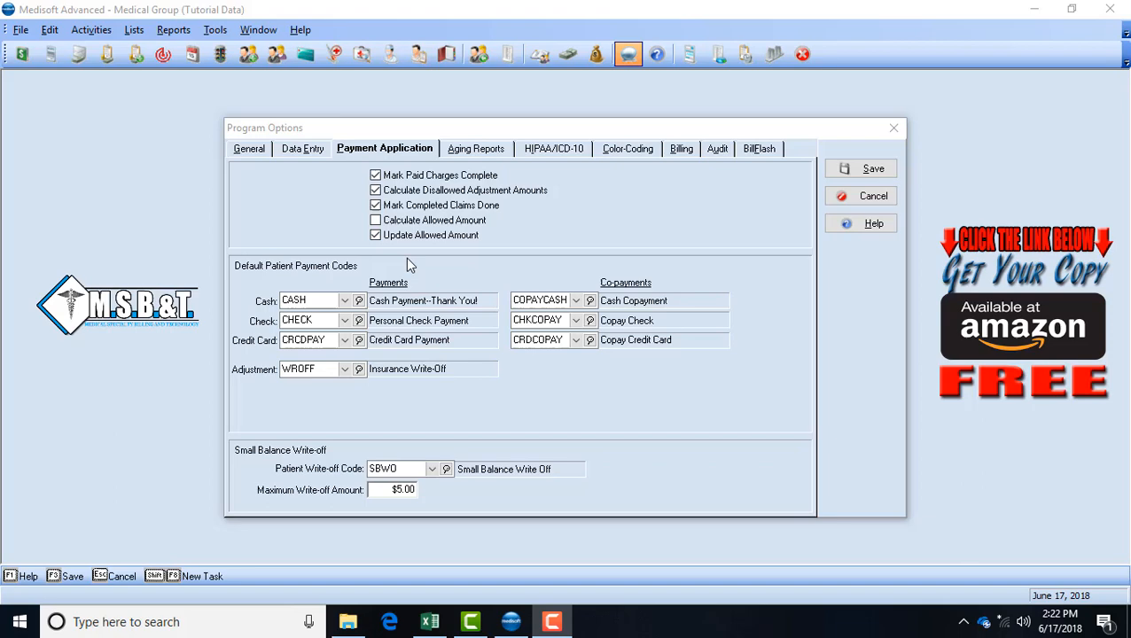
pyautogui.click(375, 234)
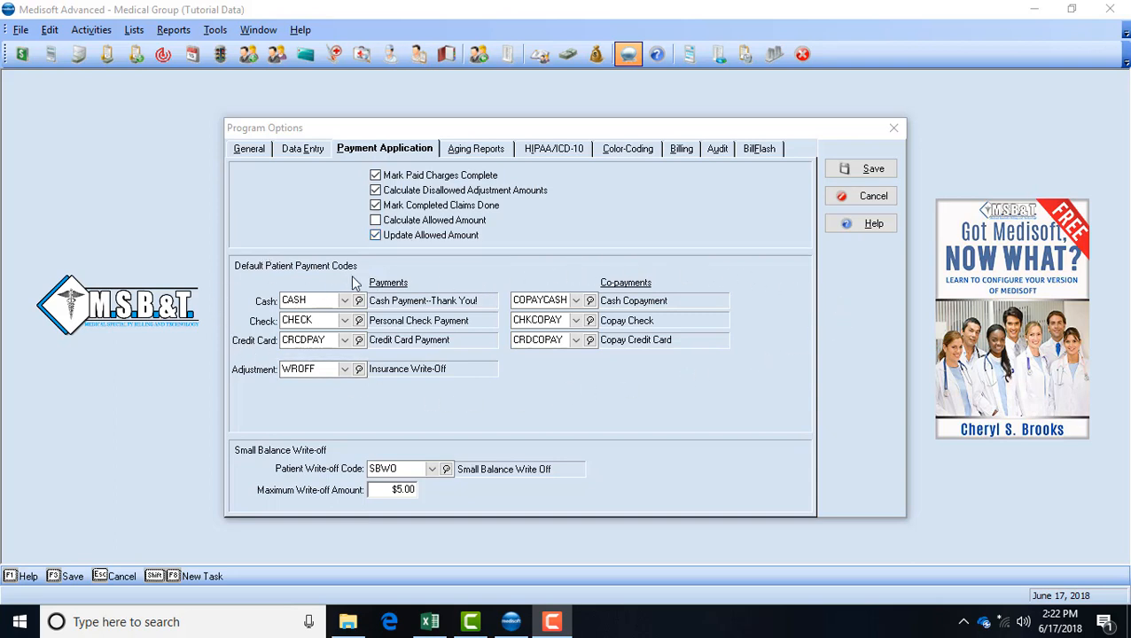
pyautogui.moveTo(783, 334)
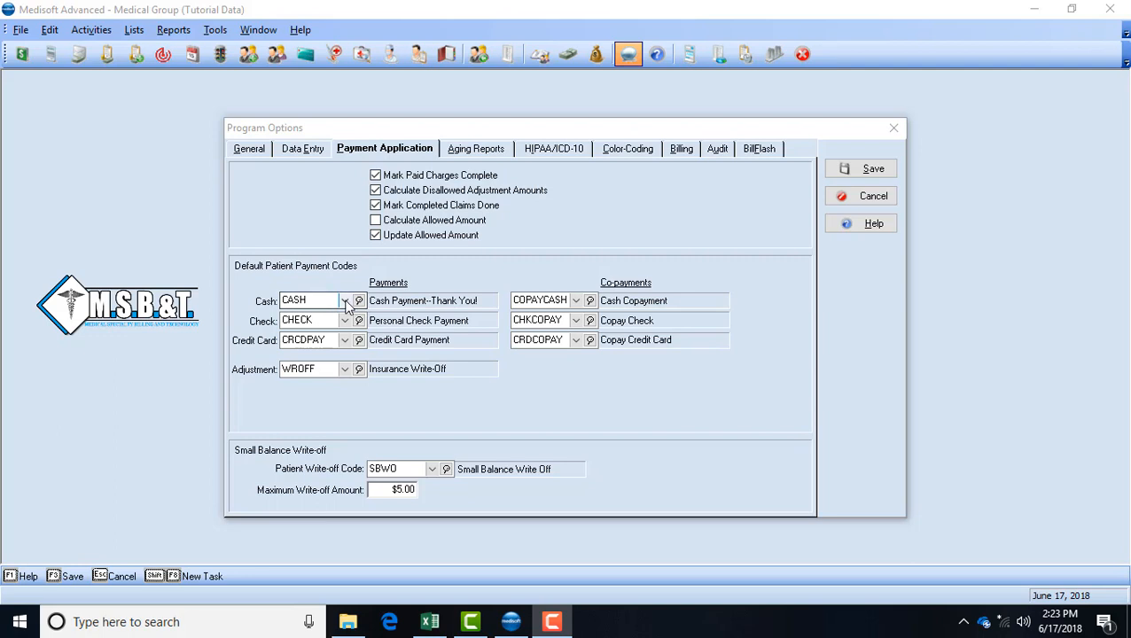
pyautogui.click(344, 301)
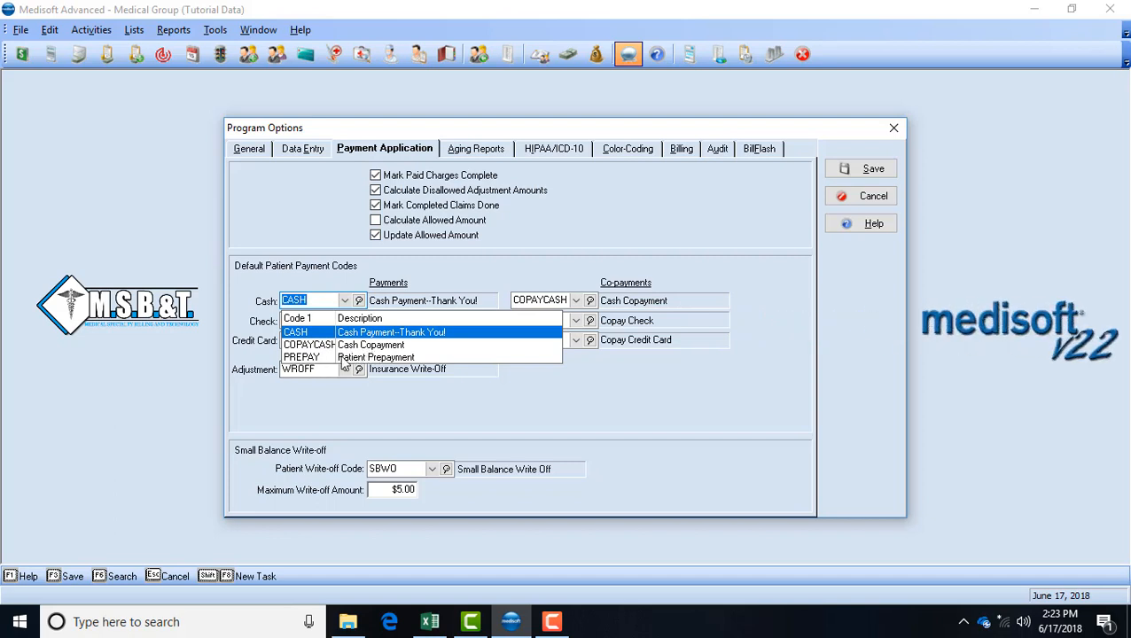
pyautogui.moveTo(317, 333)
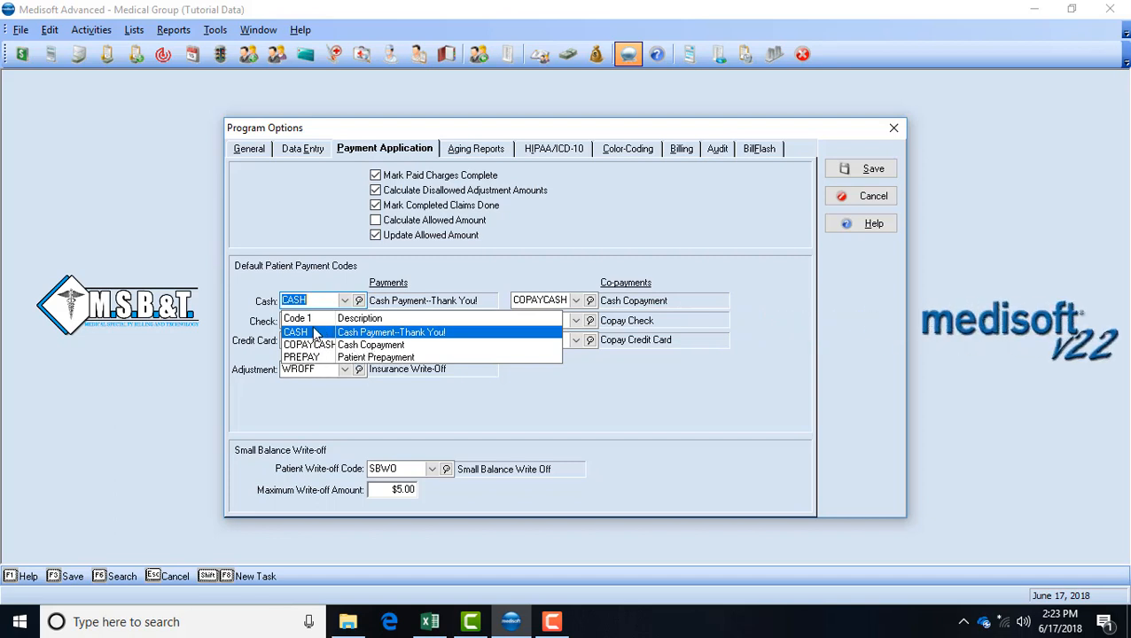
pyautogui.moveTo(311, 280)
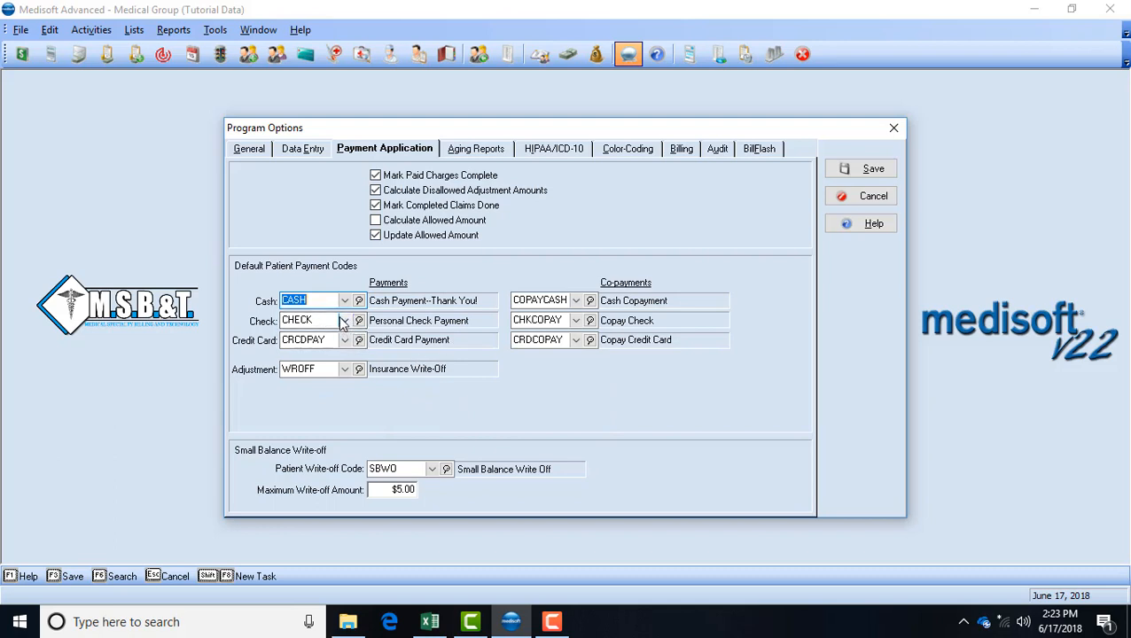
pyautogui.click(343, 319)
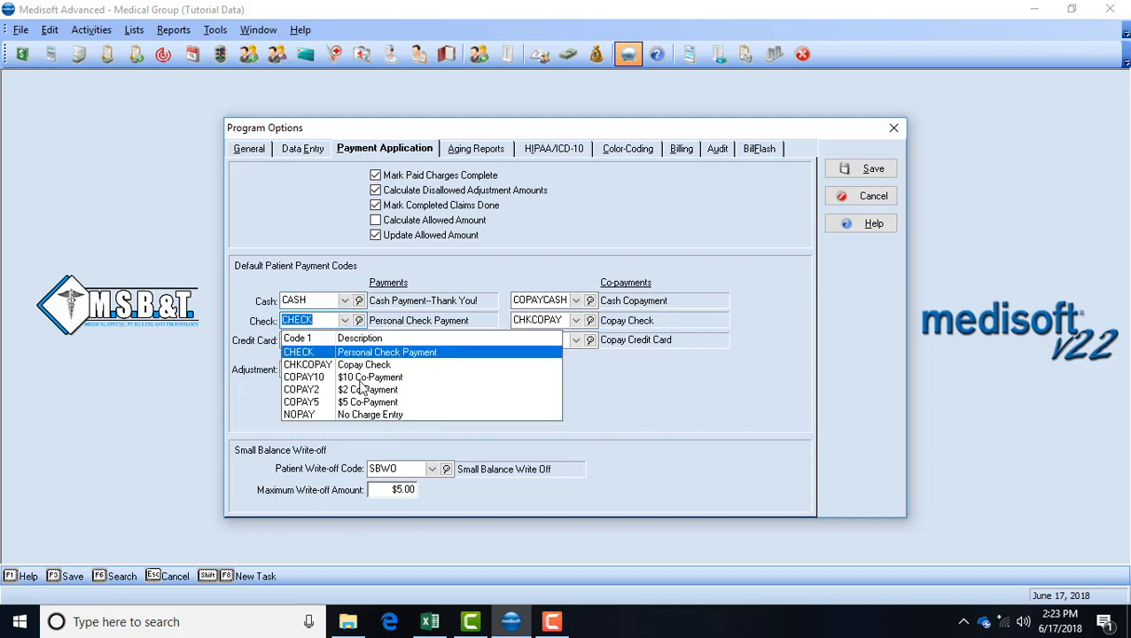
pyautogui.moveTo(372, 417)
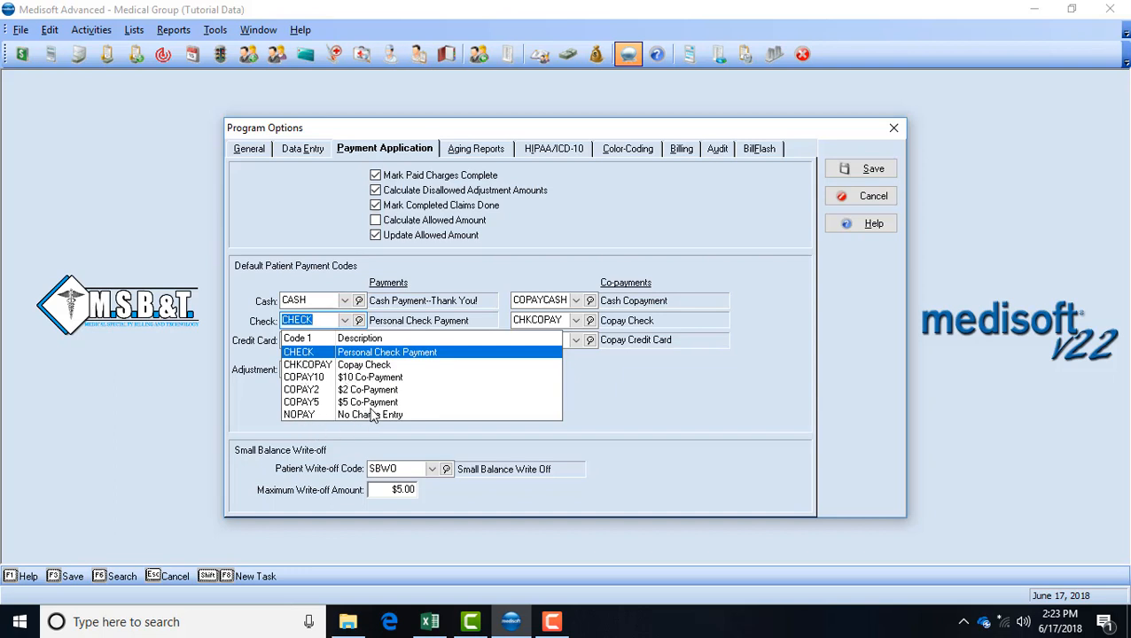
pyautogui.moveTo(312, 426)
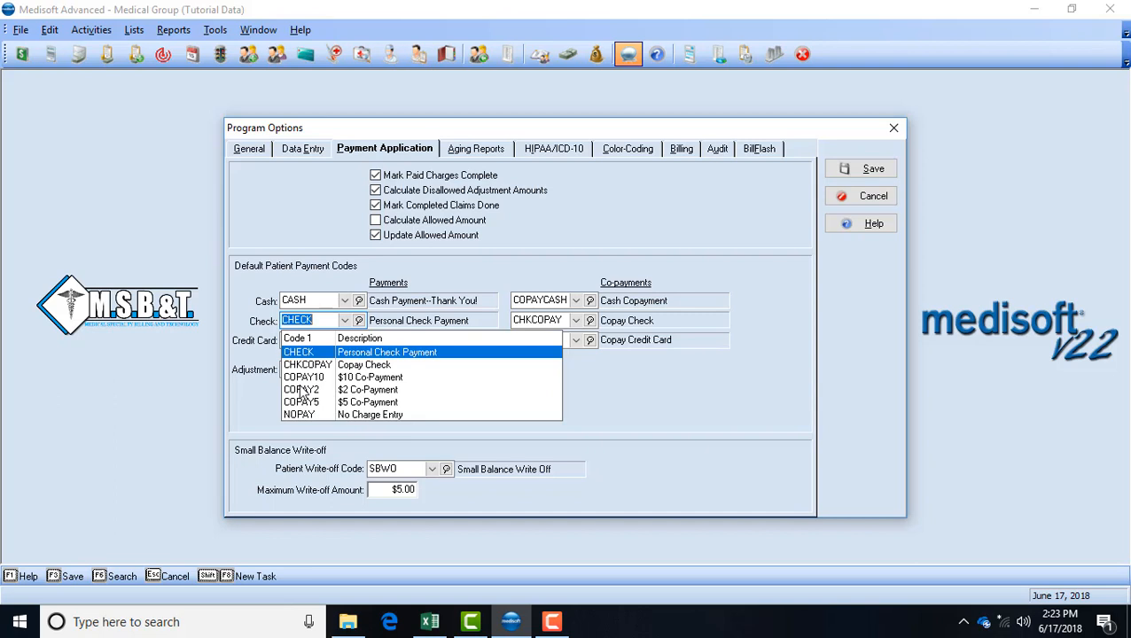
pyautogui.moveTo(364, 400)
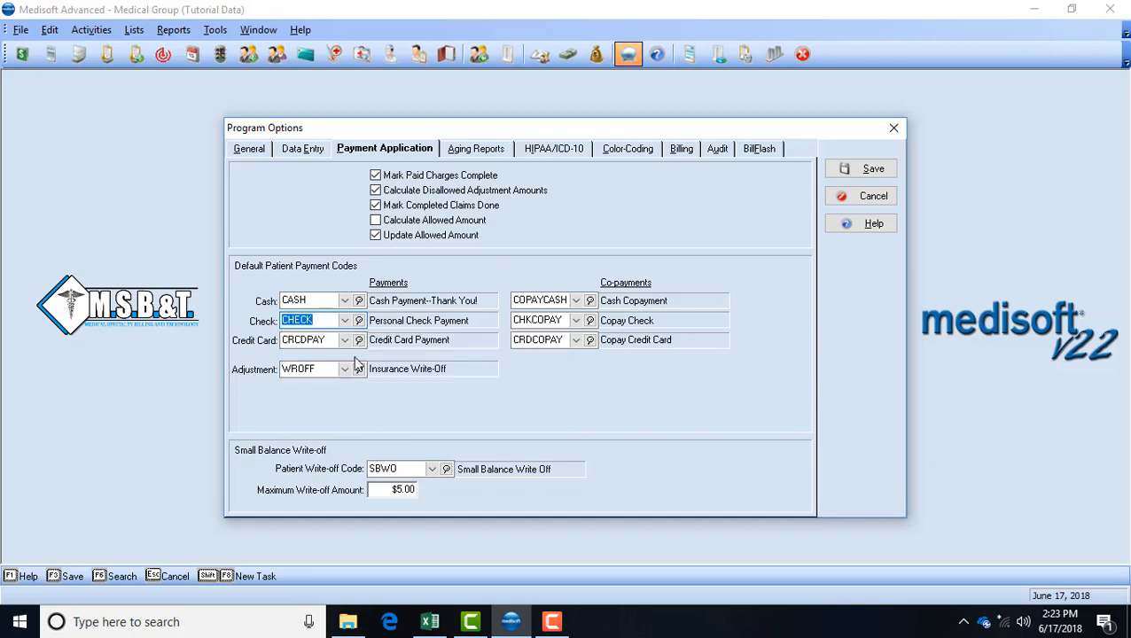
pyautogui.moveTo(285, 354)
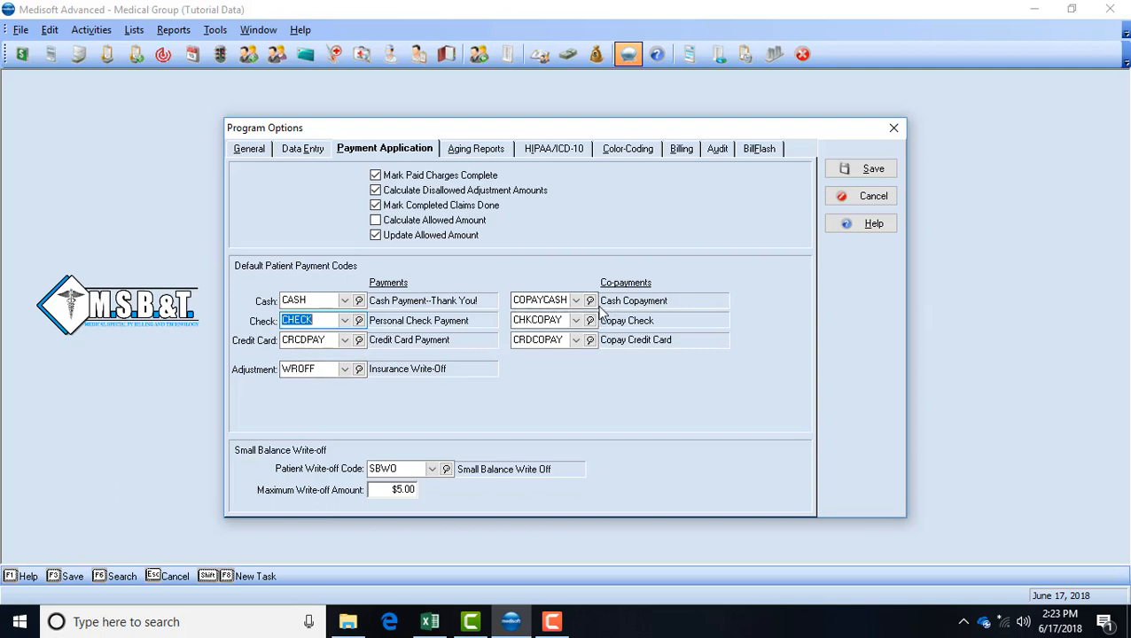
pyautogui.moveTo(277, 351)
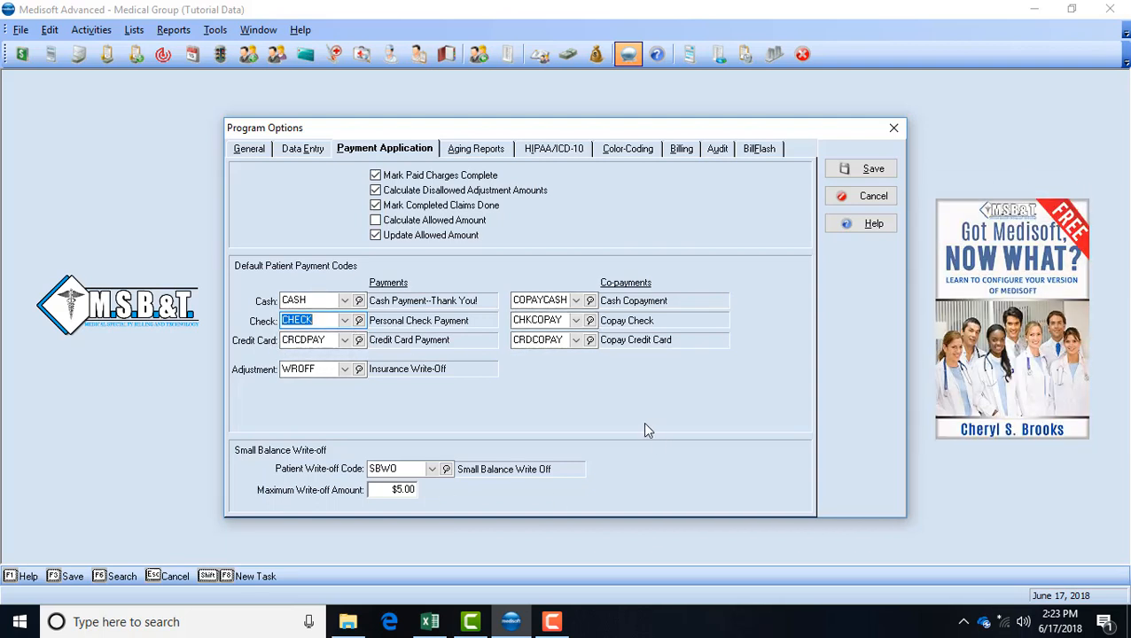
pyautogui.moveTo(632, 421)
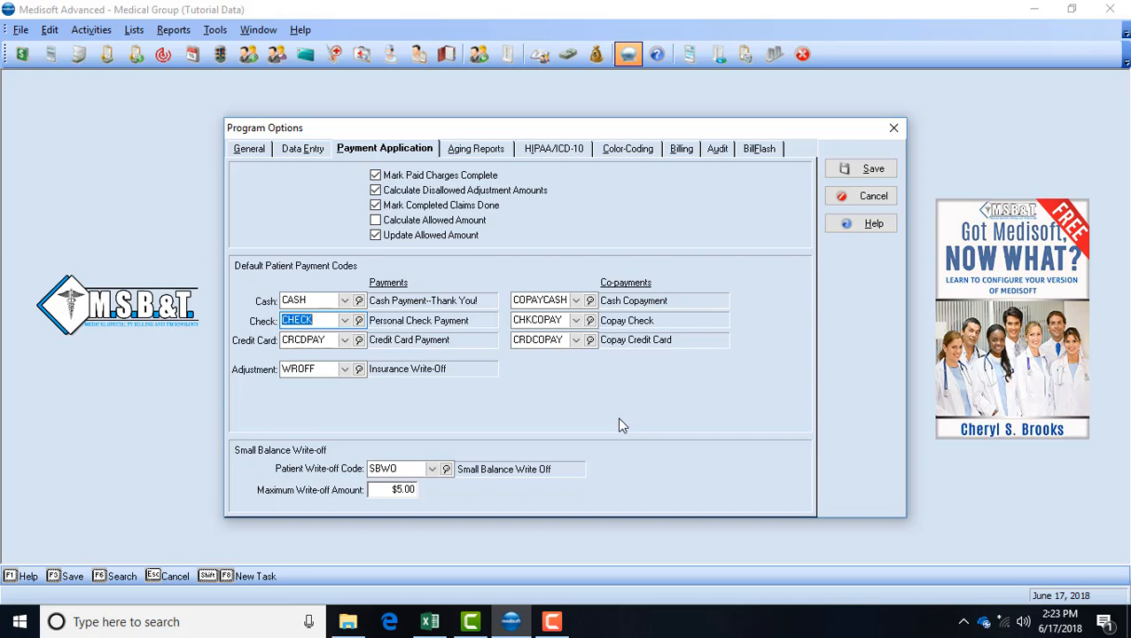
pyautogui.moveTo(583, 422)
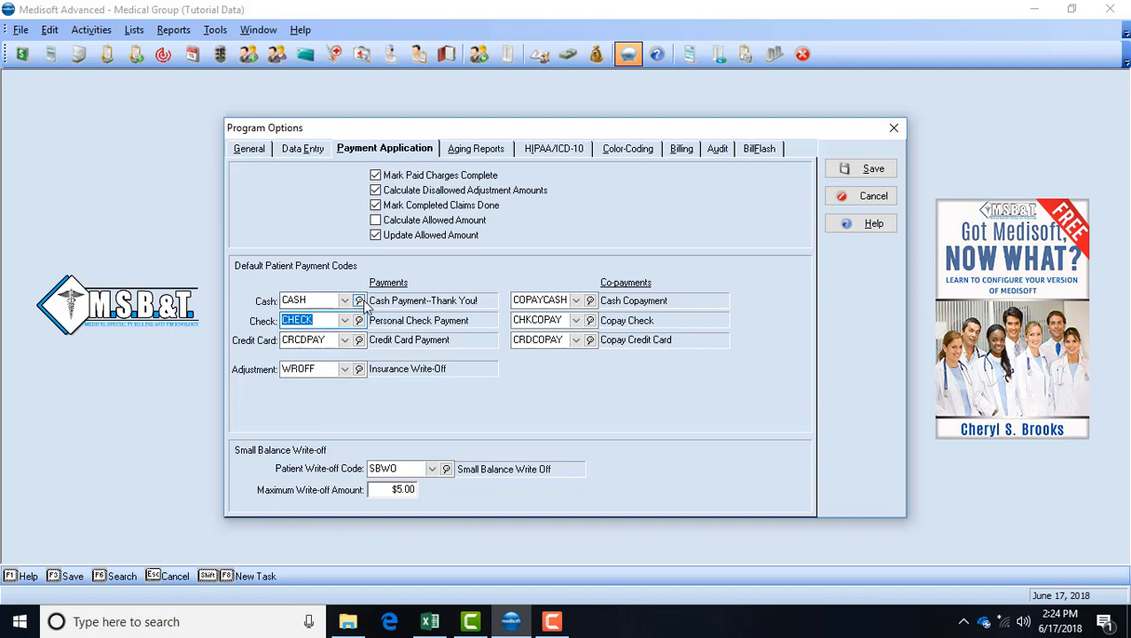
pyautogui.rightClick(316, 300)
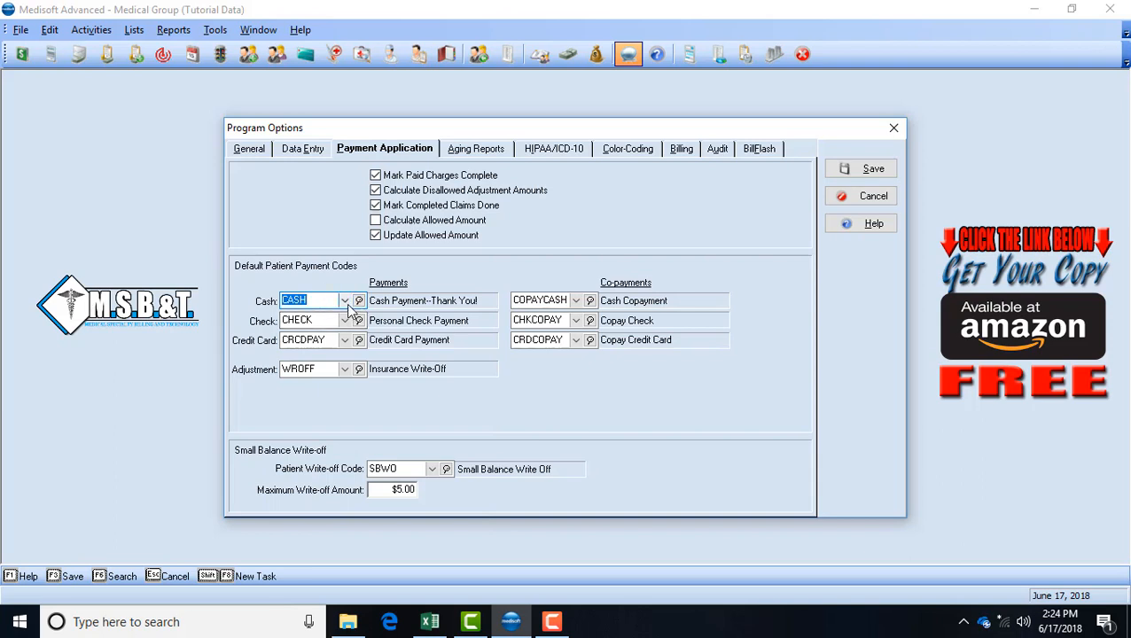
pyautogui.moveTo(346, 308)
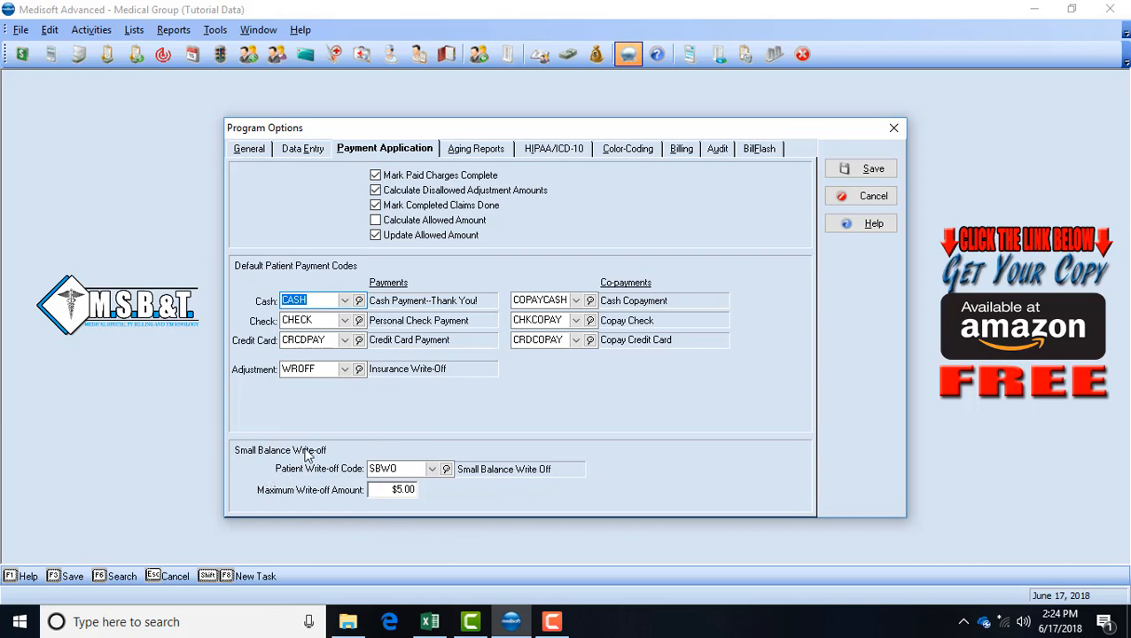
pyautogui.moveTo(276, 453)
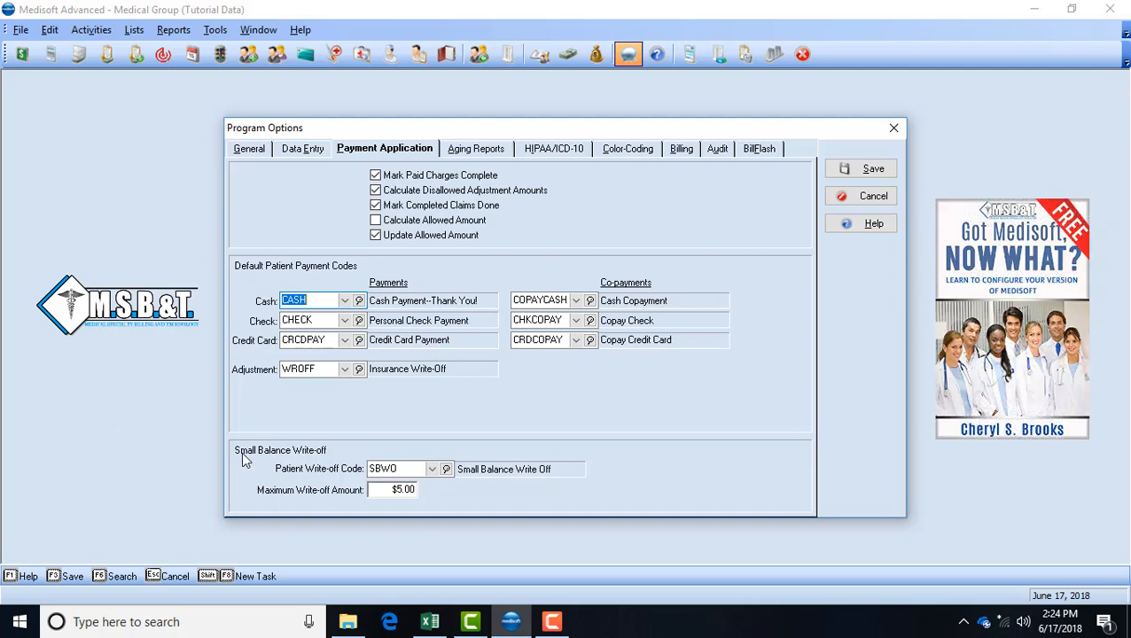
pyautogui.moveTo(330, 482)
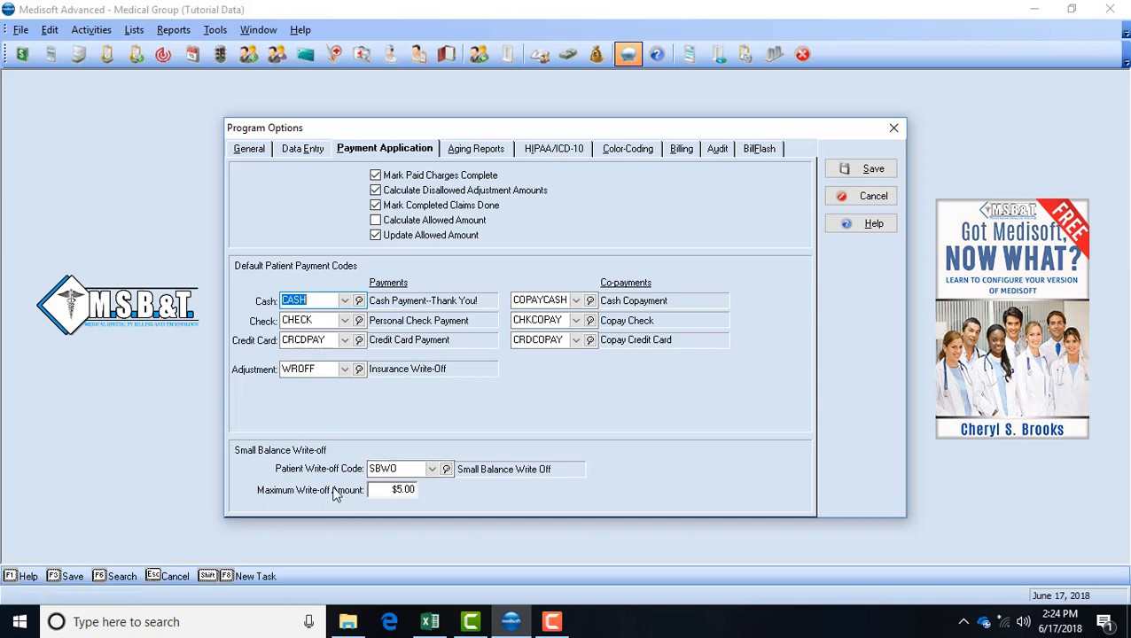
# Step: Raise the maximum small balance write-off amount to 20.00
pyautogui.click(402, 489)
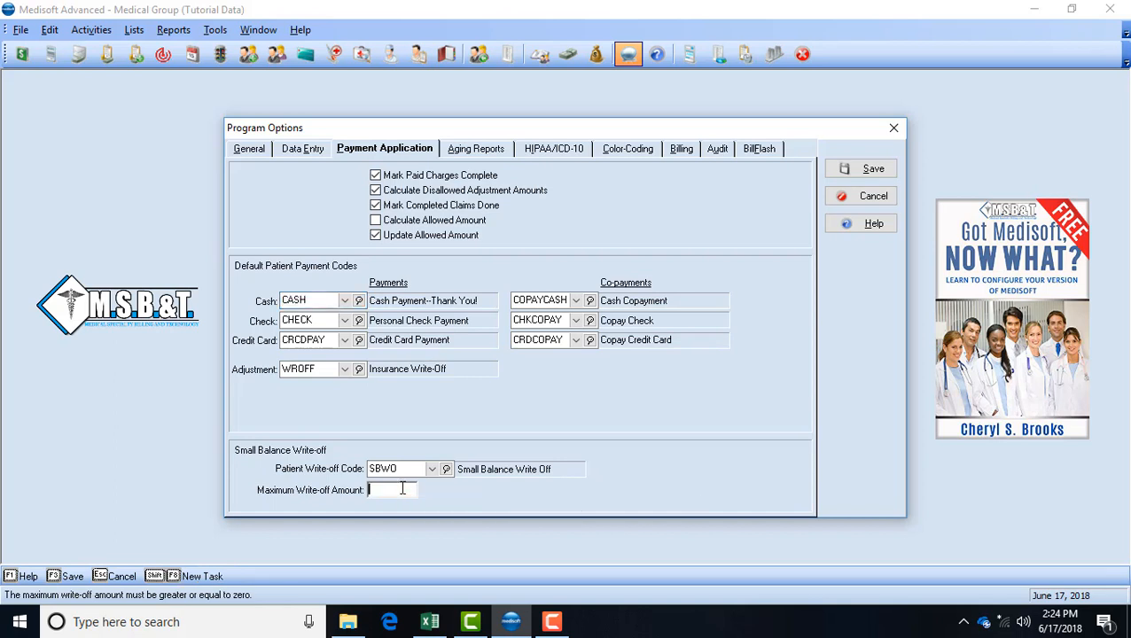
pyautogui.write('20.00')
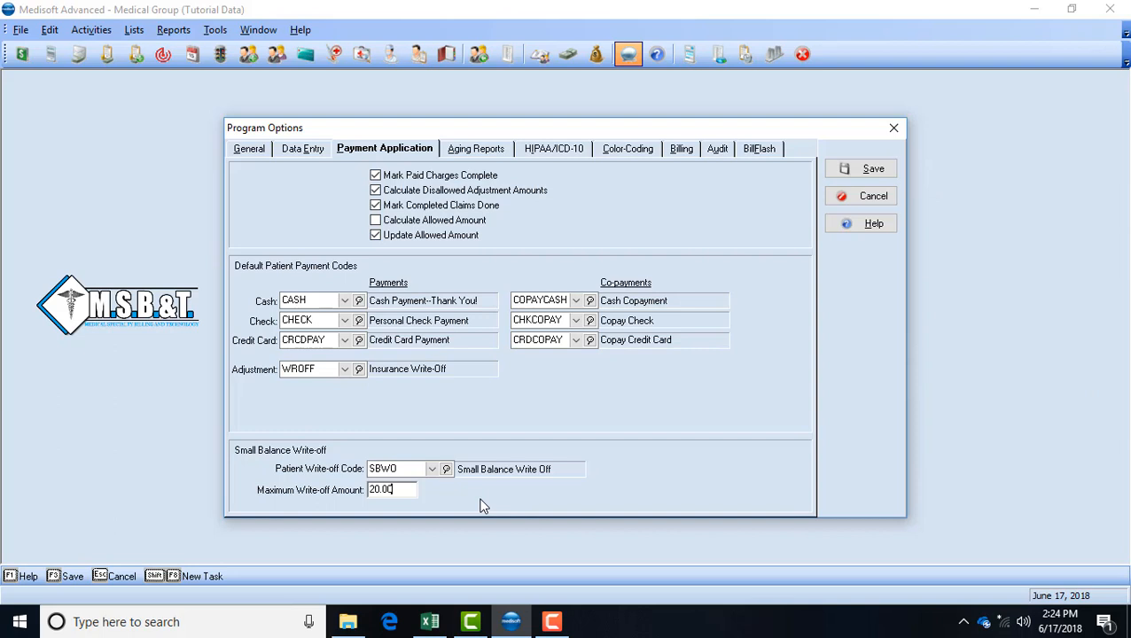
pyautogui.moveTo(472, 134)
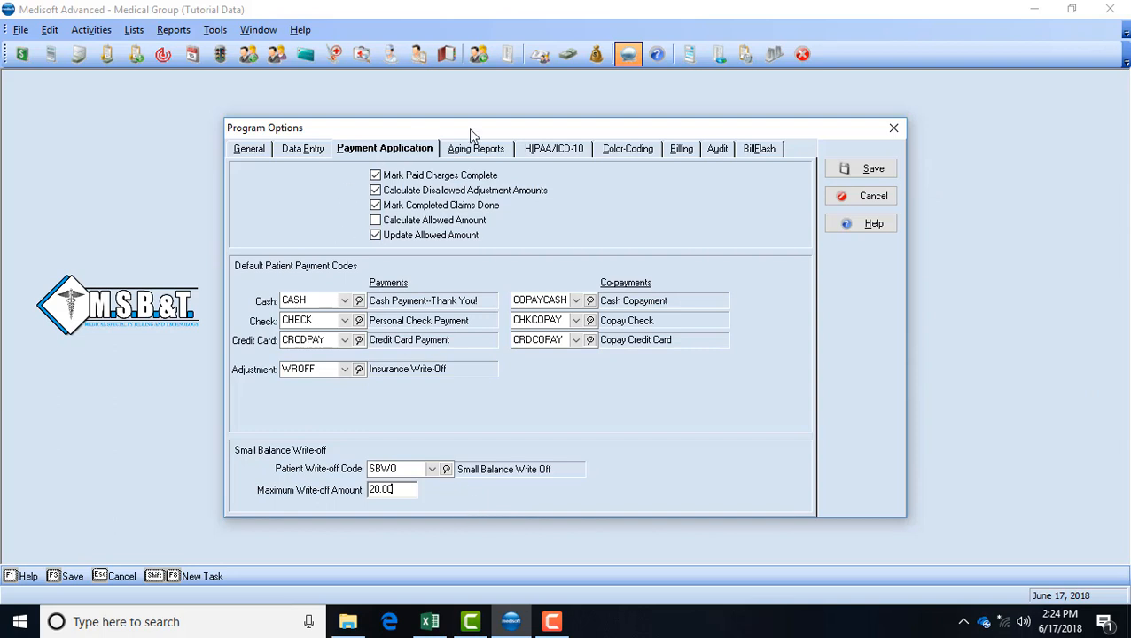
pyautogui.moveTo(491, 155)
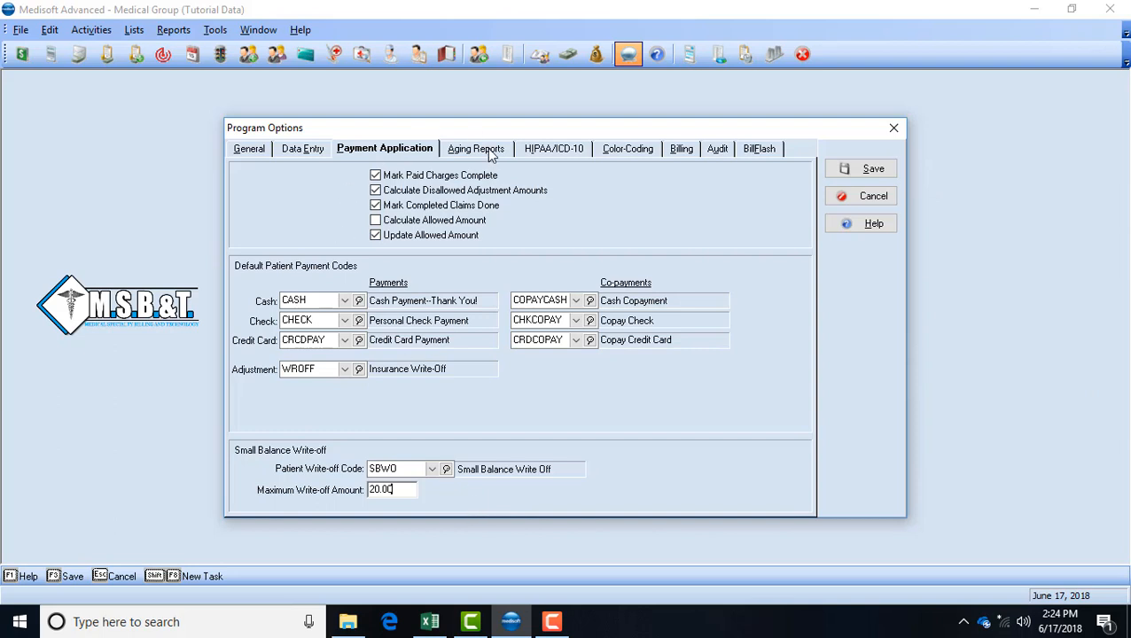
# Step: Show the Aging Reports options with patient and insurance aging column ranges
pyautogui.click(475, 149)
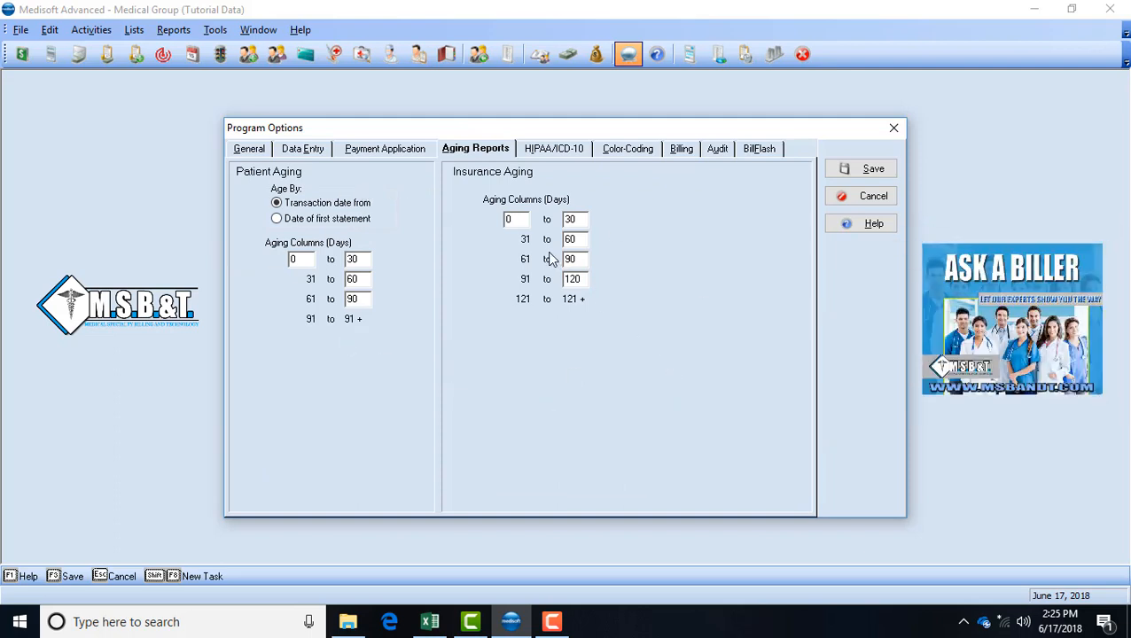
pyautogui.moveTo(546, 258)
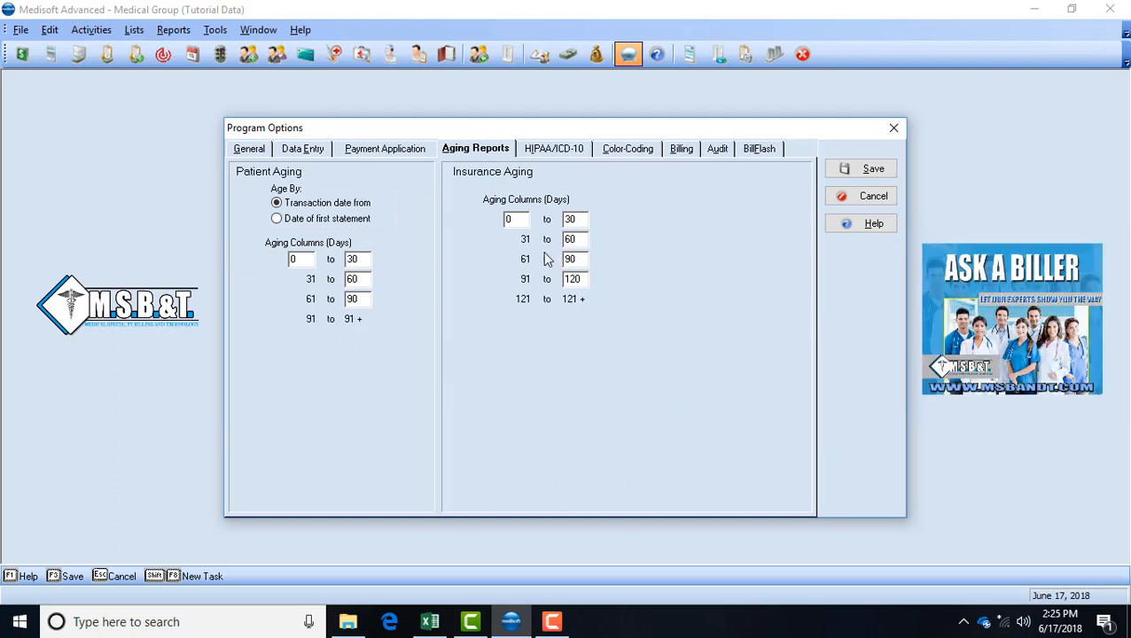
pyautogui.moveTo(223, 234)
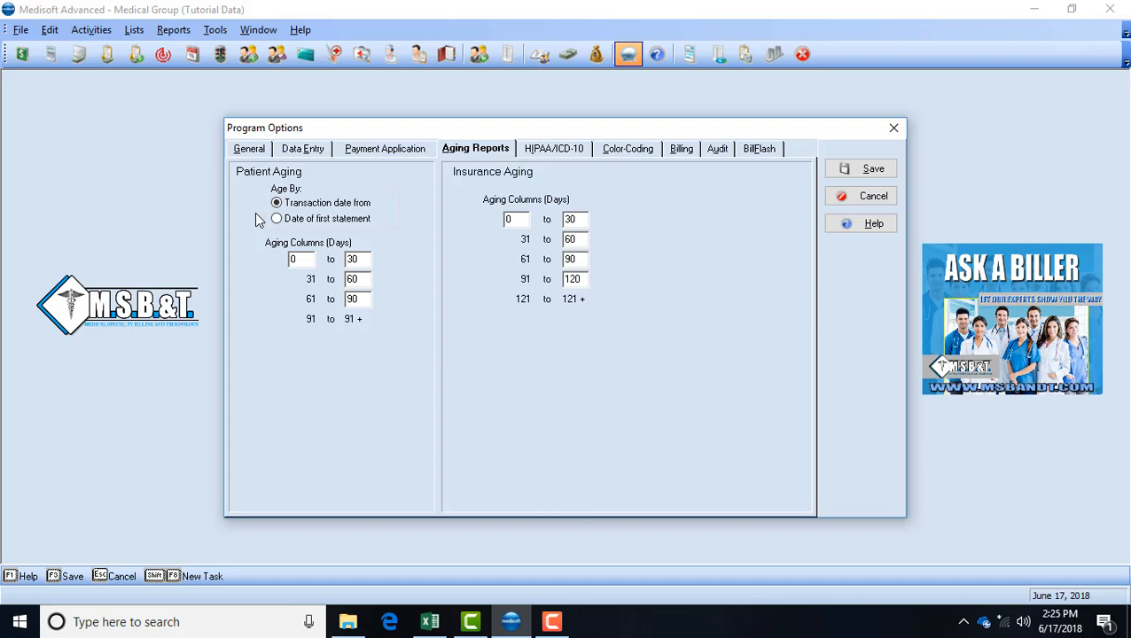
pyautogui.moveTo(308, 222)
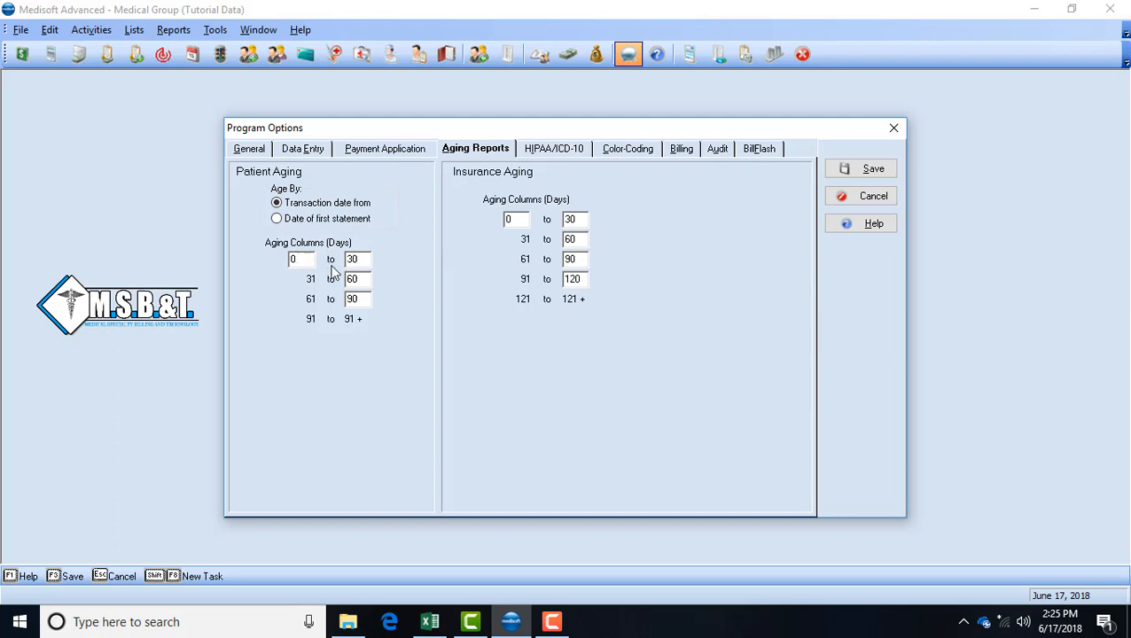
pyautogui.moveTo(346, 326)
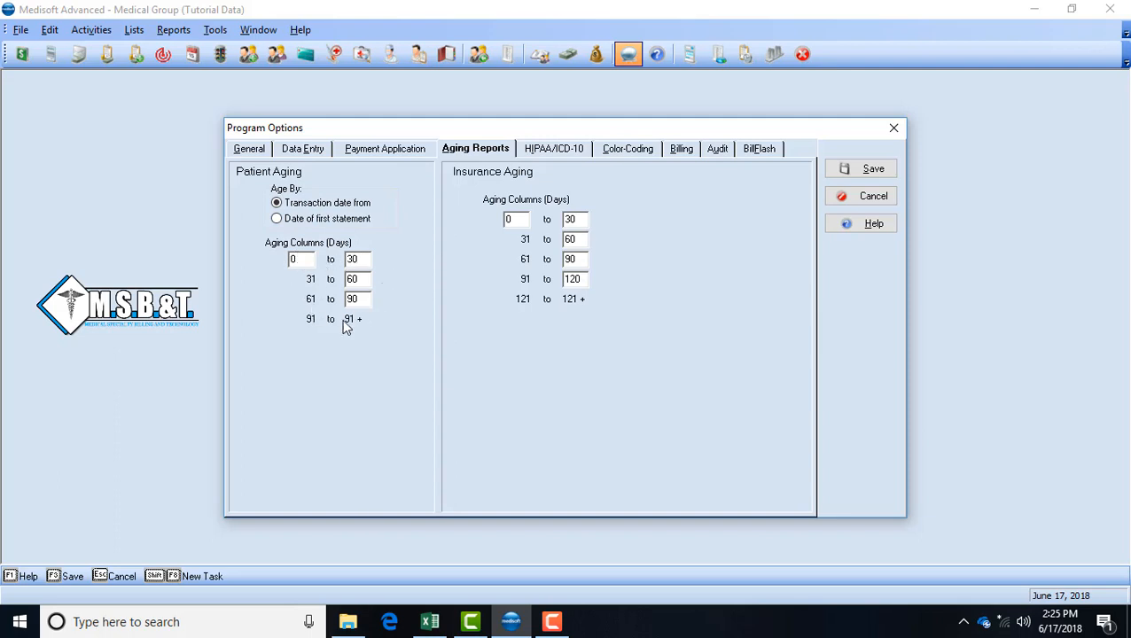
pyautogui.moveTo(317, 284)
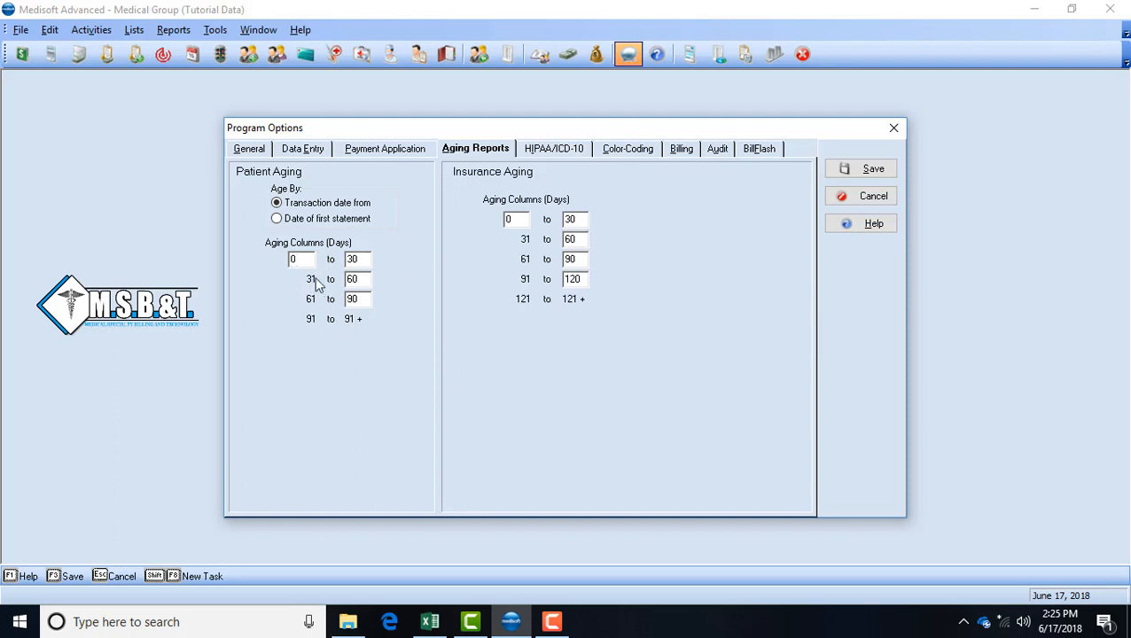
pyautogui.moveTo(346, 326)
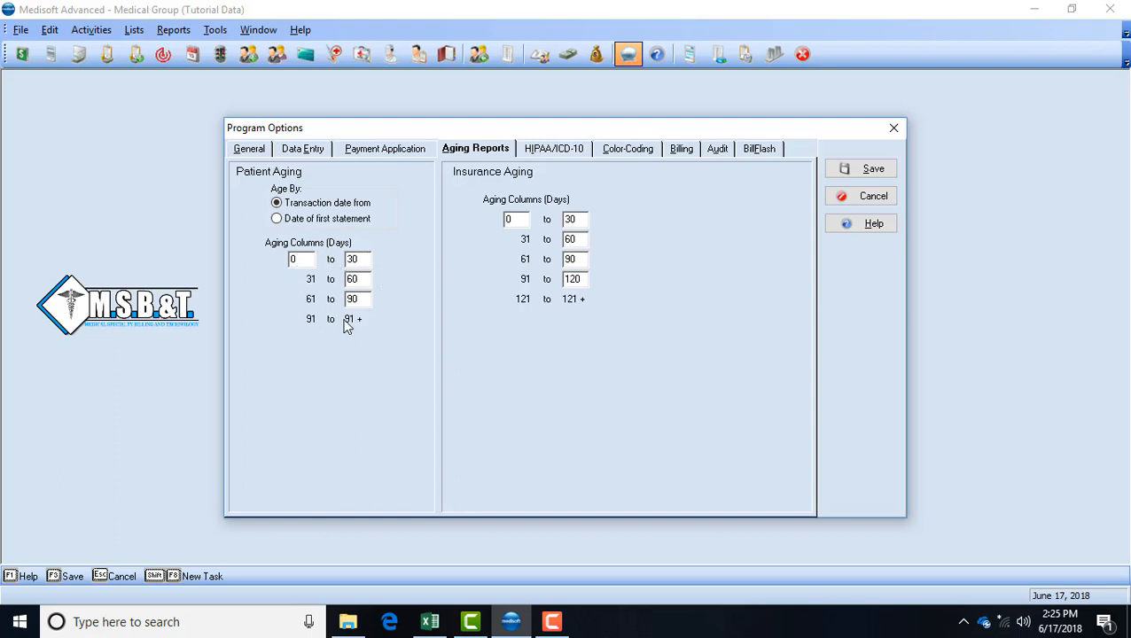
pyautogui.moveTo(546, 184)
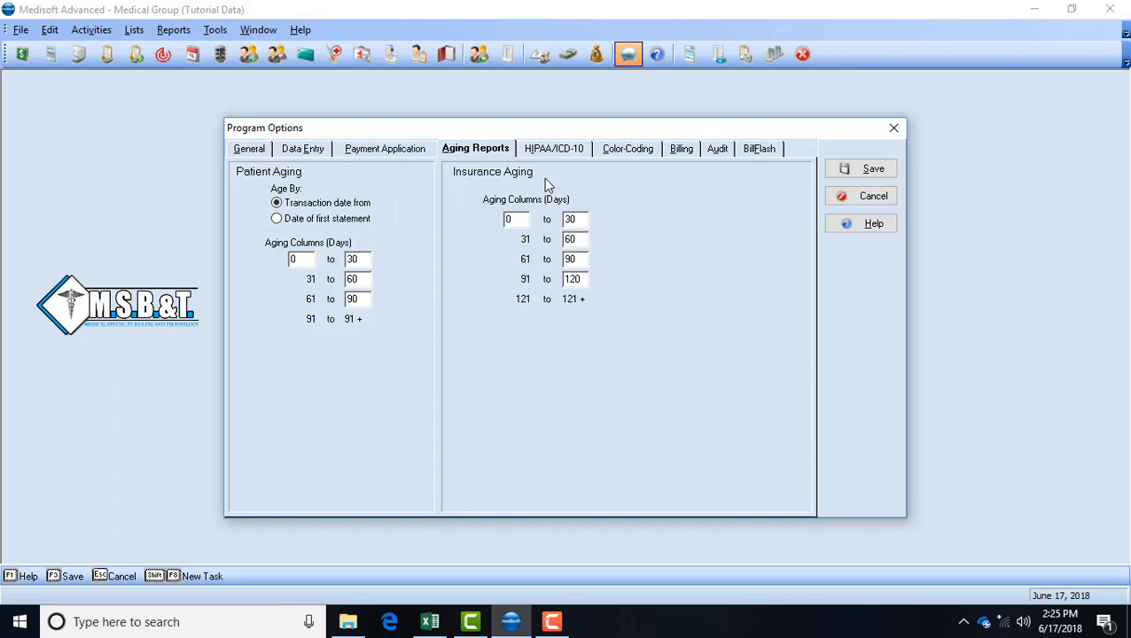
pyautogui.moveTo(619, 315)
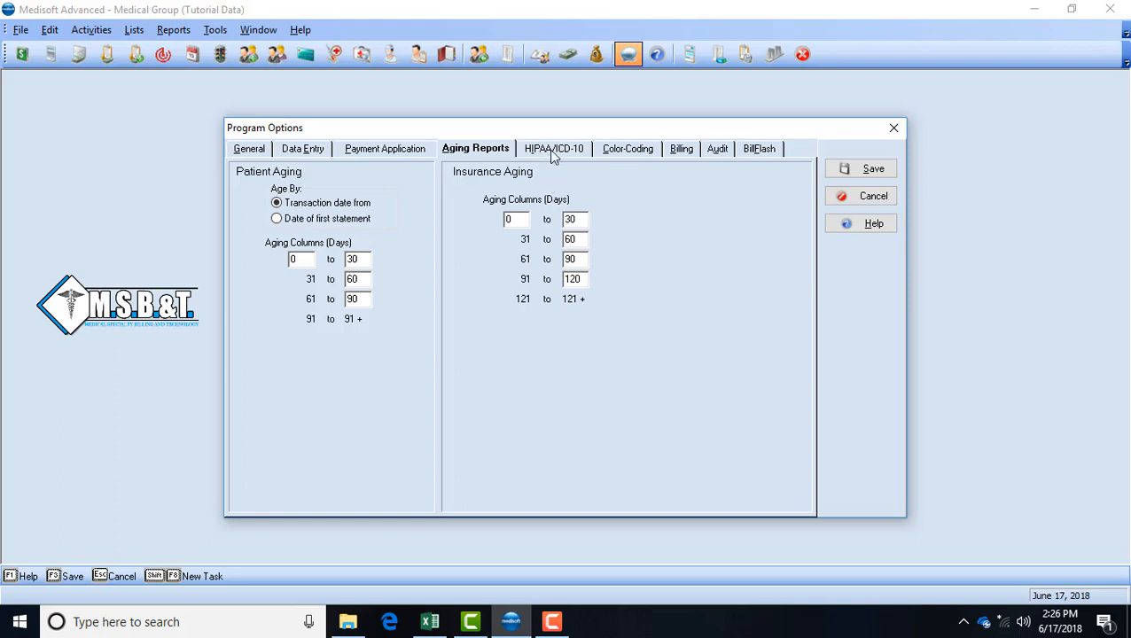
# Step: Turn on 15-minute auto log-off and unapproved-code warnings, and default new diagnoses to ICD-10
pyautogui.click(553, 148)
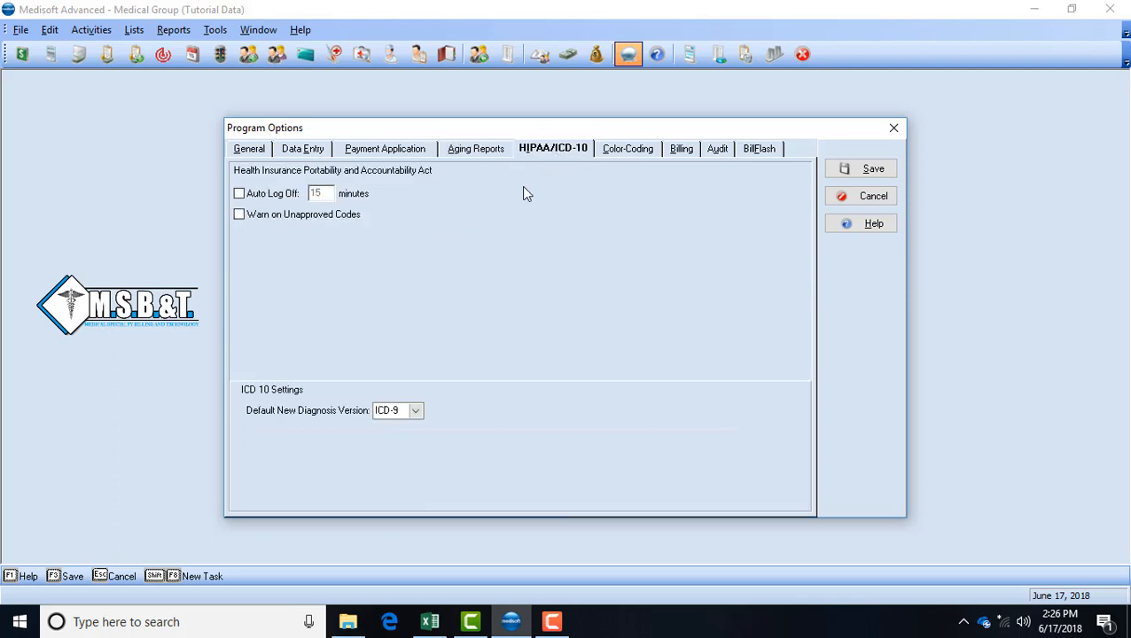
pyautogui.moveTo(384, 281)
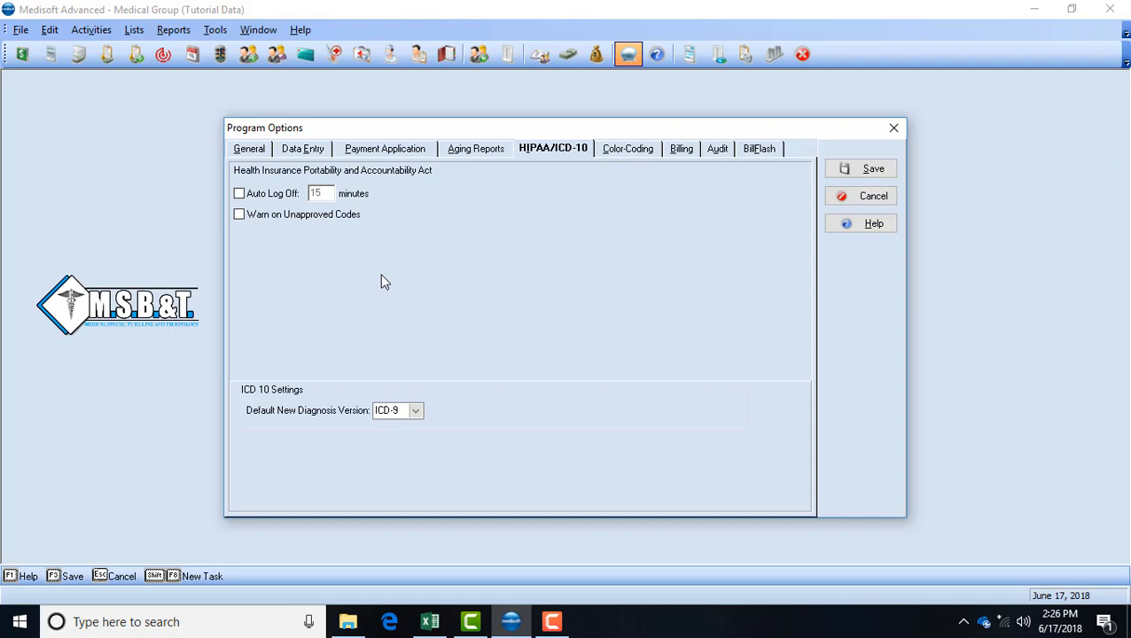
pyautogui.moveTo(423, 314)
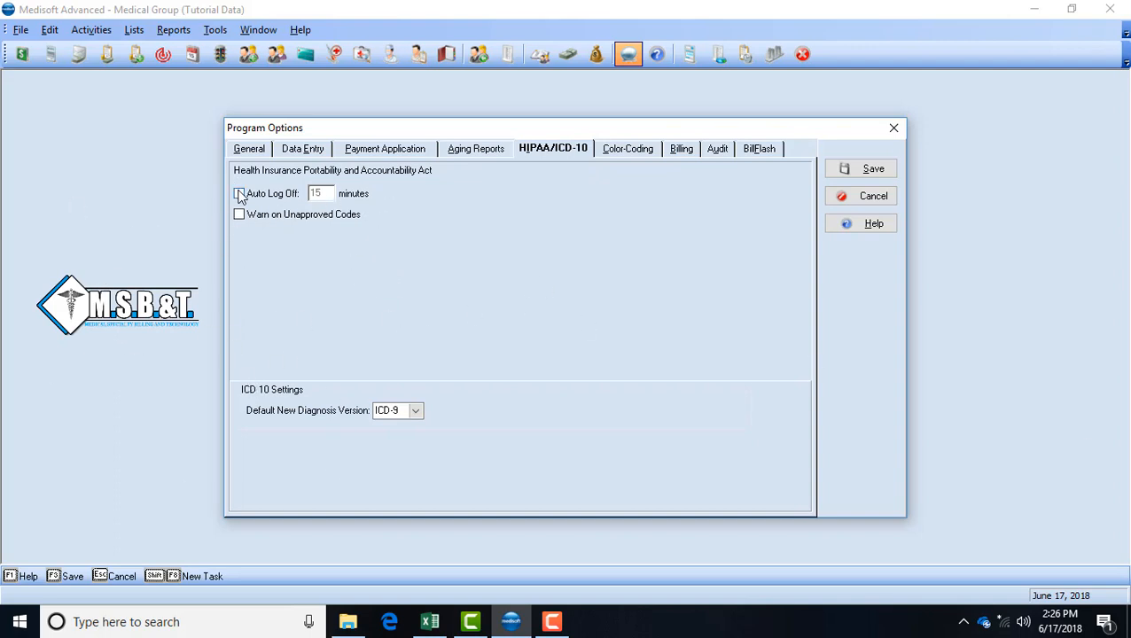
pyautogui.click(239, 193)
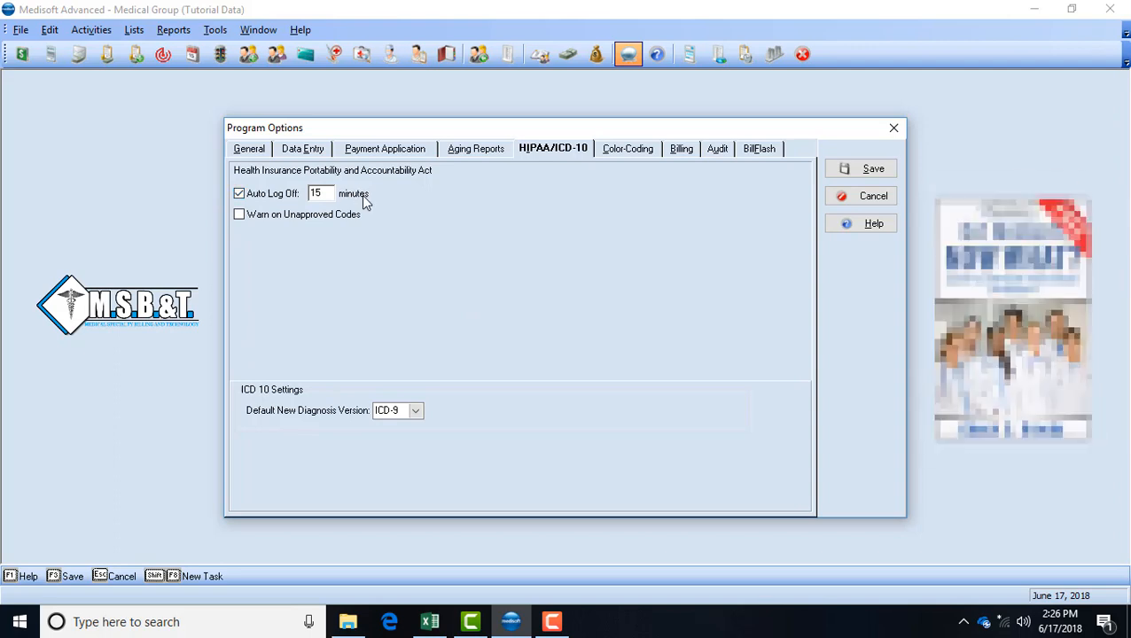
pyautogui.click(320, 193)
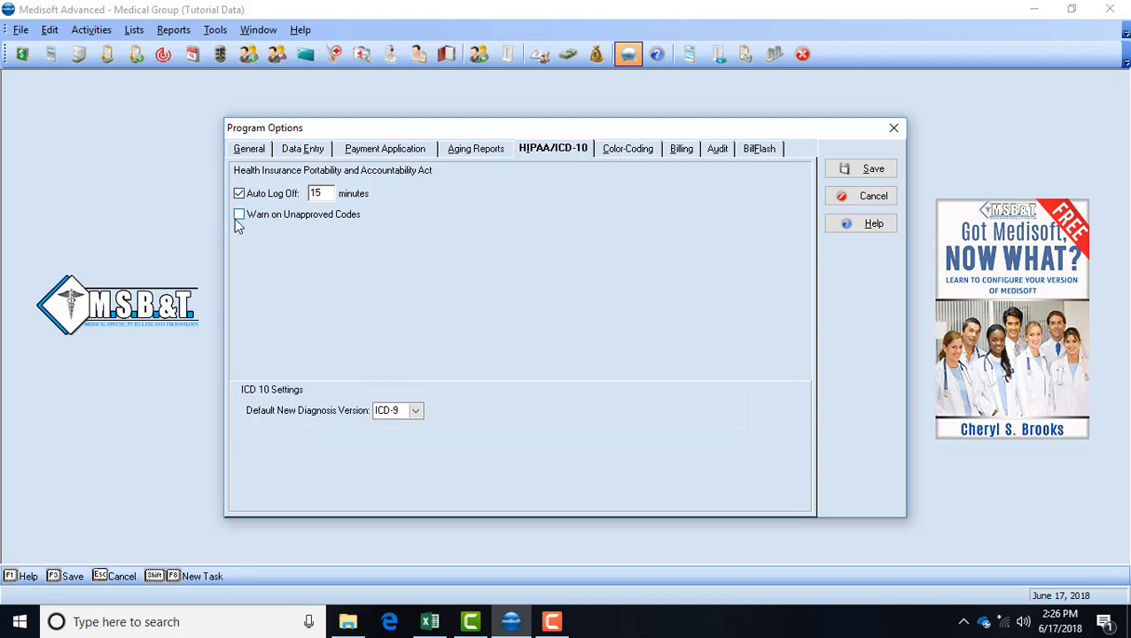
pyautogui.click(239, 215)
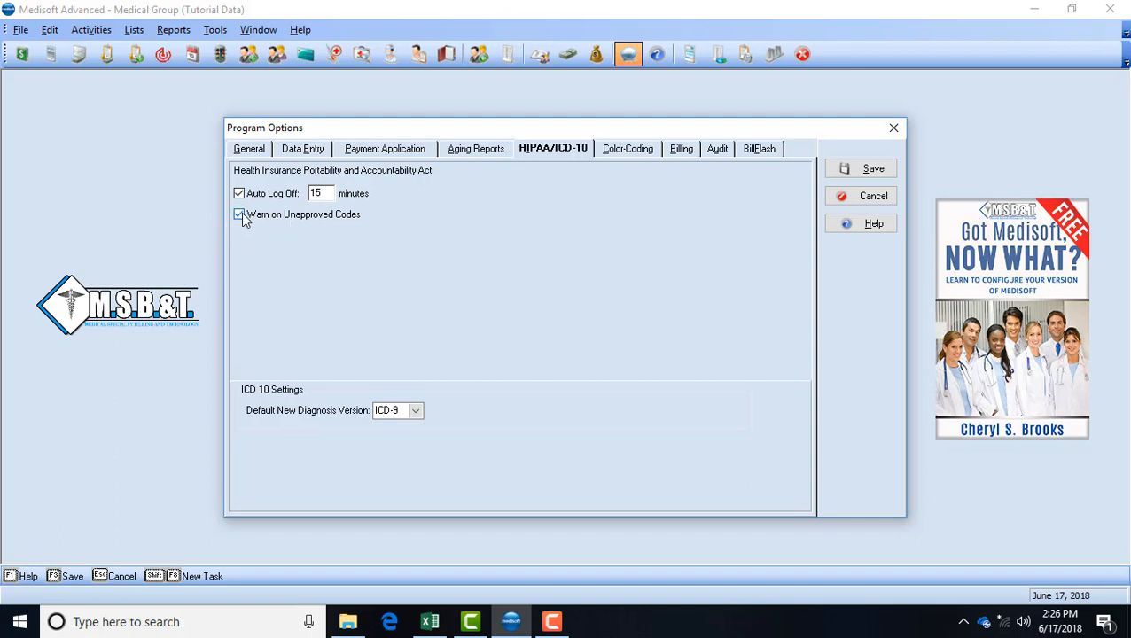
pyautogui.moveTo(300, 234)
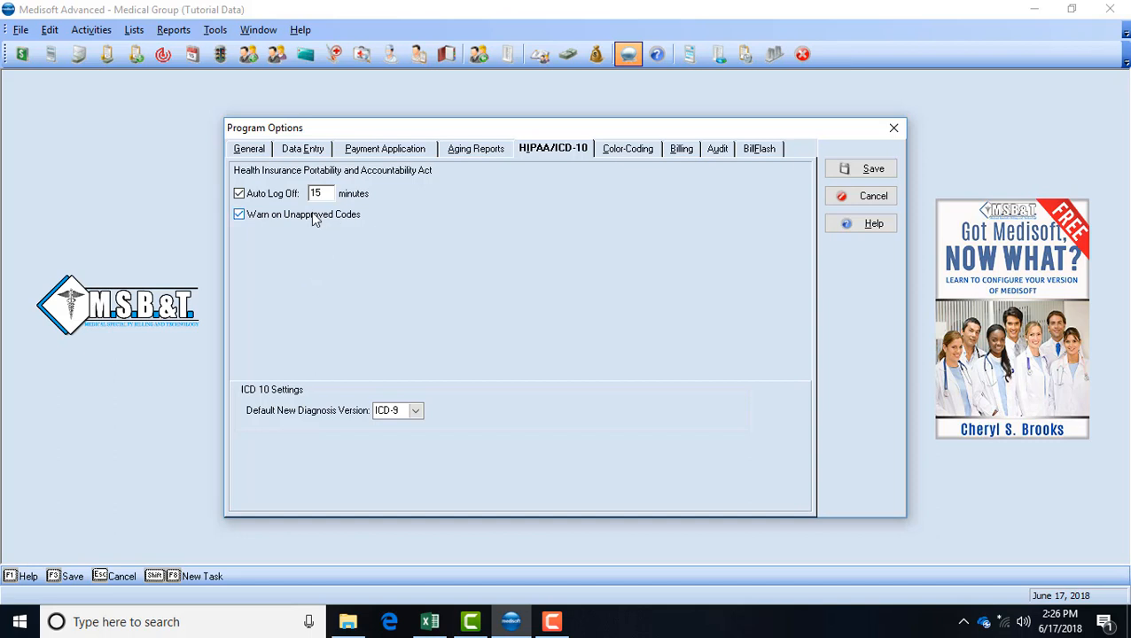
pyautogui.moveTo(294, 319)
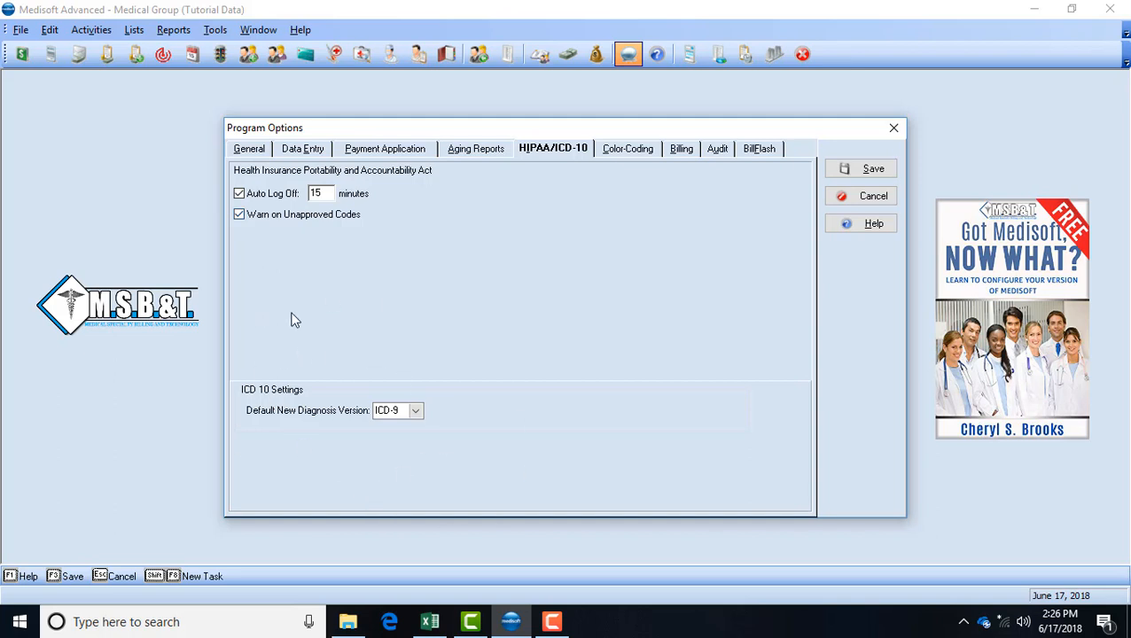
pyautogui.moveTo(368, 411)
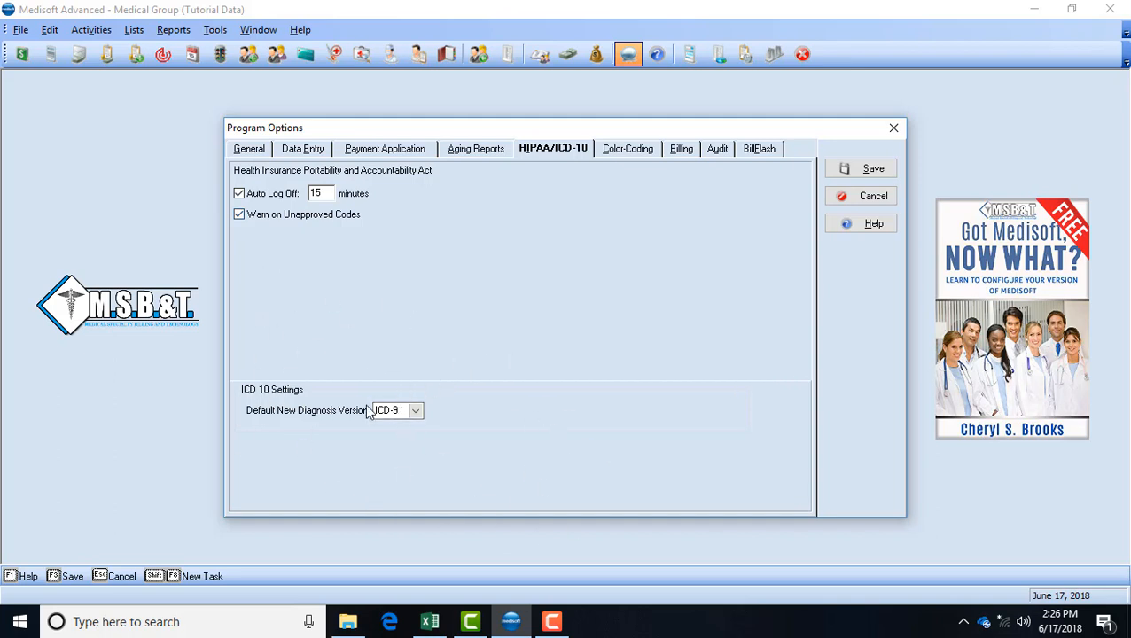
pyautogui.moveTo(485, 436)
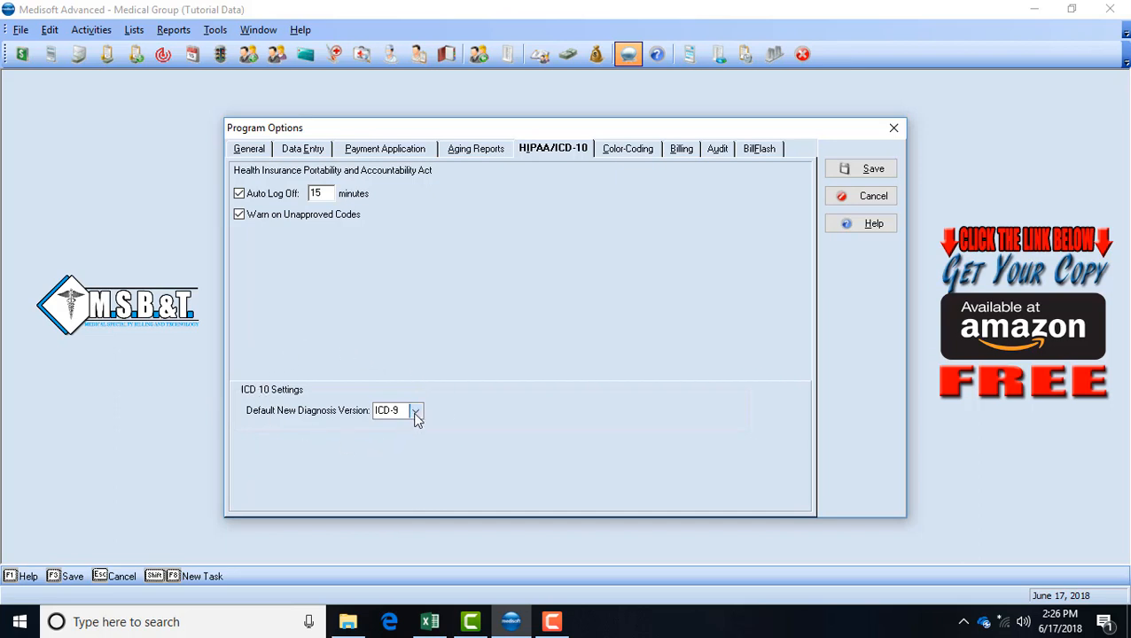
pyautogui.click(415, 411)
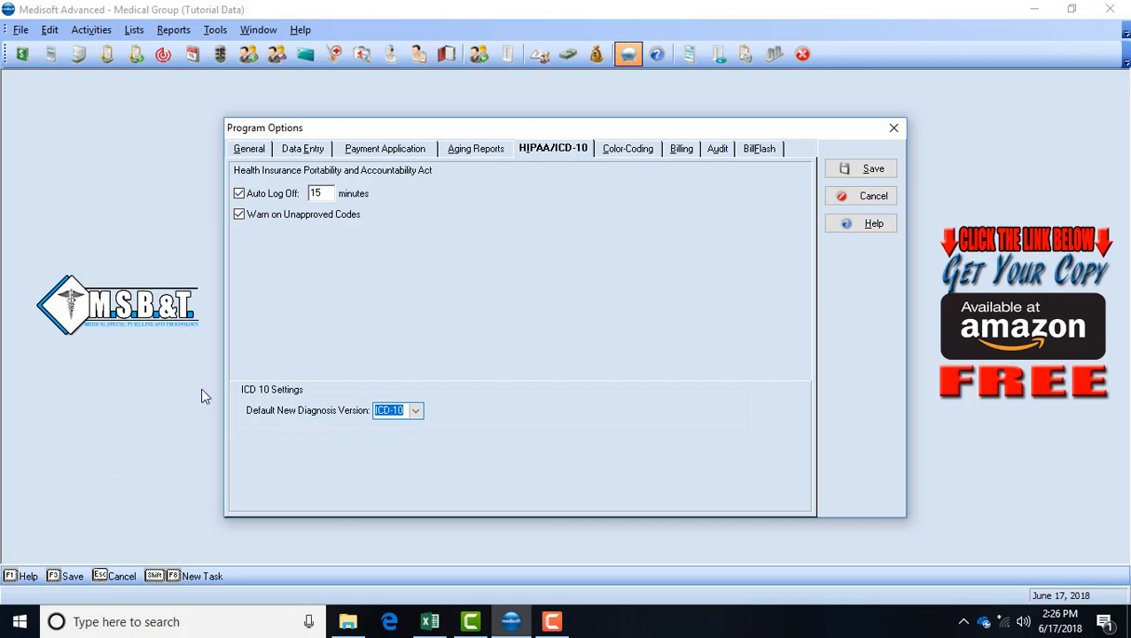
pyautogui.moveTo(361, 439)
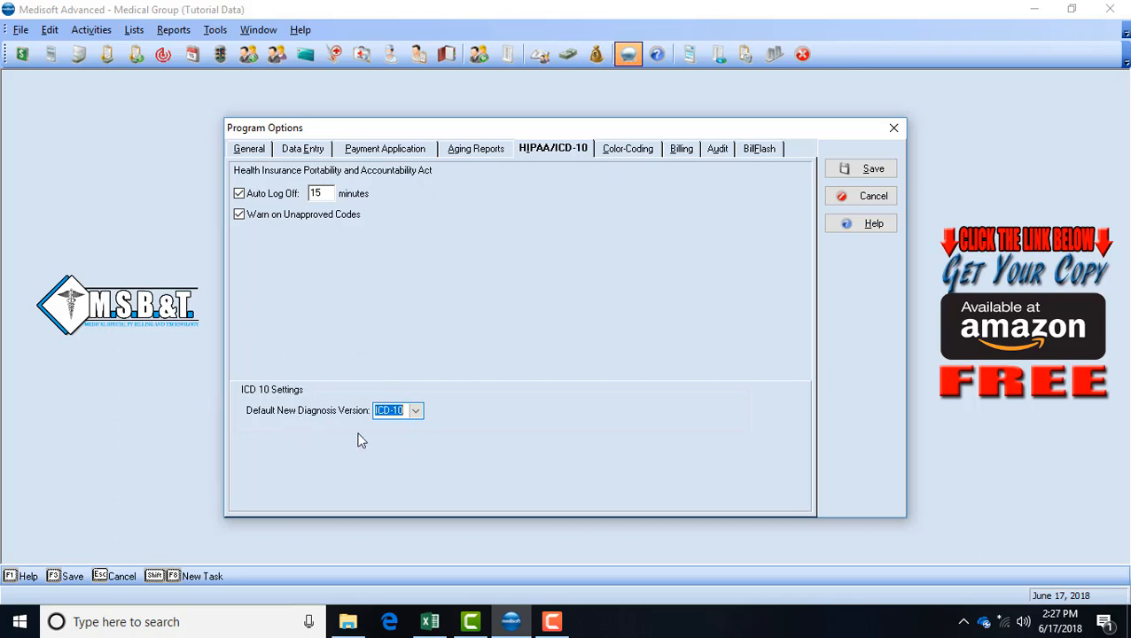
pyautogui.moveTo(518, 352)
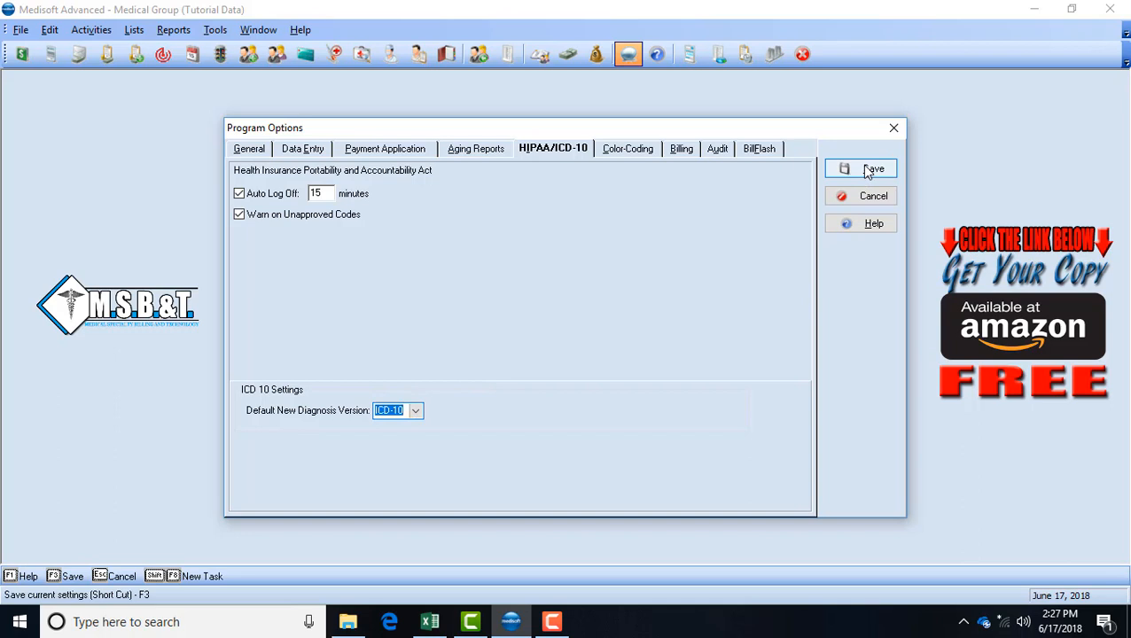
# Step: Save the program option changes, acknowledge the auto log-off notice and close the options window
pyautogui.click(383, 149)
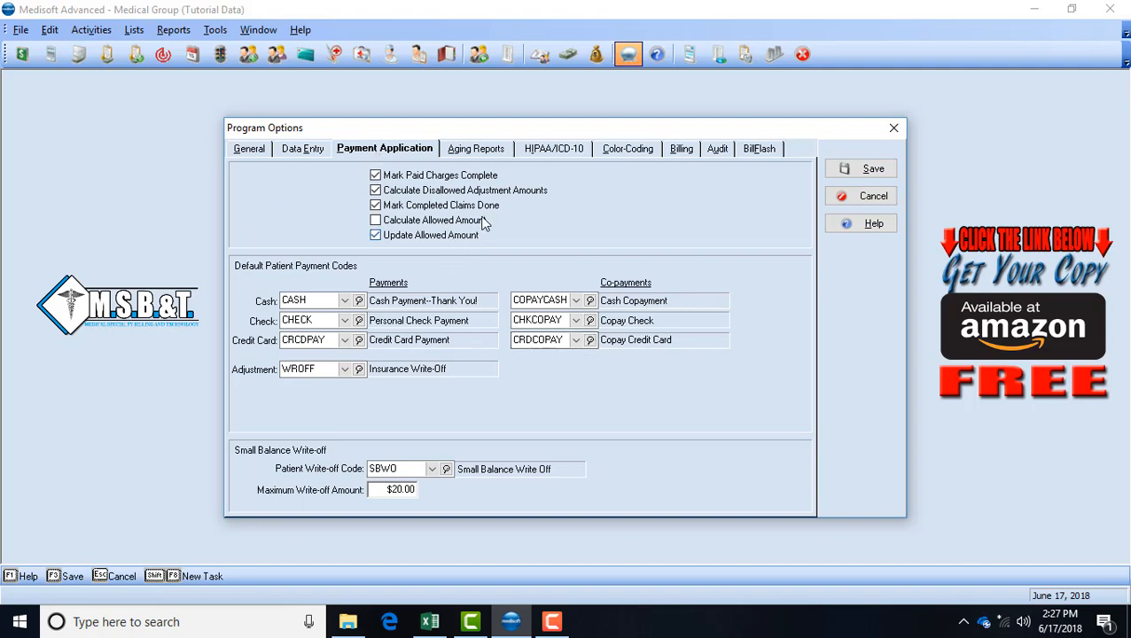
pyautogui.click(475, 149)
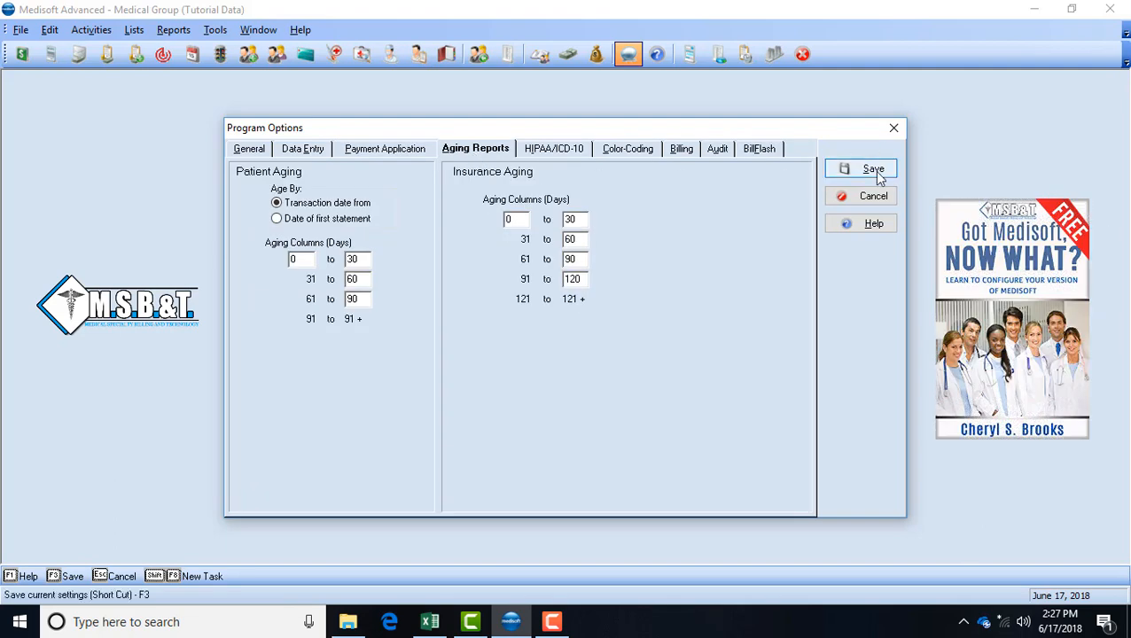
pyautogui.click(872, 168)
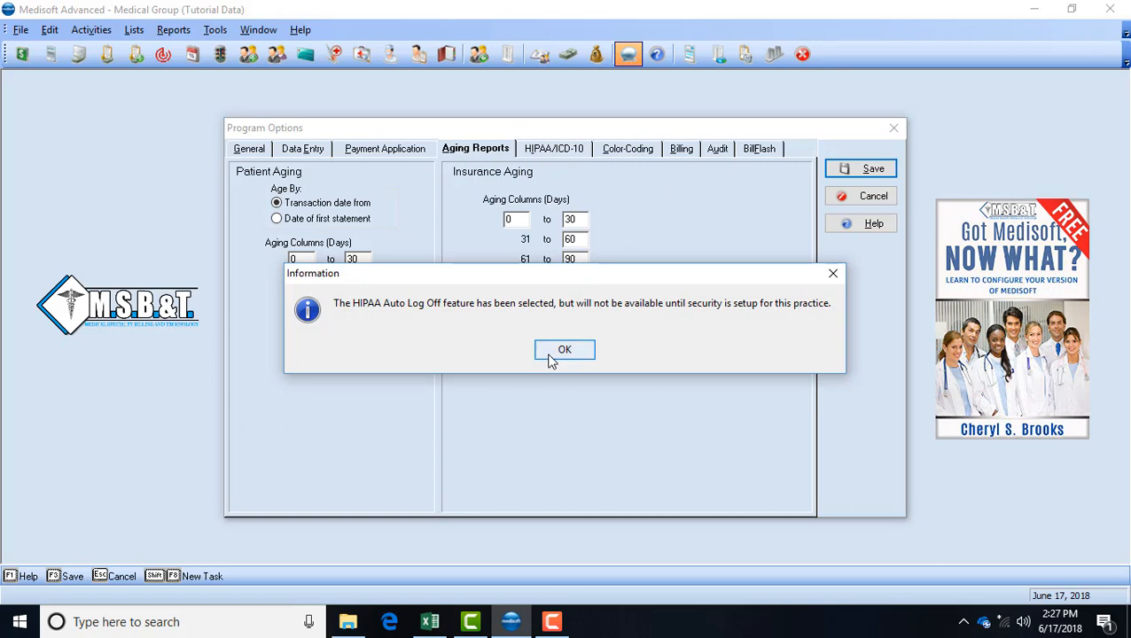
pyautogui.click(564, 350)
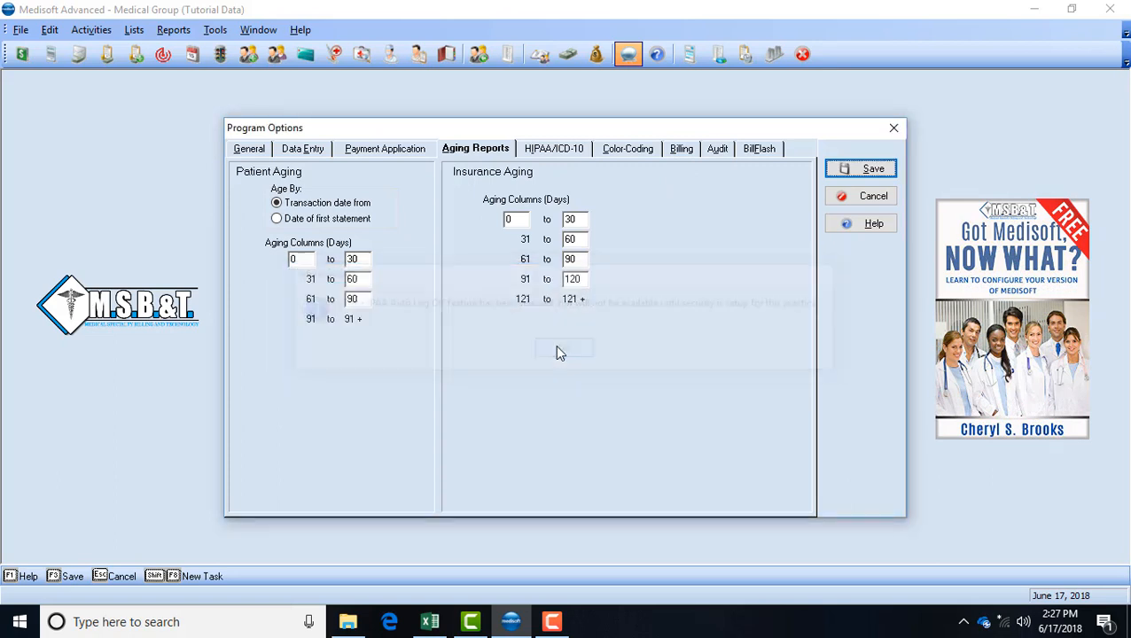
pyautogui.click(859, 168)
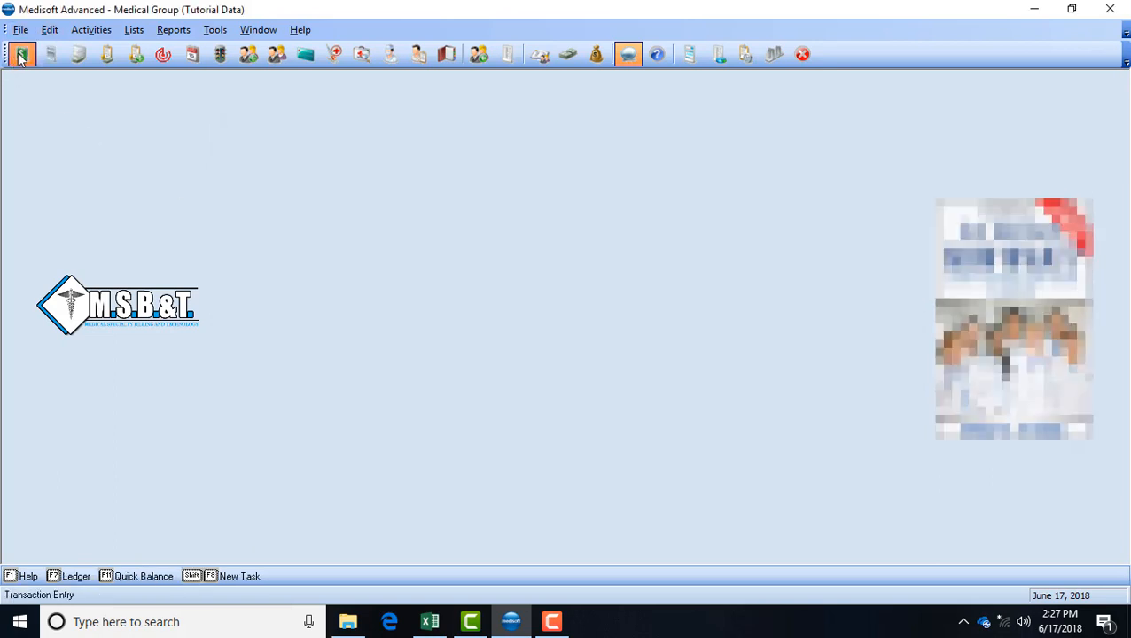
# Step: In transaction entry, add a 6/17/2018 cash payment line with amount -5.00
pyautogui.click(21, 53)
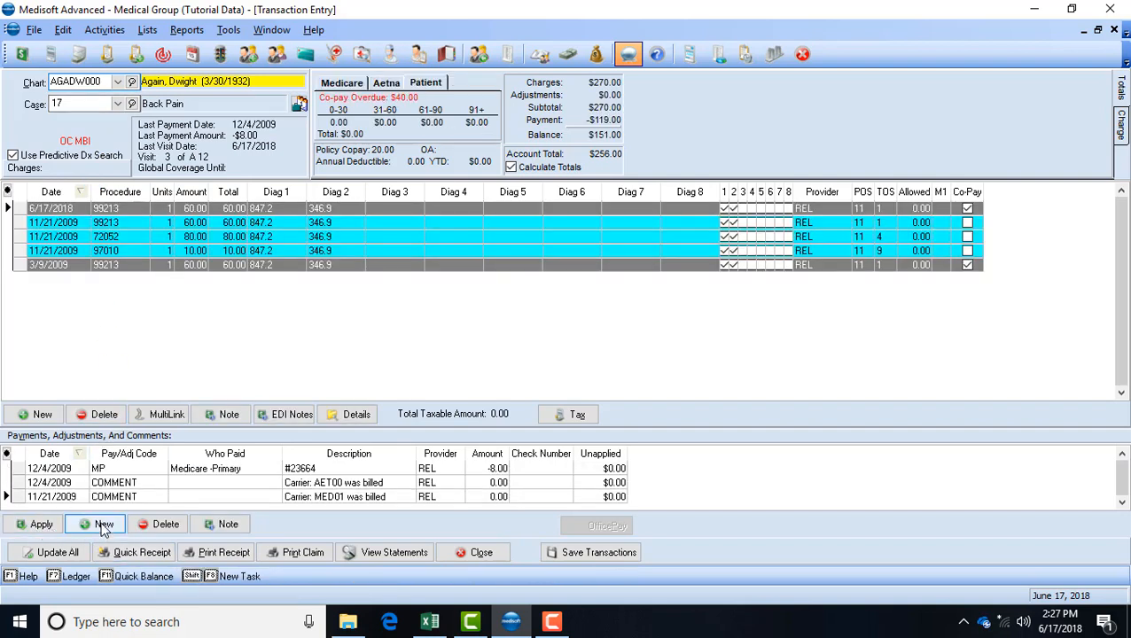
pyautogui.click(94, 524)
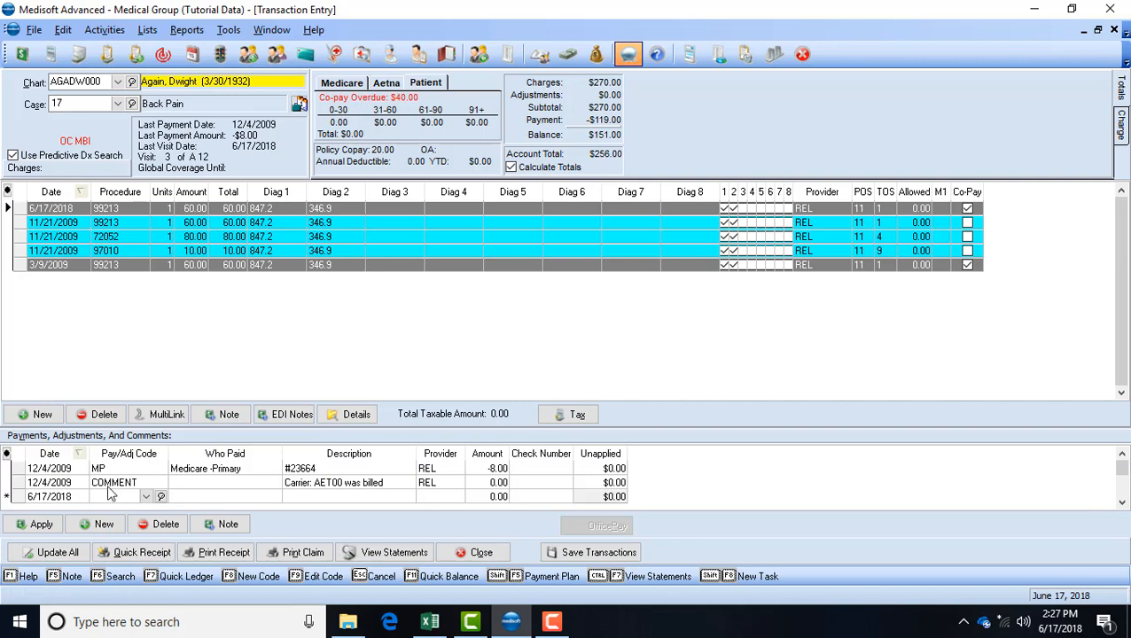
pyautogui.click(145, 496)
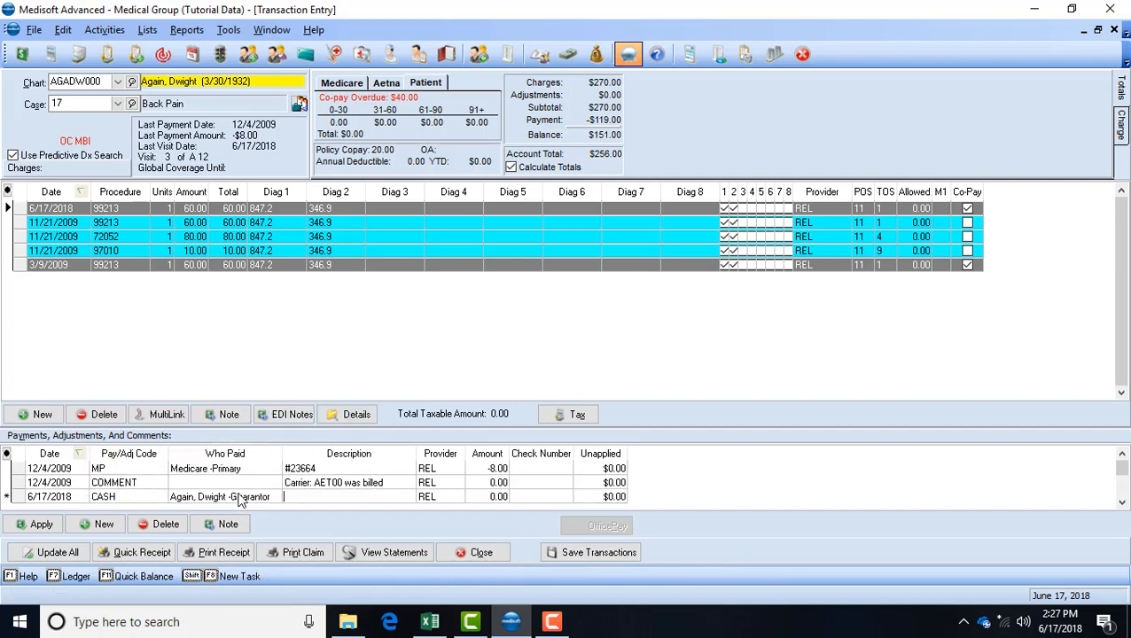
pyautogui.click(485, 496)
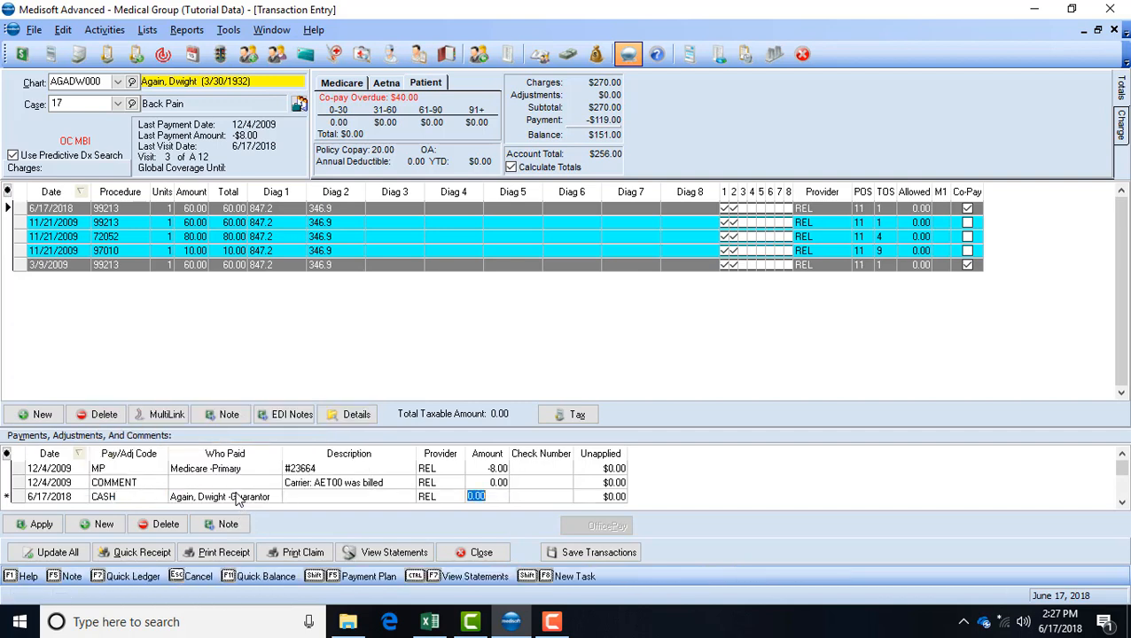
pyautogui.write('-5.00')
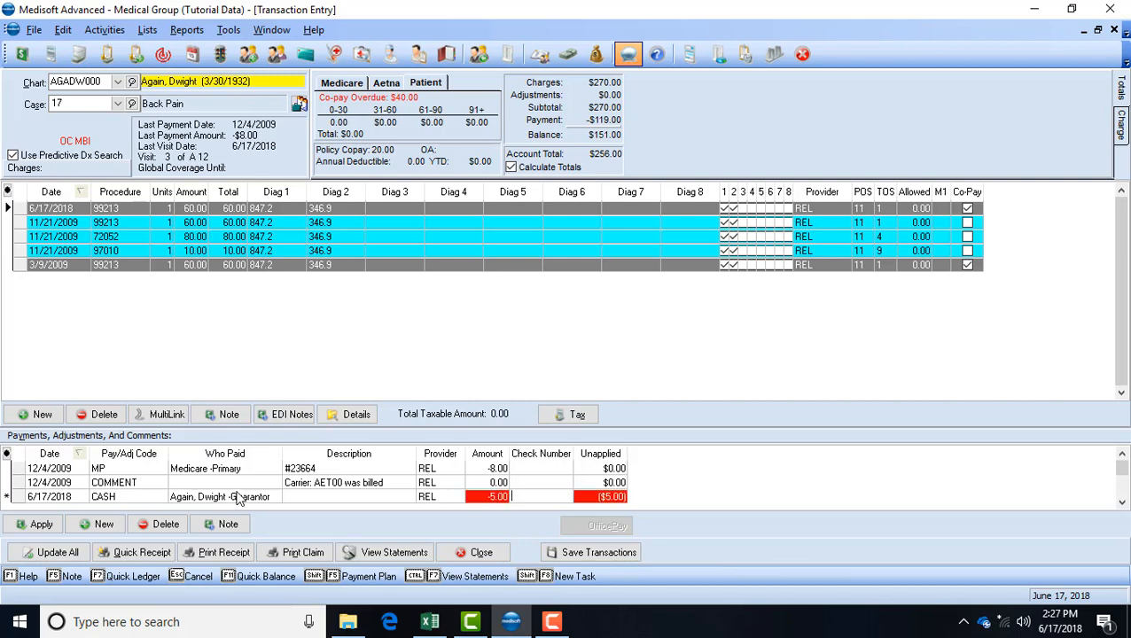
pyautogui.moveTo(707, 482)
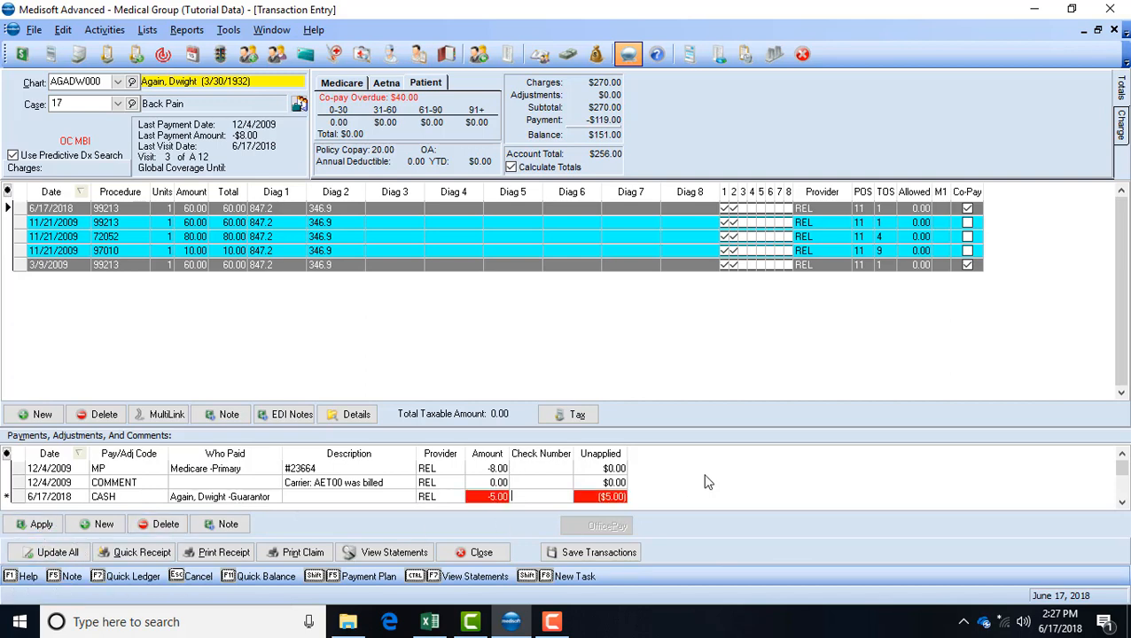
pyautogui.moveTo(23, 507)
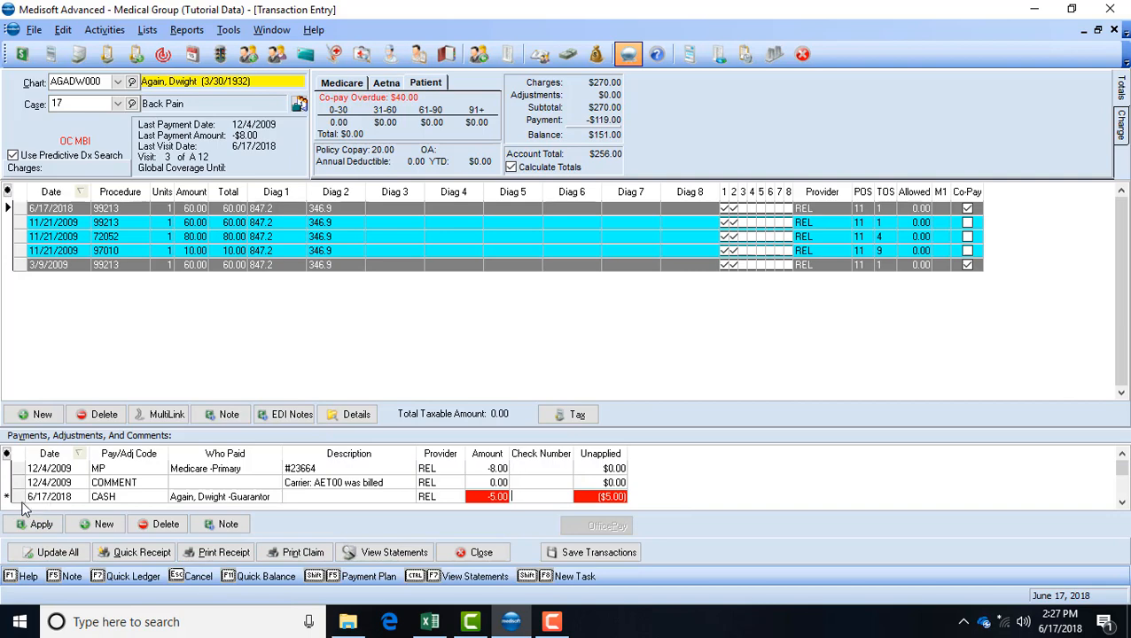
# Step: Set the new payment's Pay/Adj code to WRK PAY, then request deleting it
pyautogui.click(115, 497)
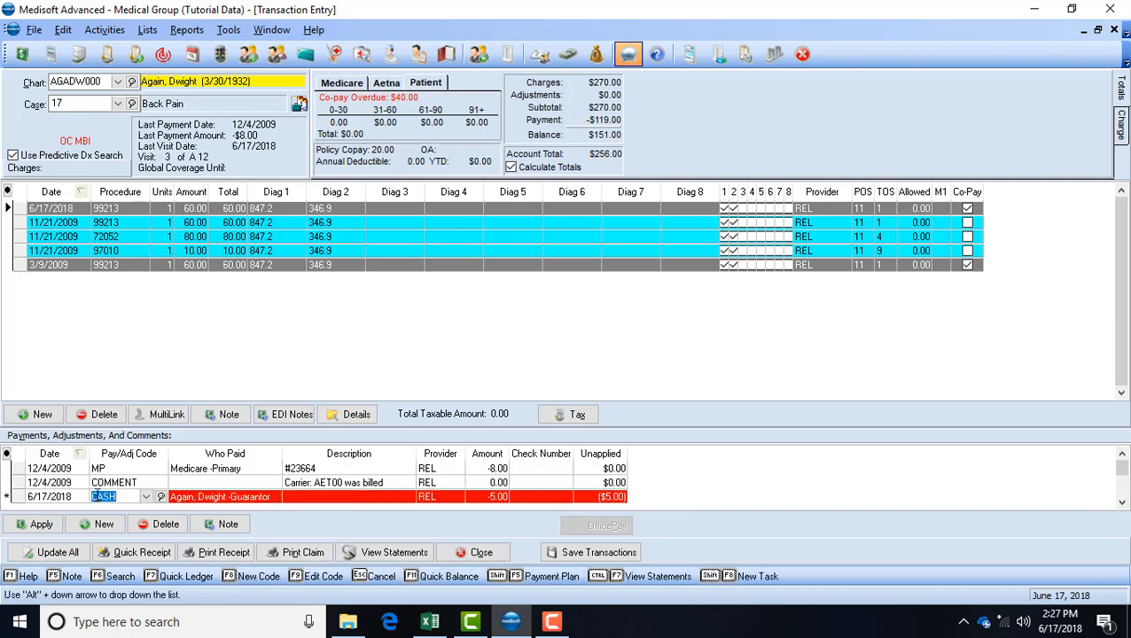
pyautogui.click(145, 496)
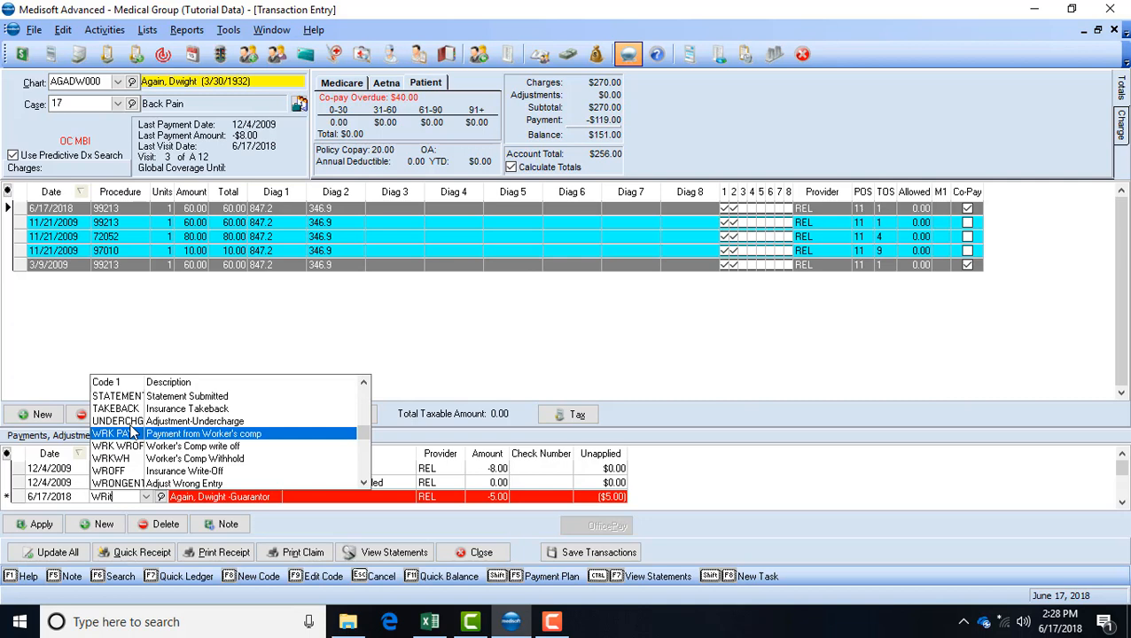
pyautogui.moveTo(137, 457)
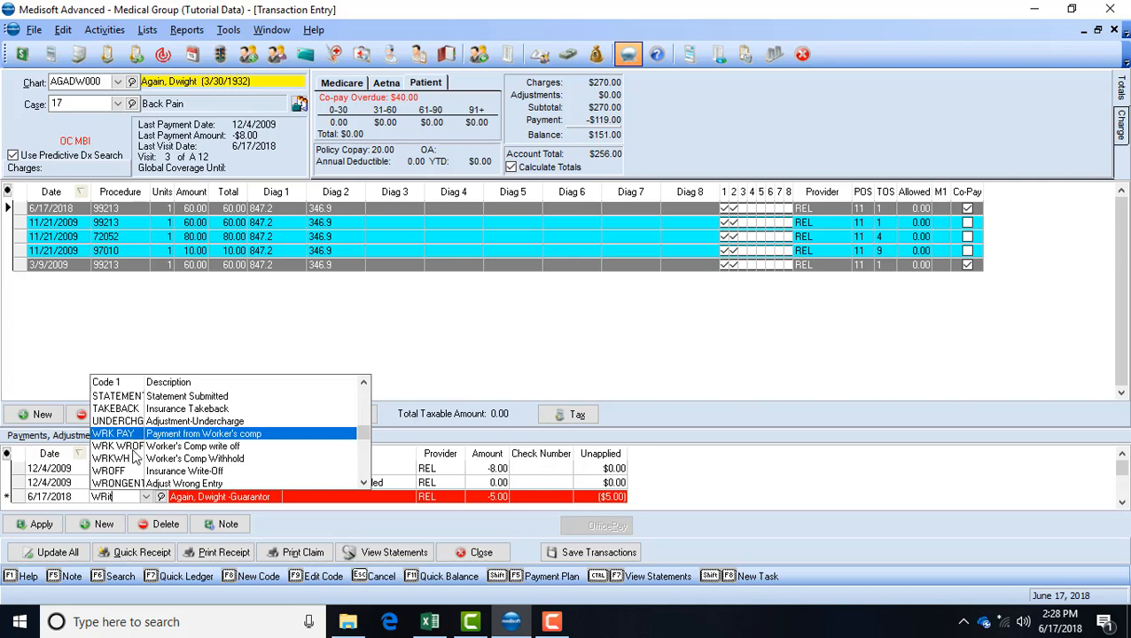
pyautogui.moveTo(301, 495)
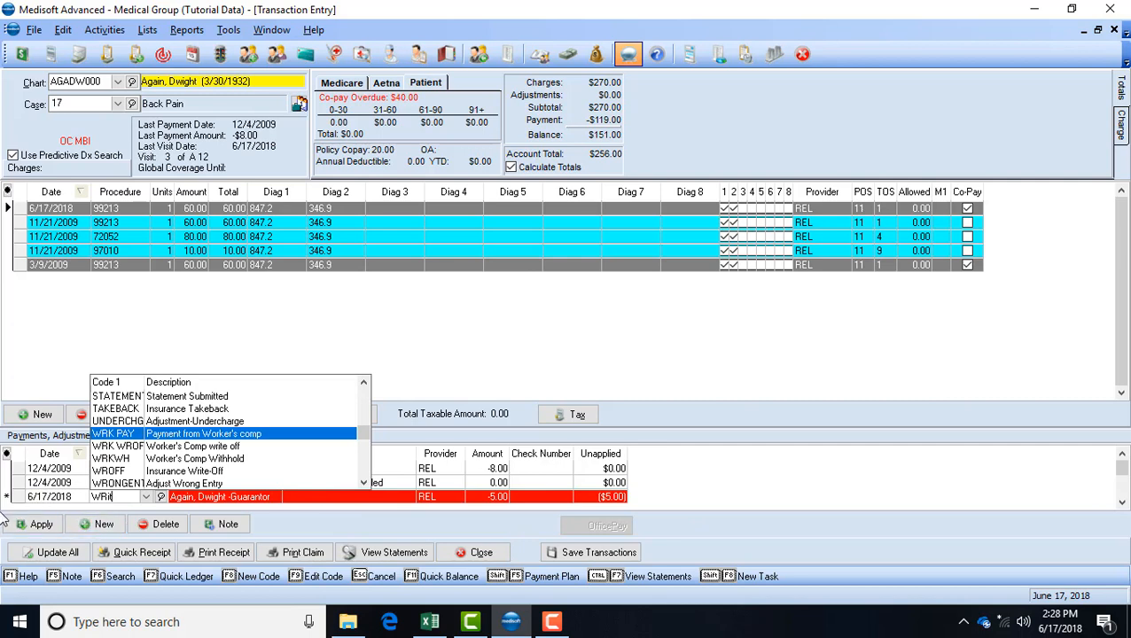
pyautogui.click(156, 522)
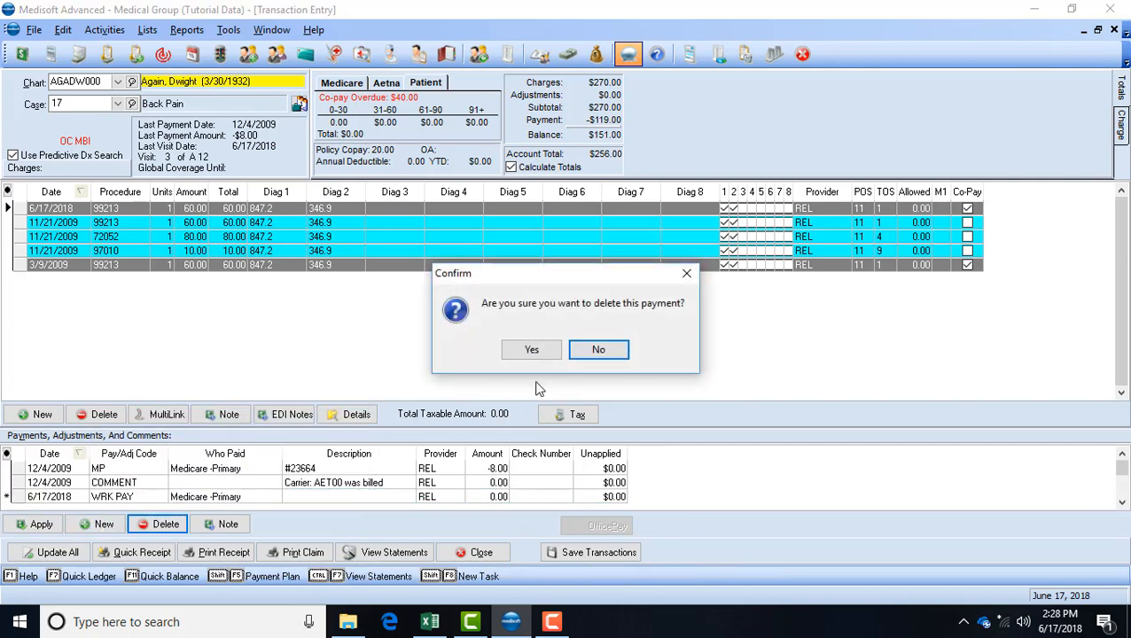
# Step: Confirm deleting the WRK PAY payment and save transactions, dismissing the nothing-saved notice
pyautogui.click(532, 347)
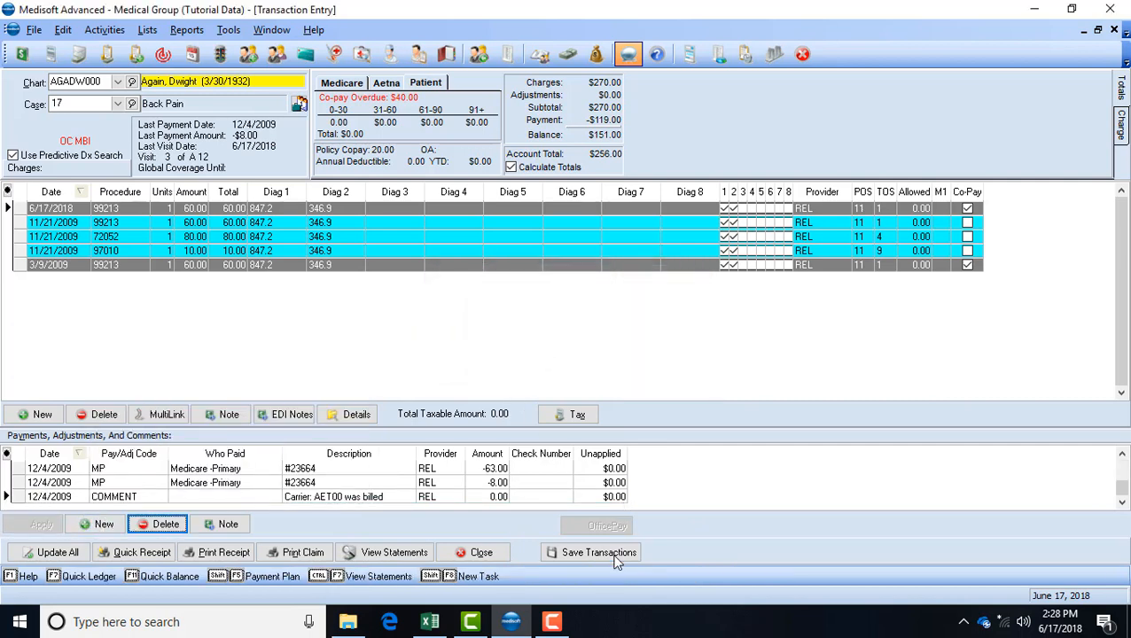
pyautogui.click(591, 551)
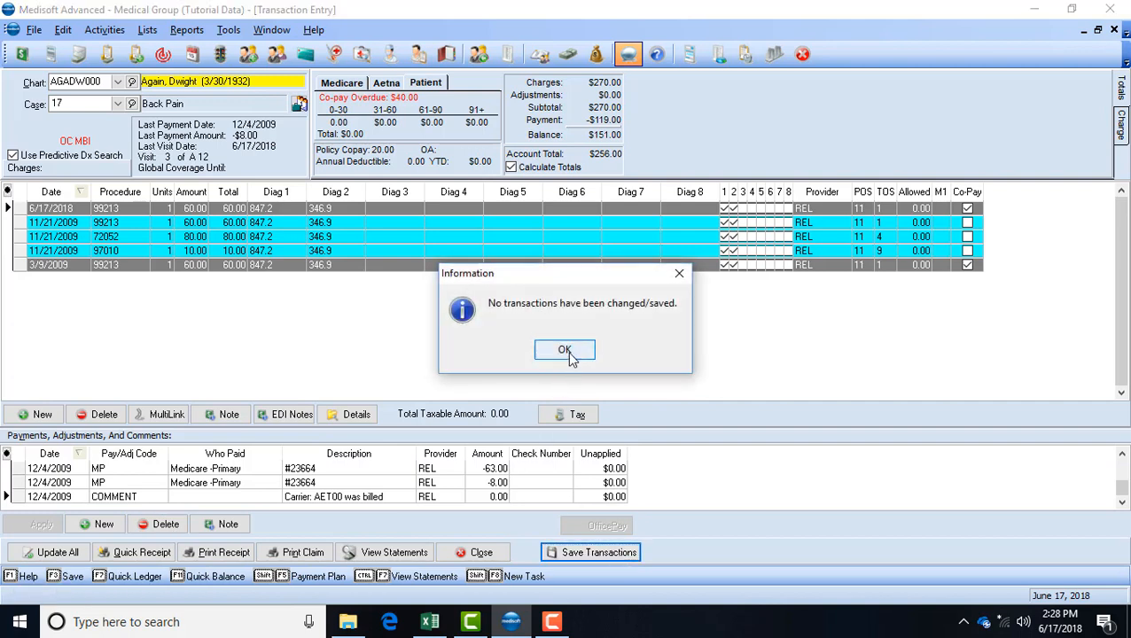
pyautogui.click(563, 350)
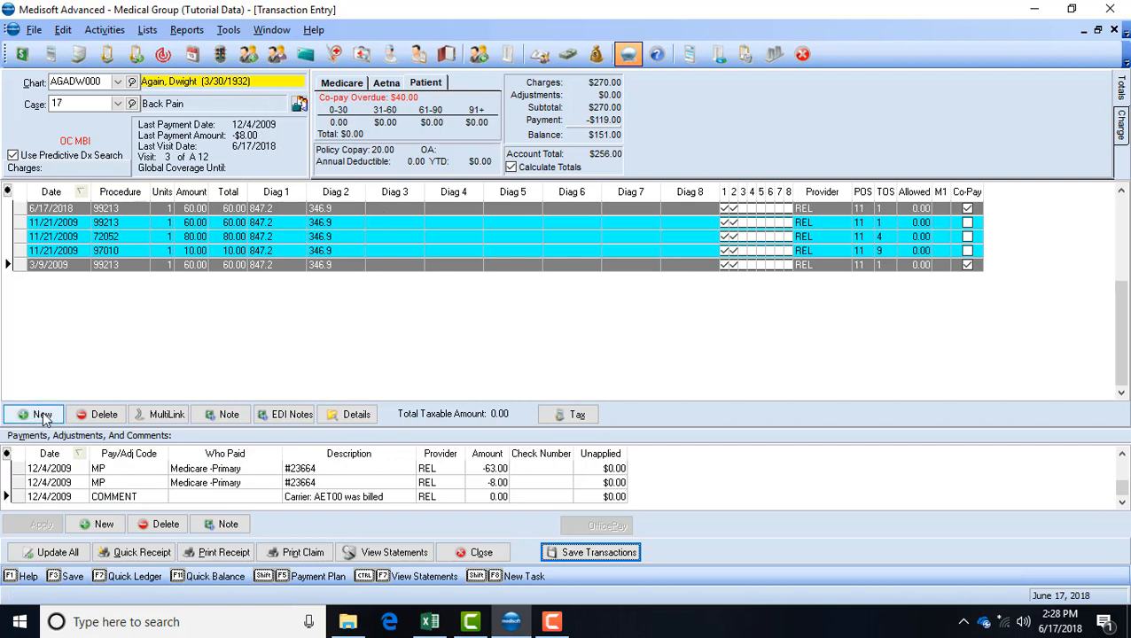
# Step: Add a new 6/17/2018 charge line for procedure 99213 at 60.00
pyautogui.click(31, 415)
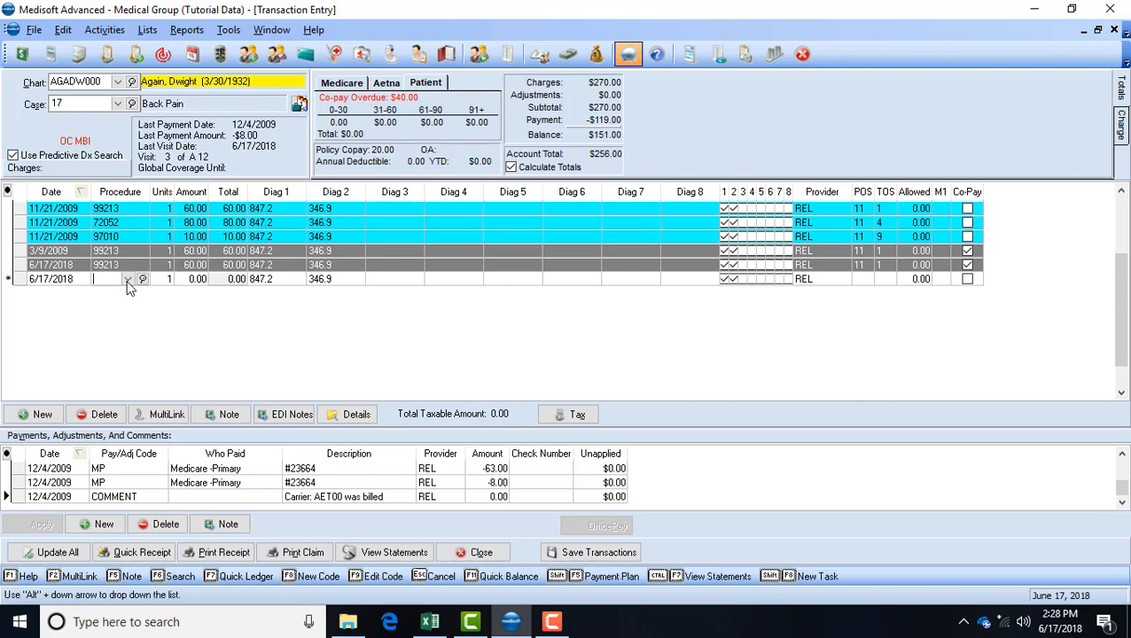
pyautogui.click(128, 278)
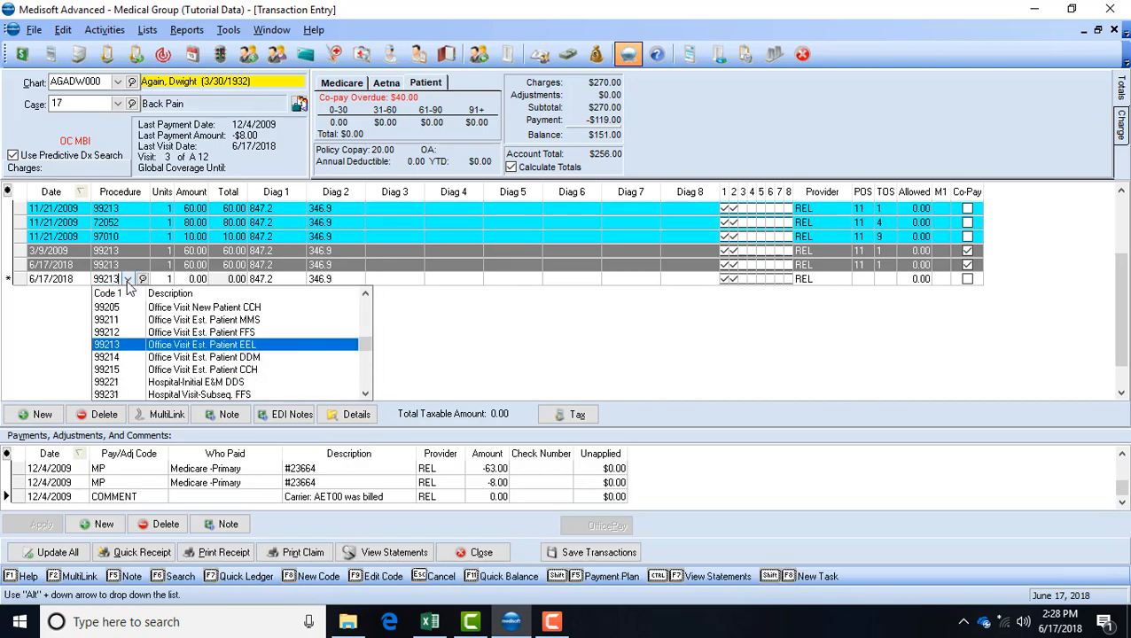
pyautogui.click(202, 344)
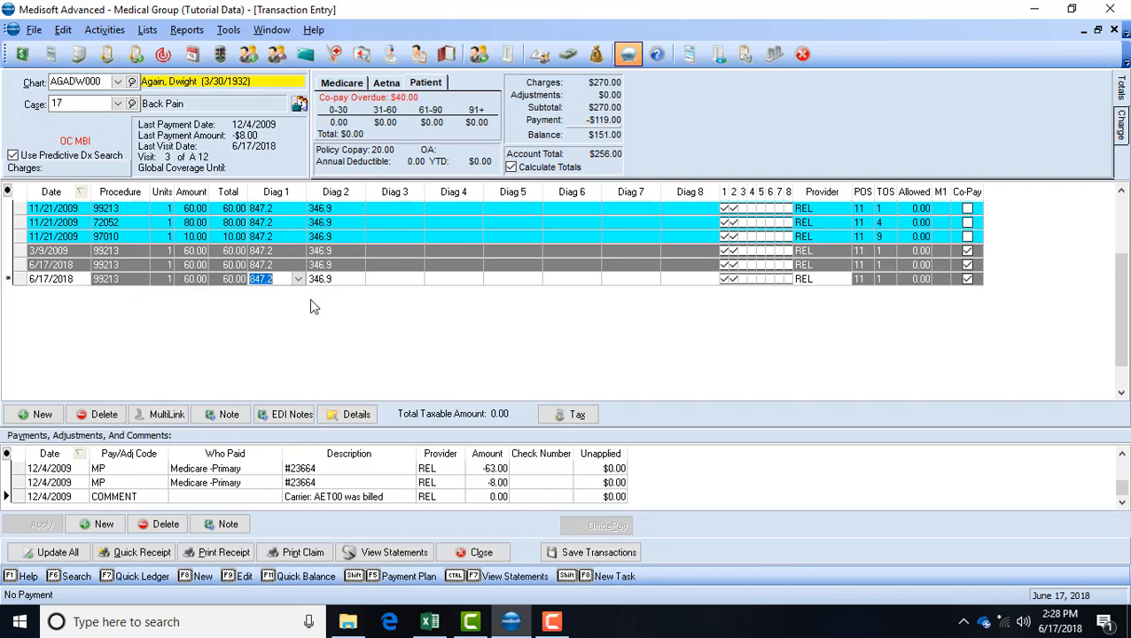
# Step: Choose diagnosis 845.00 for Diag 1, cancelling out of the New Diagnosis form
pyautogui.click(298, 279)
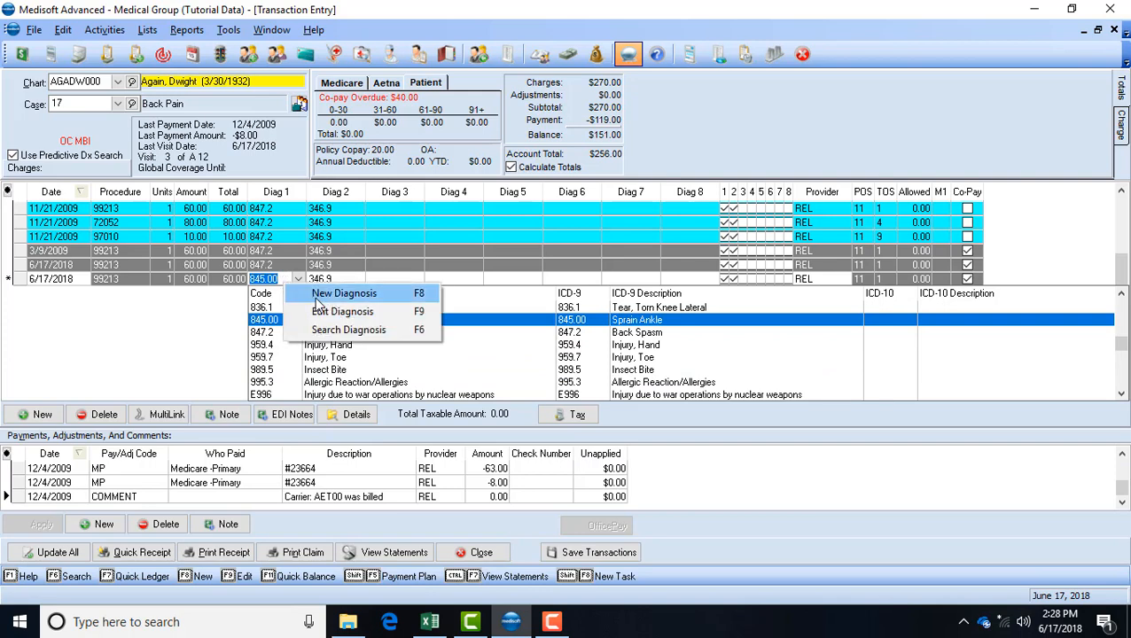
pyautogui.click(344, 292)
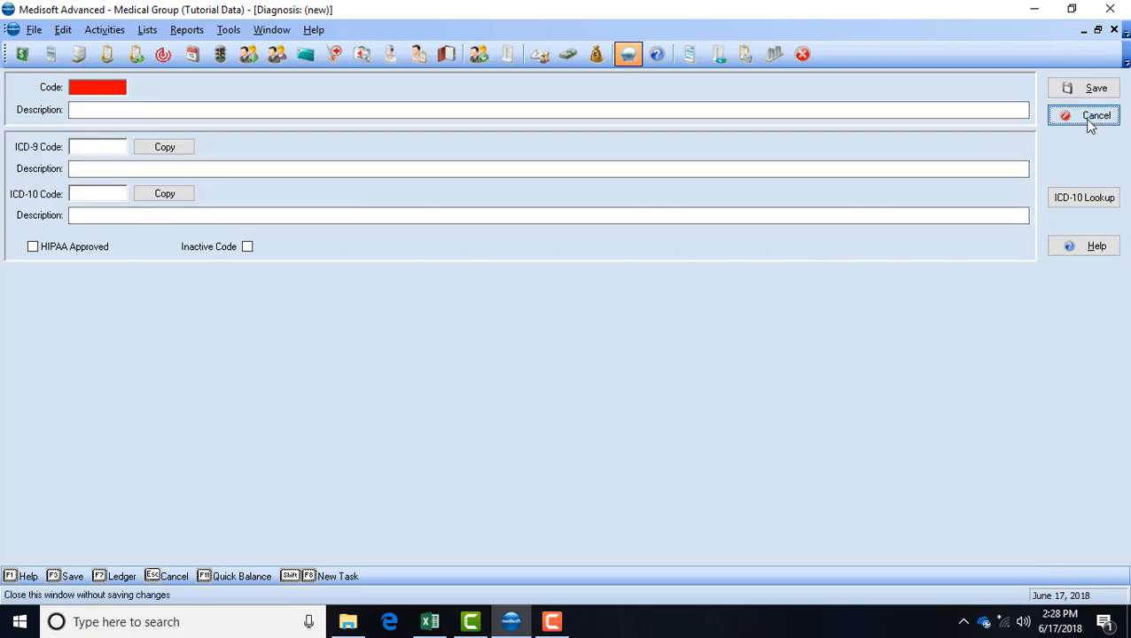
pyautogui.click(1095, 116)
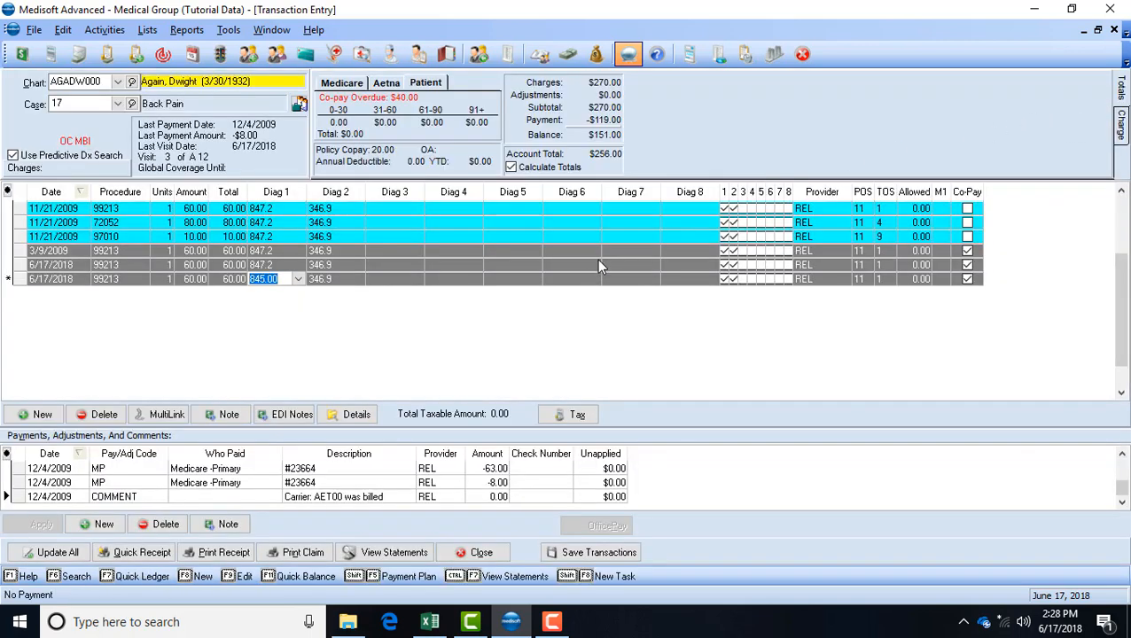
pyautogui.moveTo(517, 532)
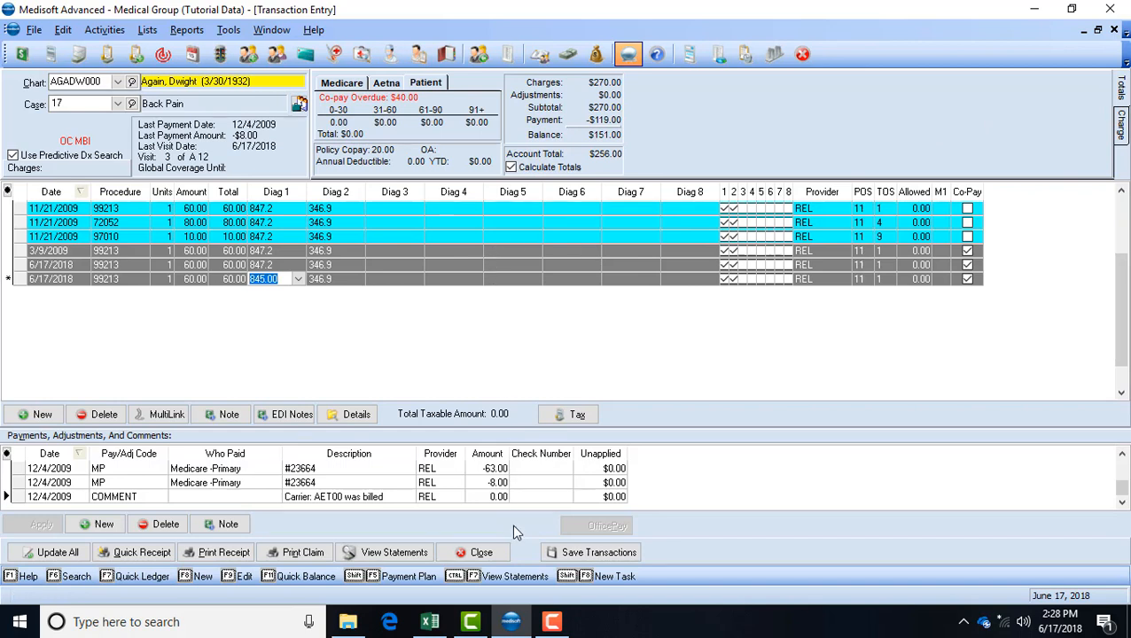
pyautogui.click(591, 551)
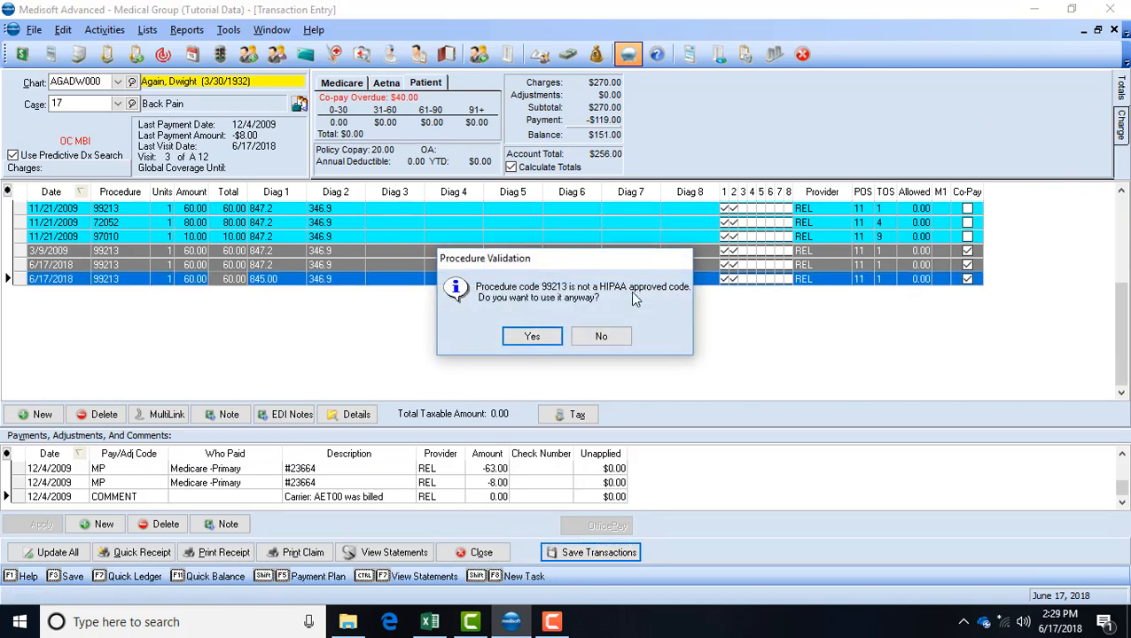
pyautogui.moveTo(632, 315)
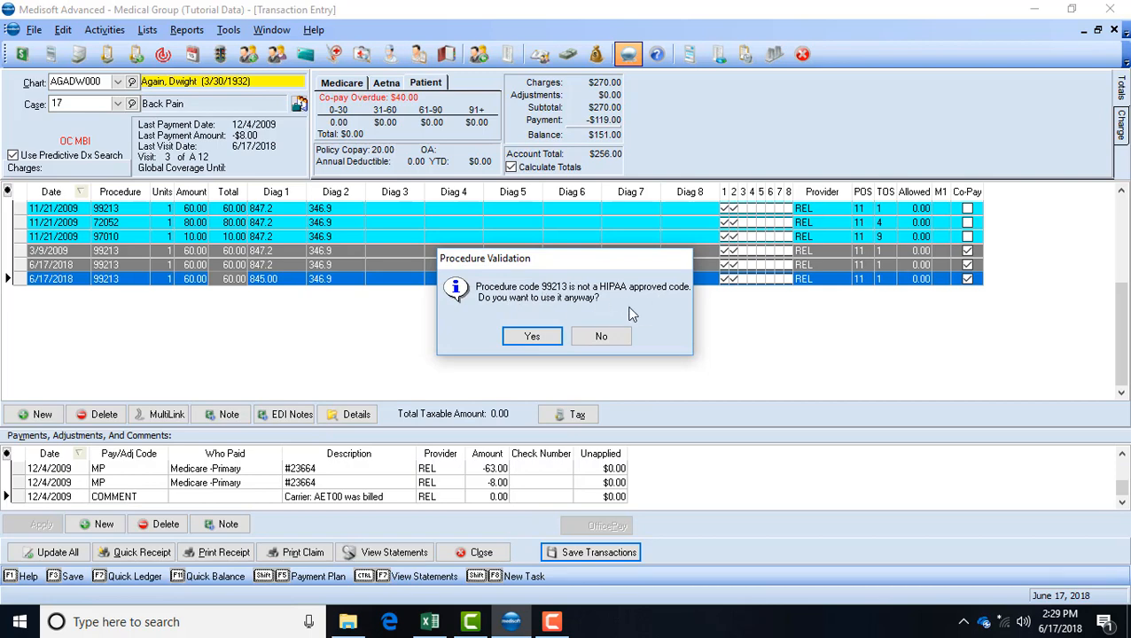
pyautogui.moveTo(601, 337)
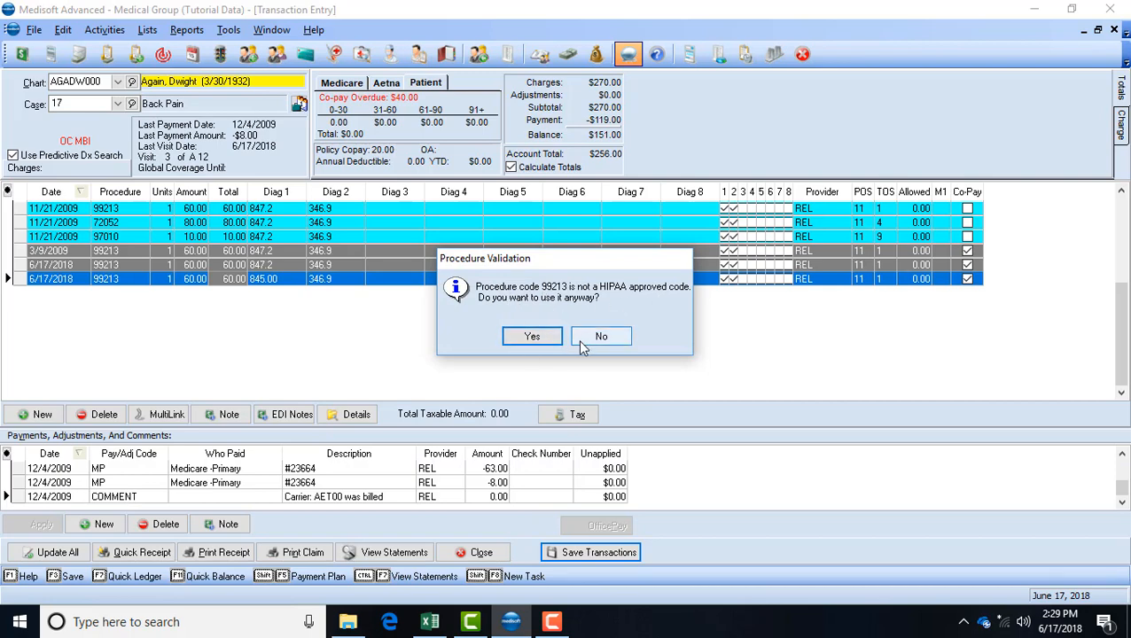
pyautogui.click(531, 336)
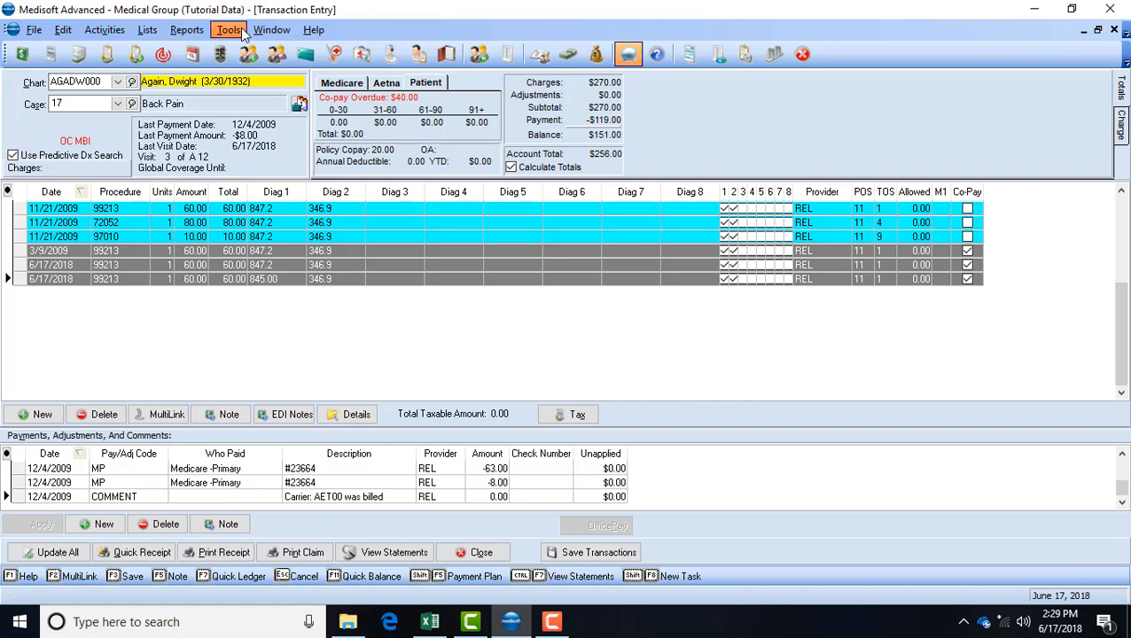
# Step: In the Create ICD-10 Codes utility, check all 1:1 ICD-9 to ICD-10 mappings
pyautogui.click(228, 29)
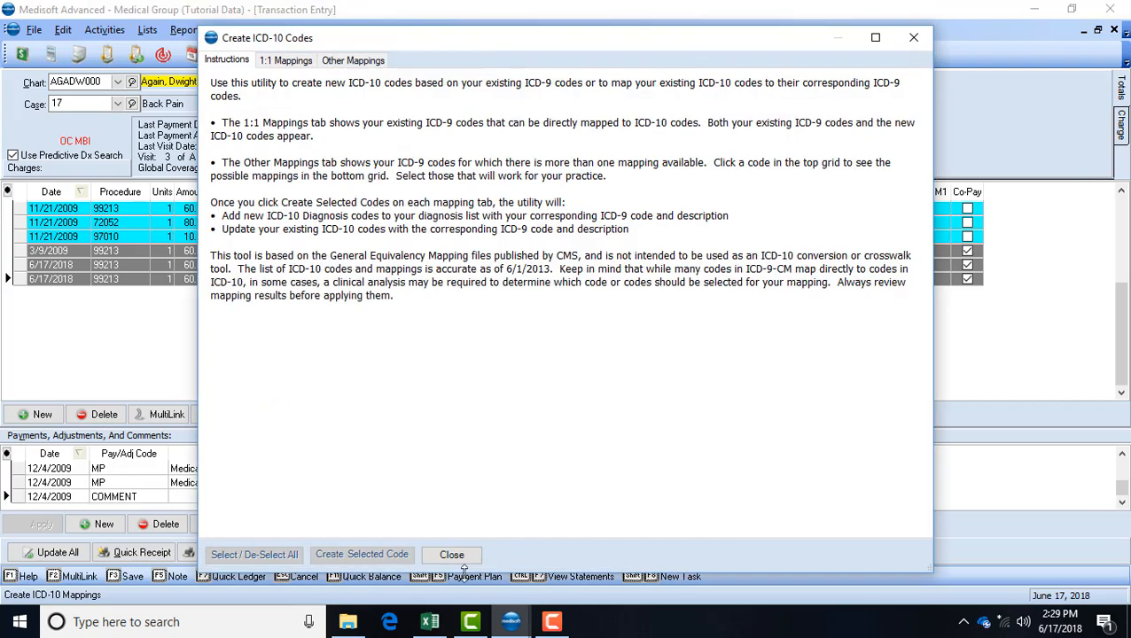
pyautogui.click(286, 60)
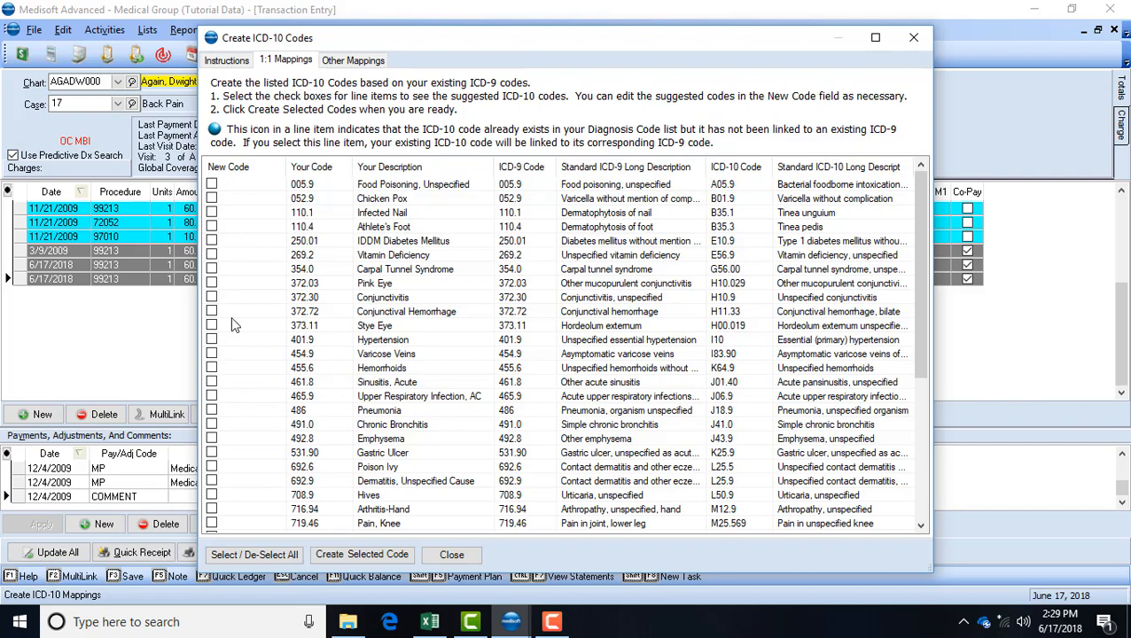
pyautogui.click(255, 553)
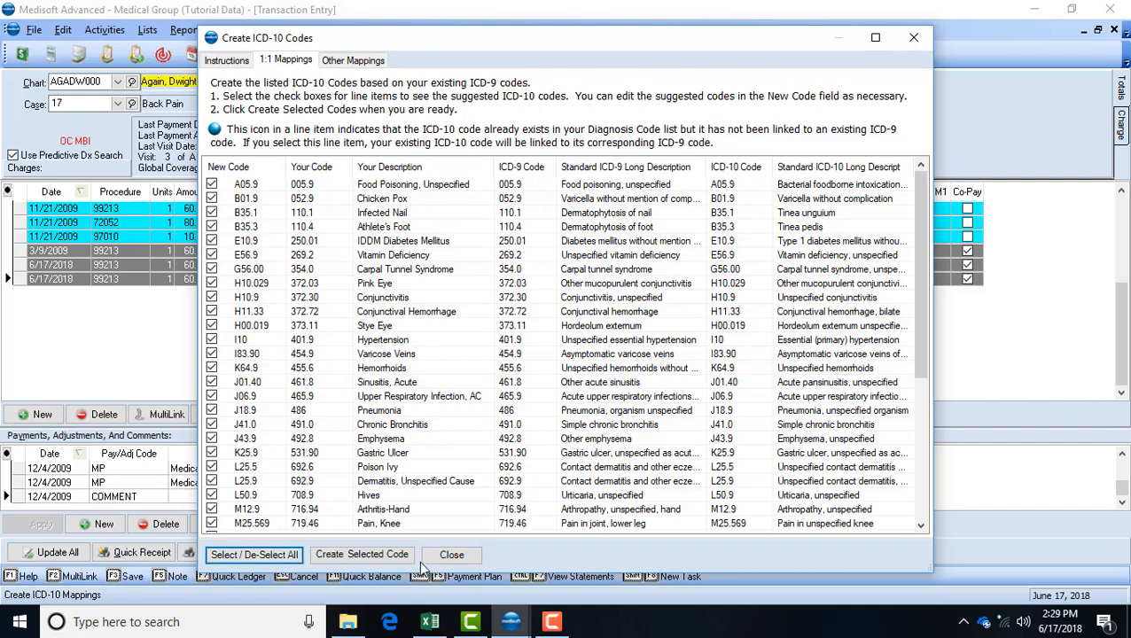
# Step: Create the selected ICD-10 codes, acknowledge success and close the utility
pyautogui.click(361, 553)
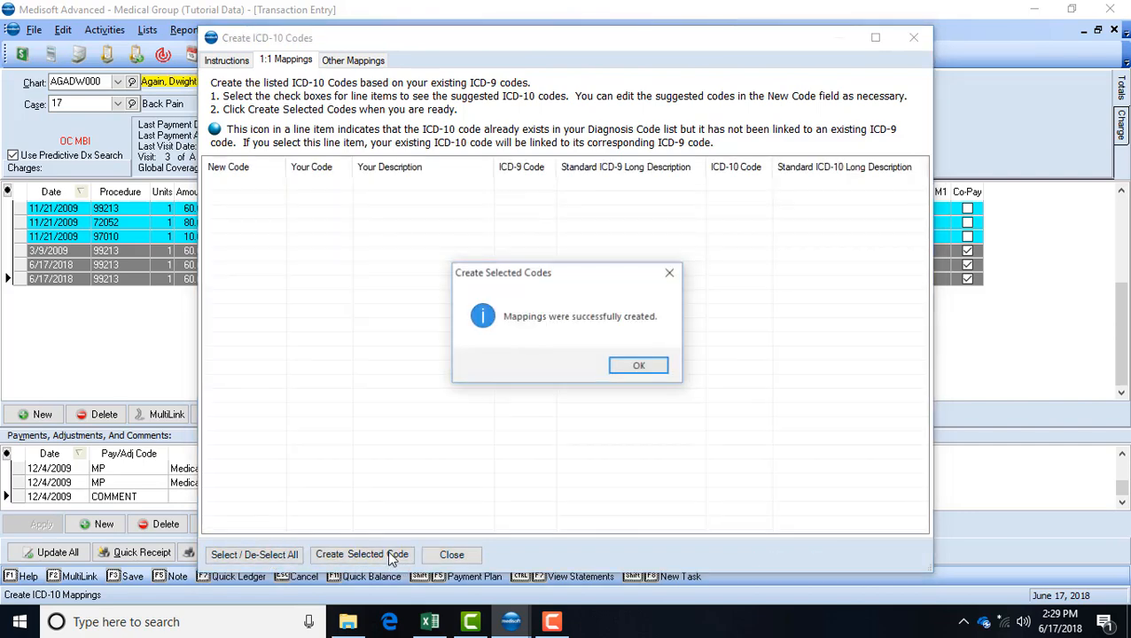
pyautogui.click(638, 365)
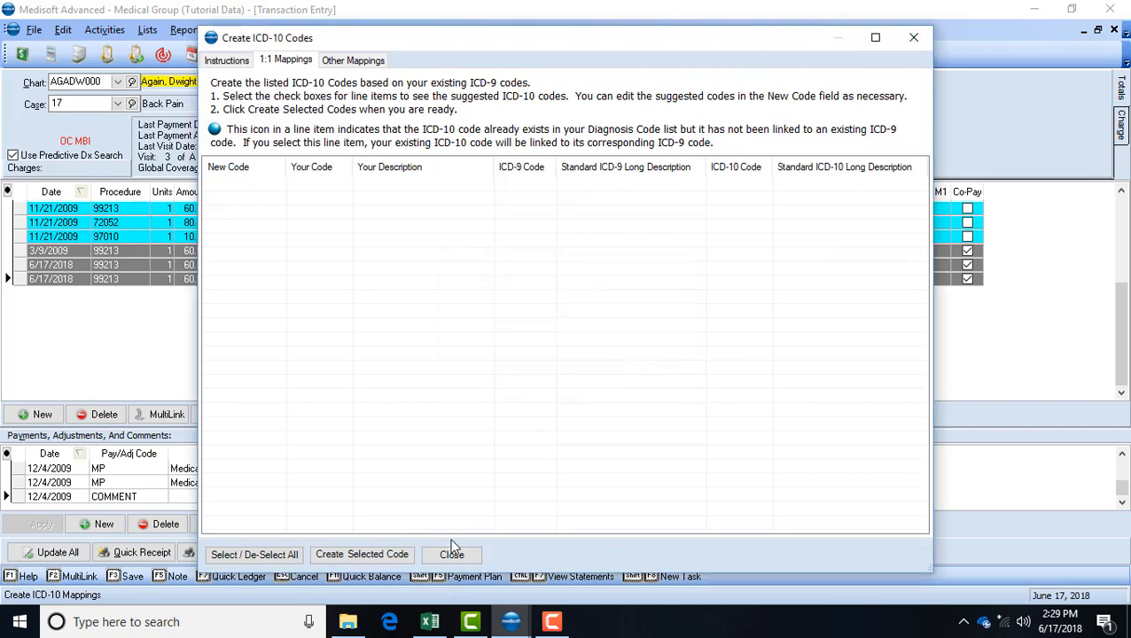
pyautogui.click(450, 553)
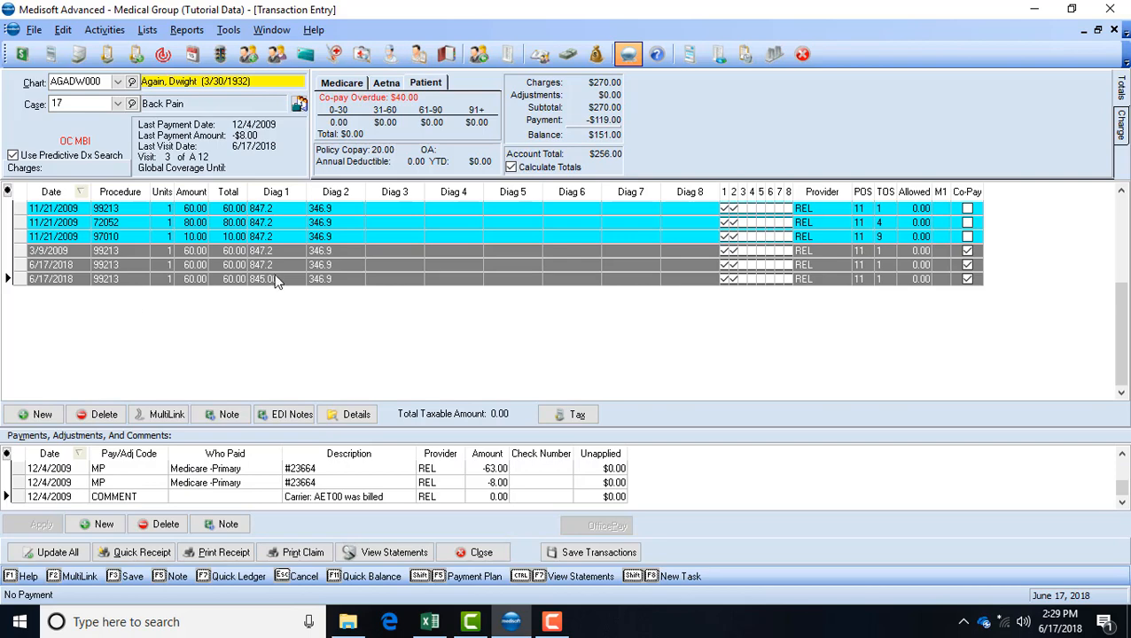
# Step: Set the new charge's Diag 1 to Z00.00 from the ICD-10 diagnosis lookup
pyautogui.click(298, 279)
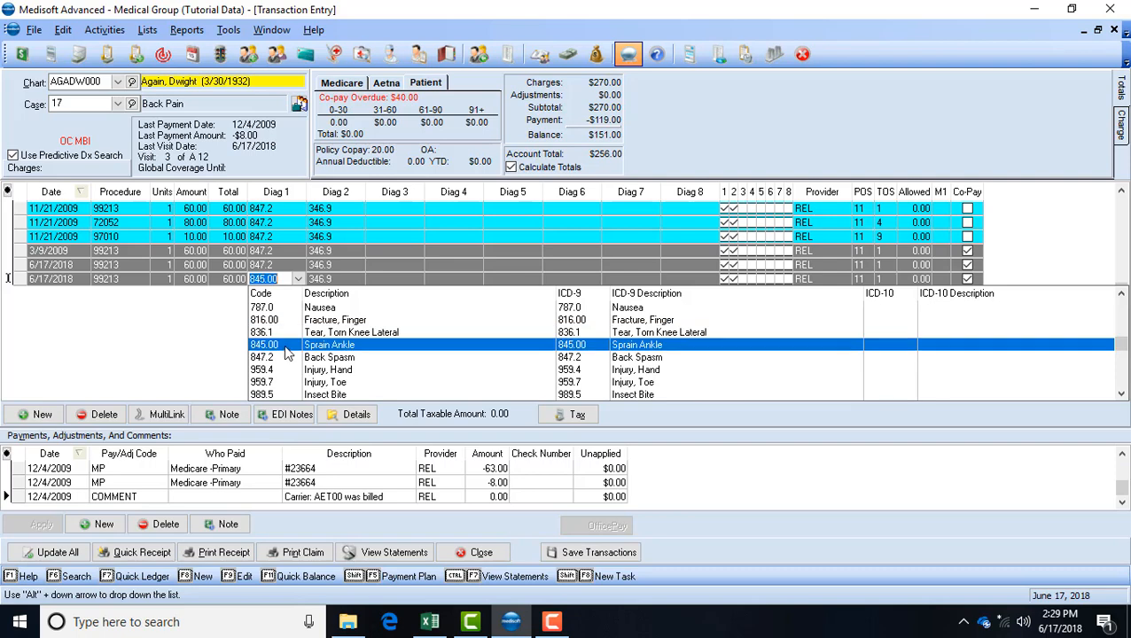
pyautogui.moveTo(1120, 345)
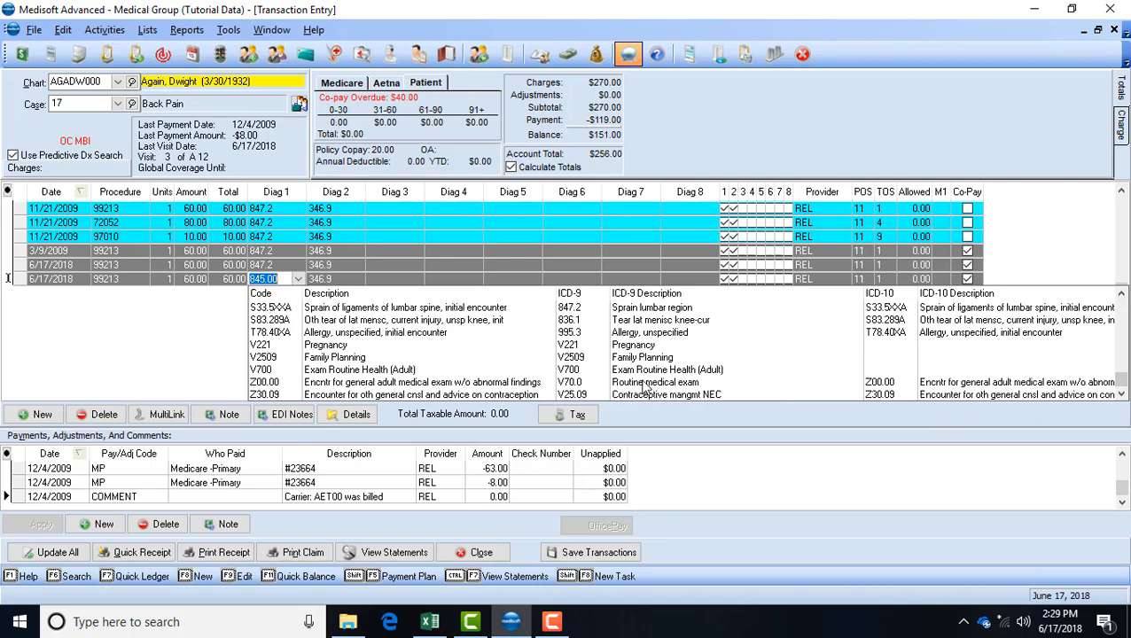
pyautogui.moveTo(494, 399)
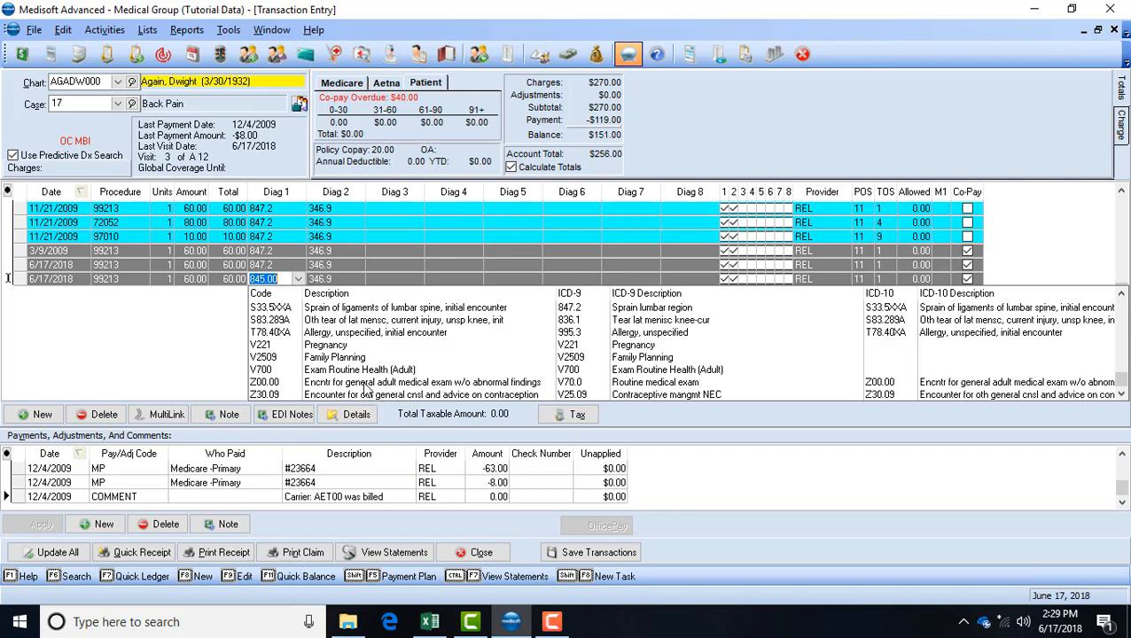
pyautogui.click(266, 383)
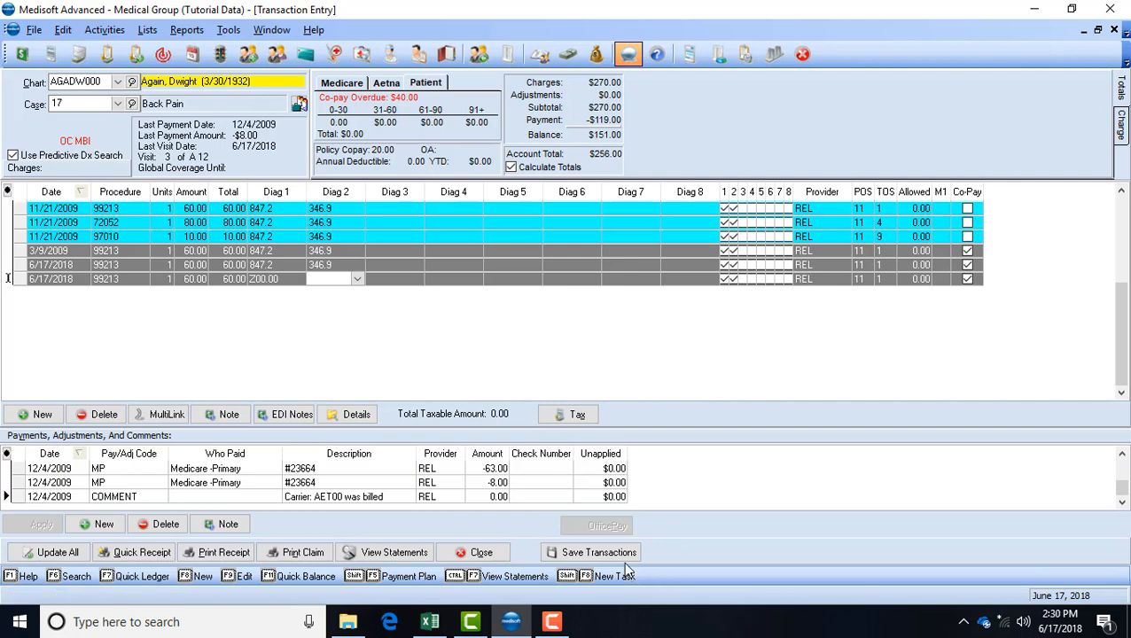
# Step: Save the 6/17/2018 charge for 99213, accepting the non-HIPAA code warnings and copay notice, bringing charges to $330
pyautogui.click(588, 551)
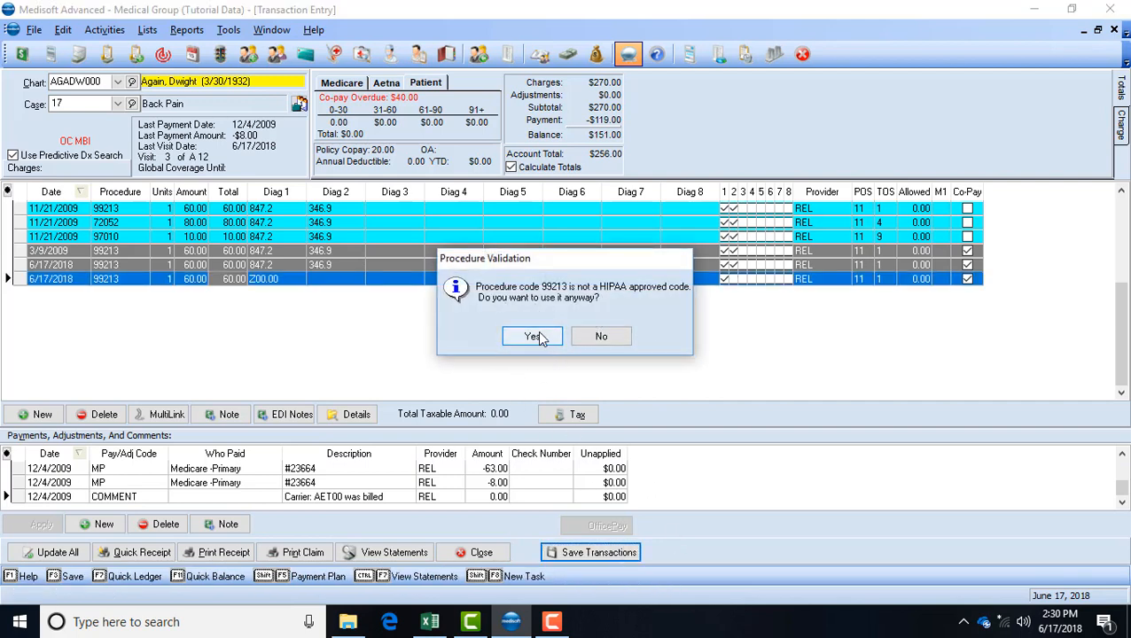
pyautogui.click(532, 337)
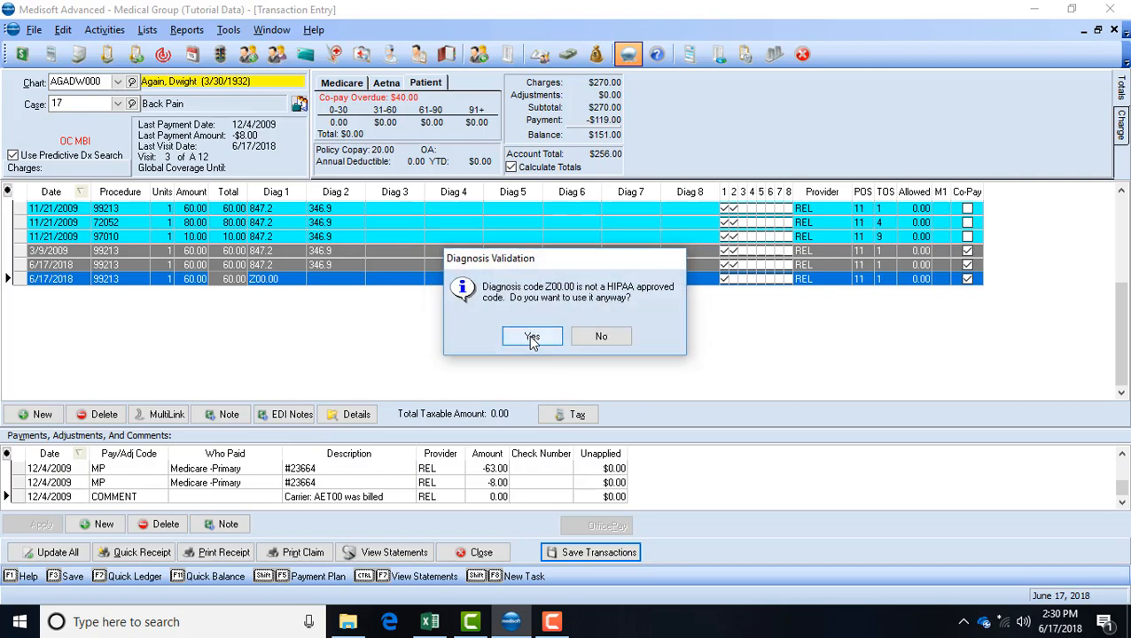
pyautogui.click(531, 336)
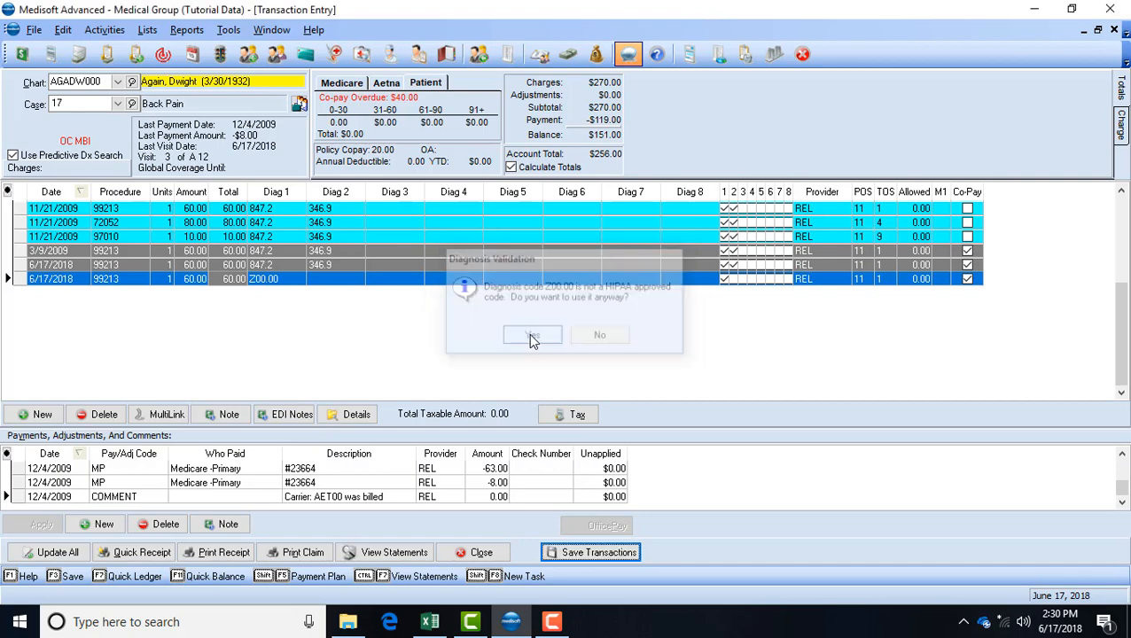
pyautogui.click(531, 335)
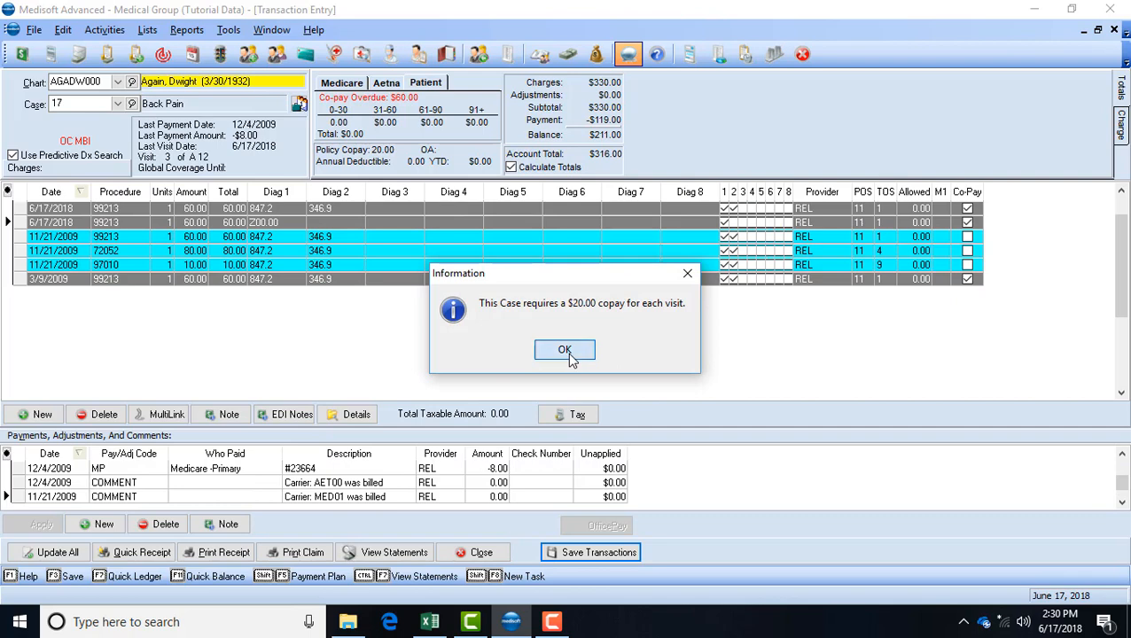
pyautogui.click(564, 349)
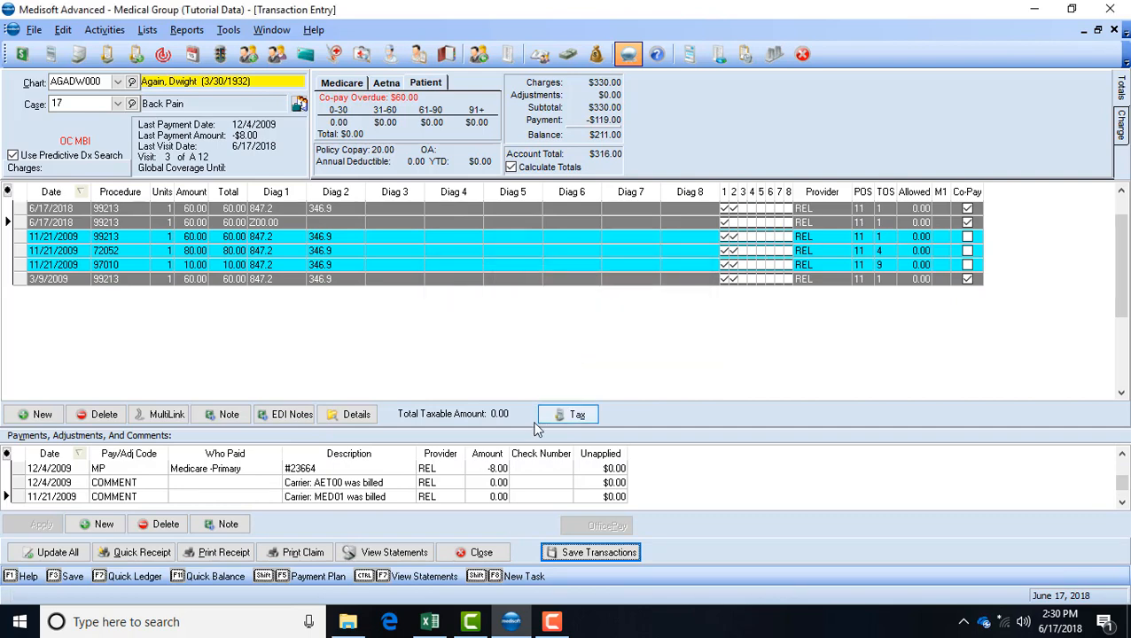
pyautogui.click(590, 551)
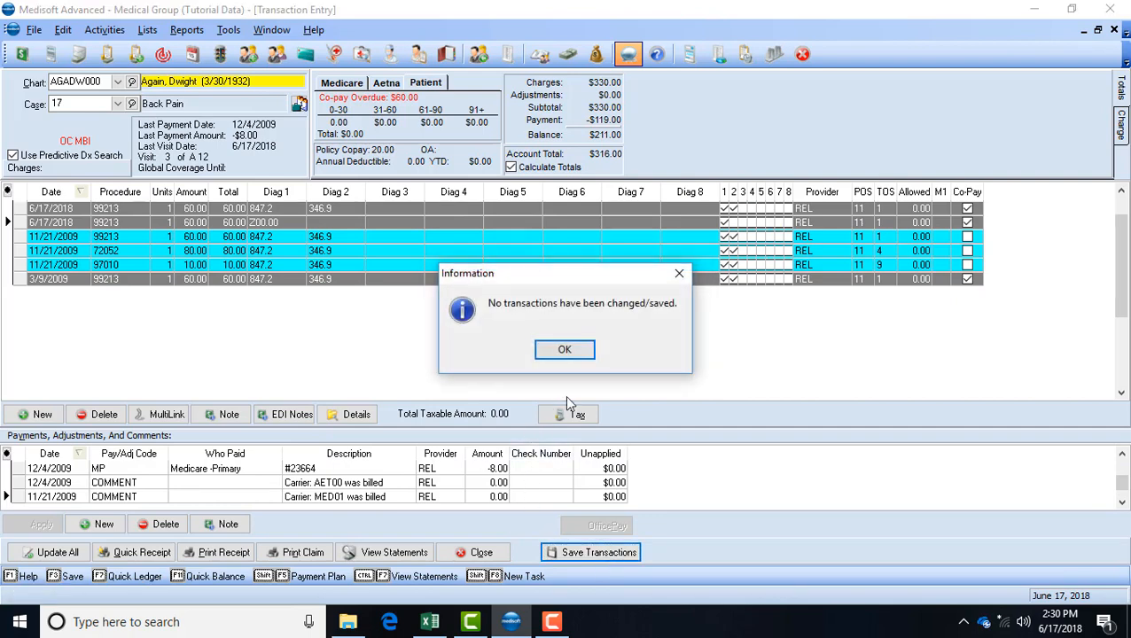
pyautogui.click(564, 349)
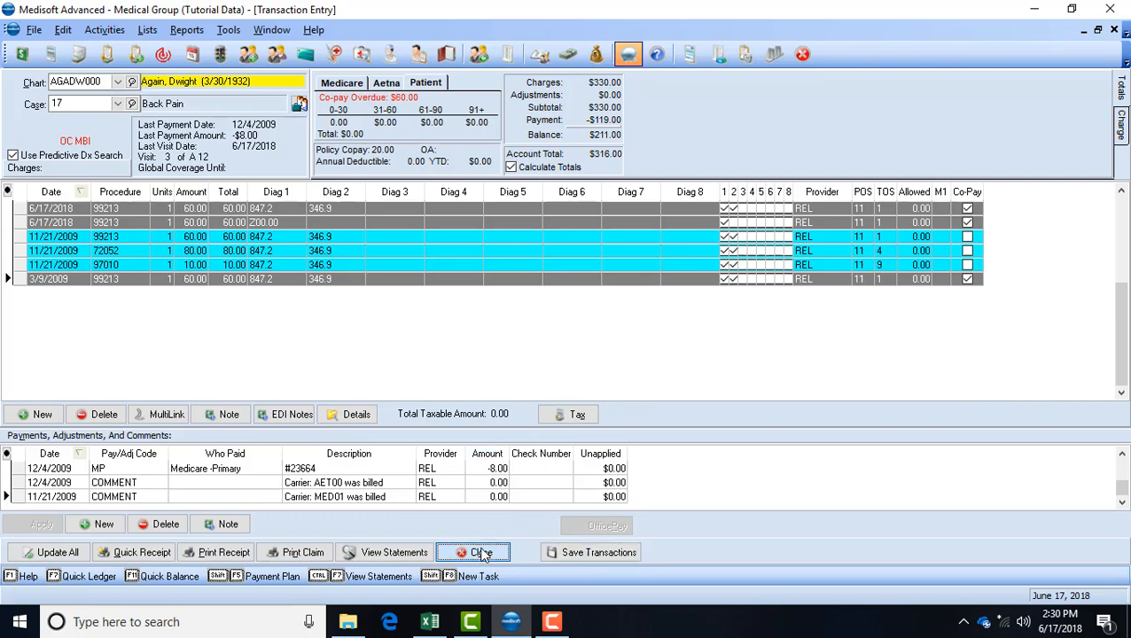
# Step: Run the Patient Aging report on screen, limited by a Date From value instead of all dates
pyautogui.click(186, 28)
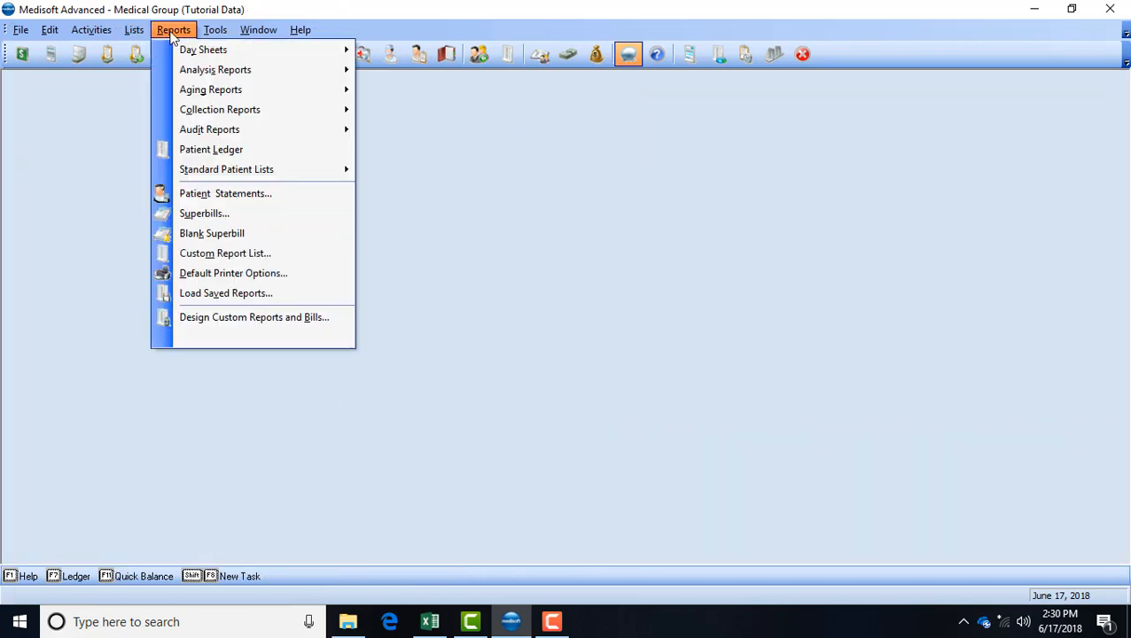
pyautogui.moveTo(209, 88)
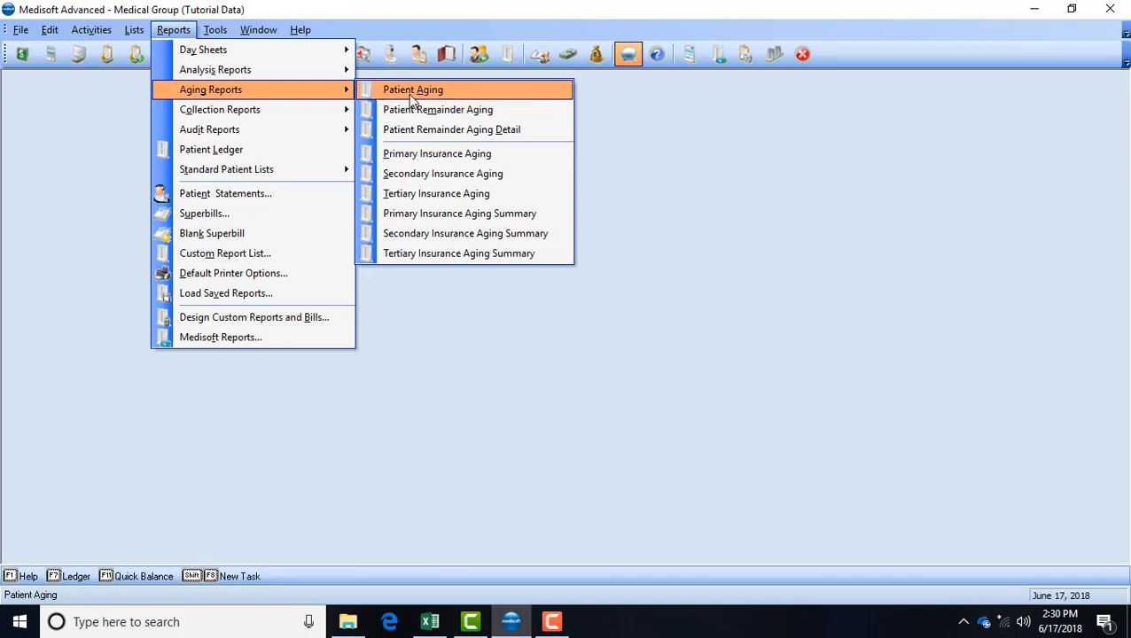
pyautogui.click(411, 88)
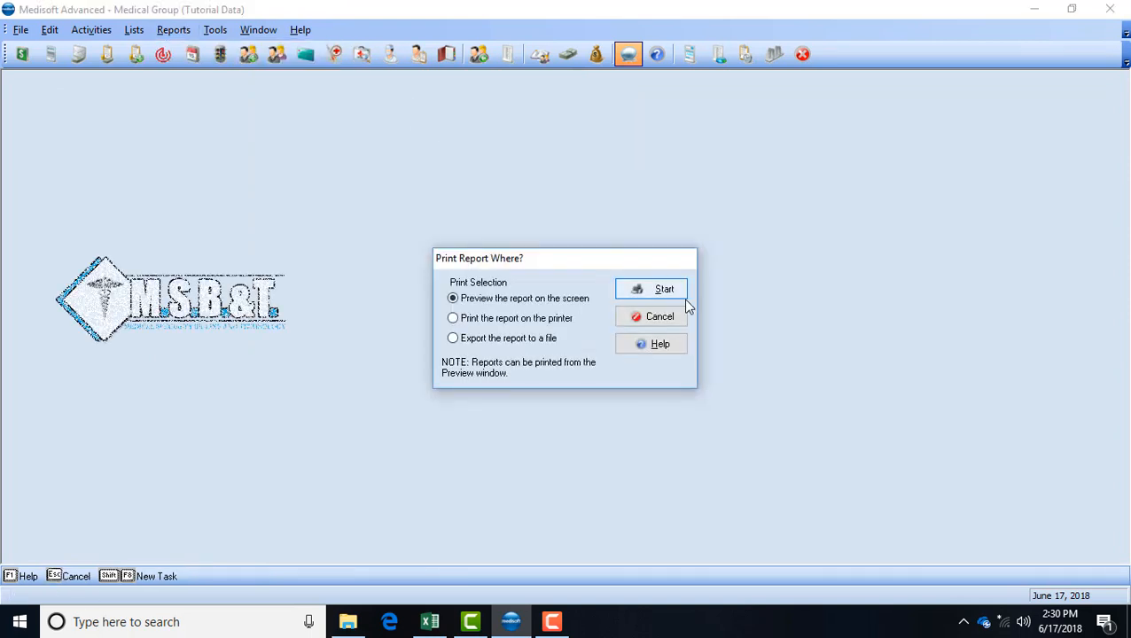
pyautogui.click(663, 289)
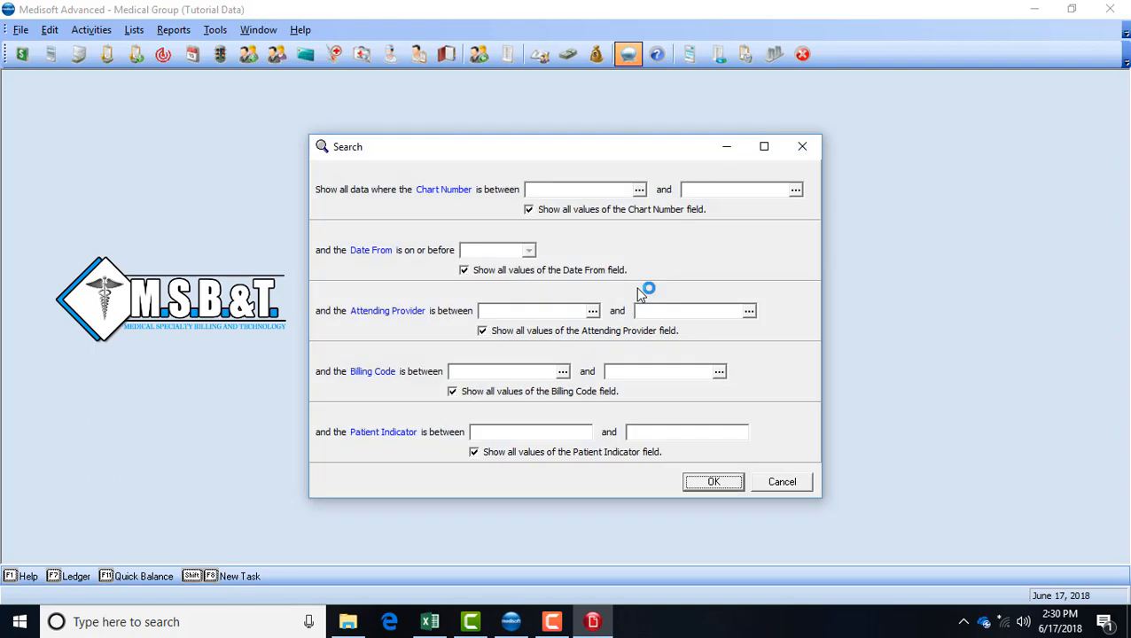
pyautogui.moveTo(468, 255)
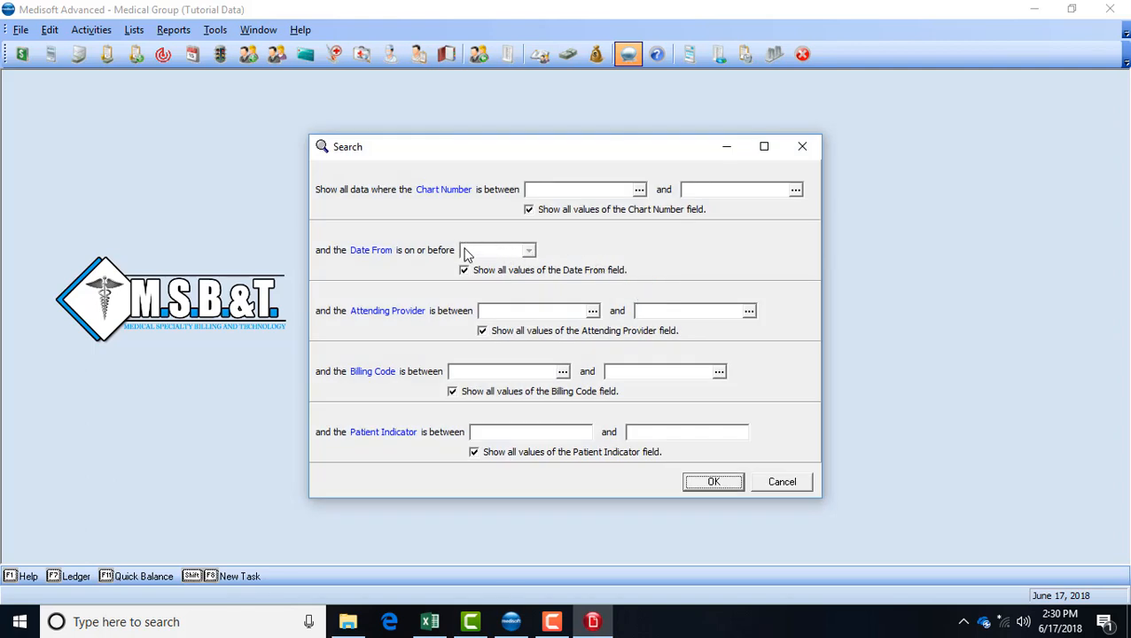
pyautogui.click(465, 269)
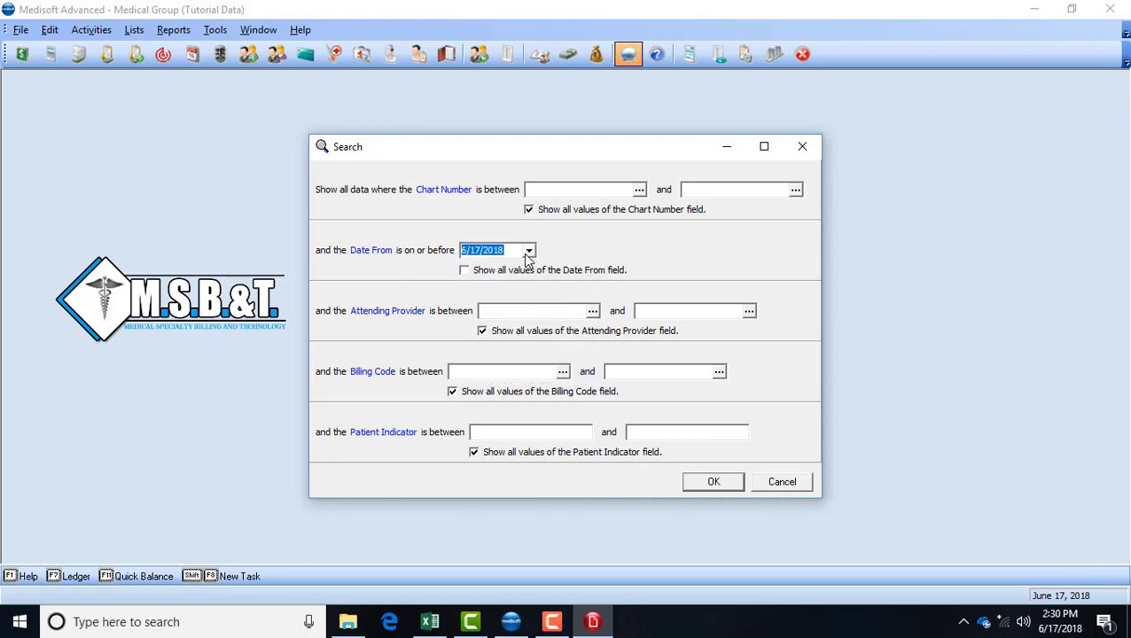
pyautogui.write('1/0/2018')
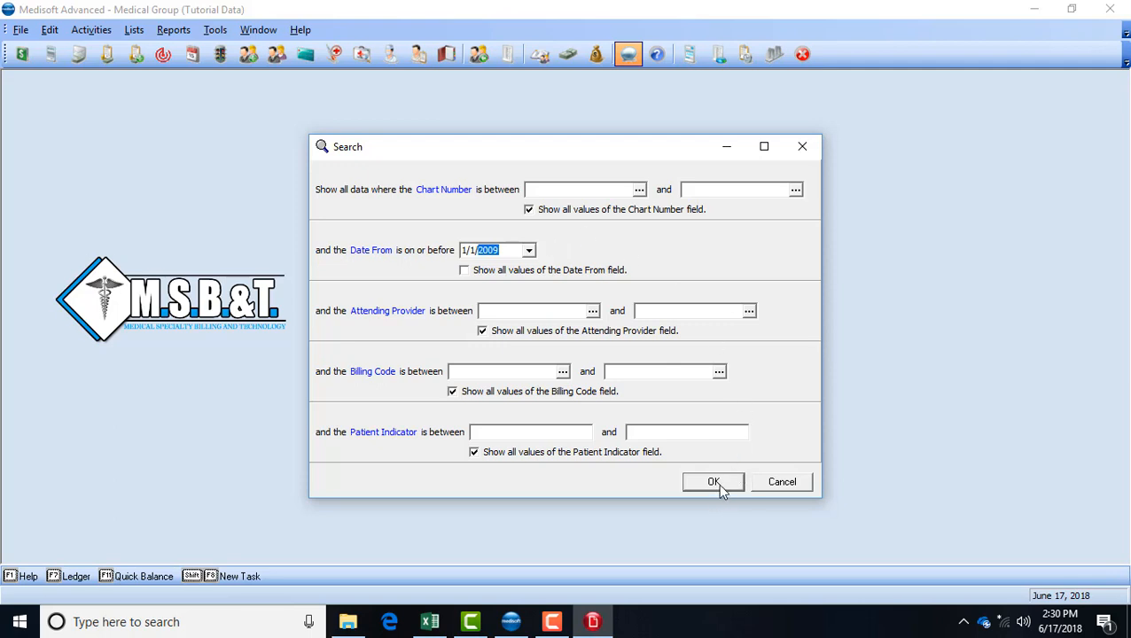
pyautogui.click(713, 482)
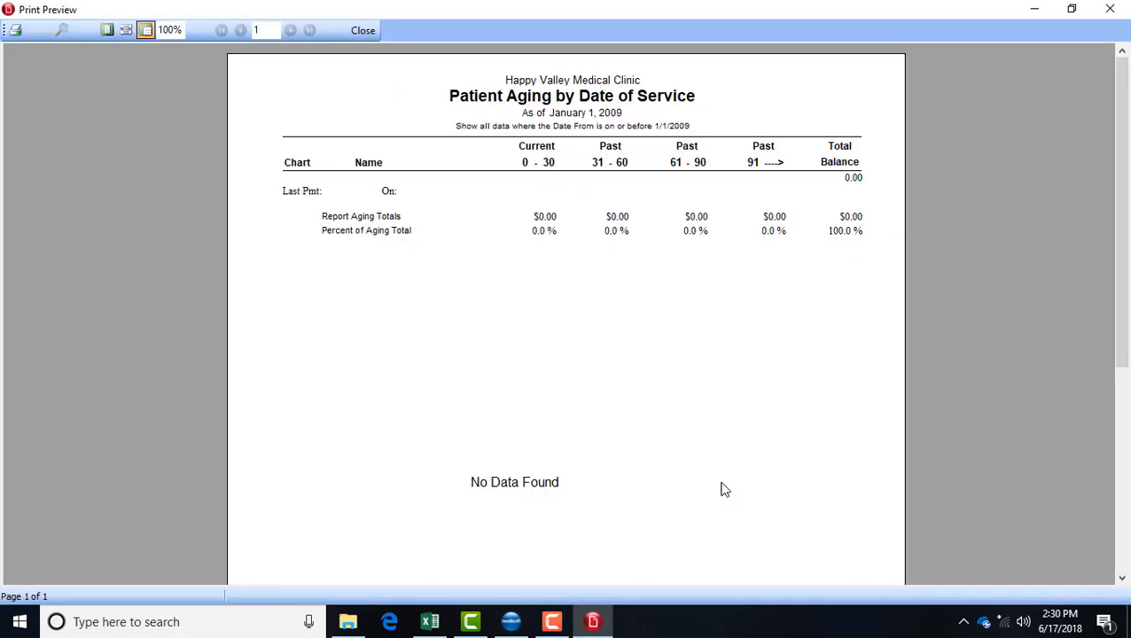
pyautogui.moveTo(528, 149)
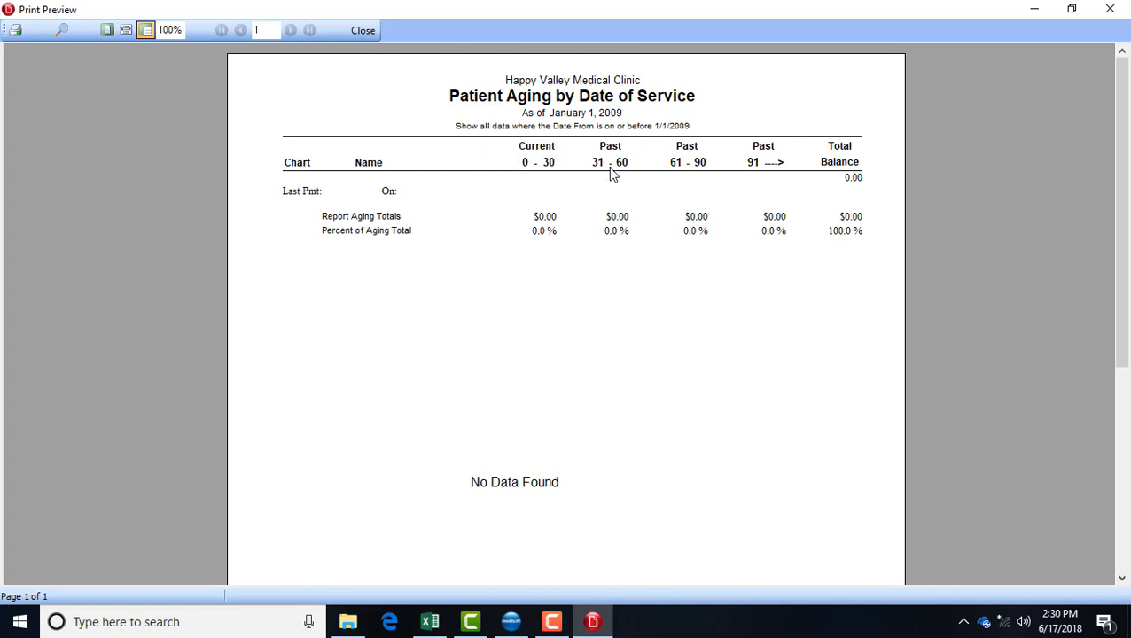
pyautogui.moveTo(896, 170)
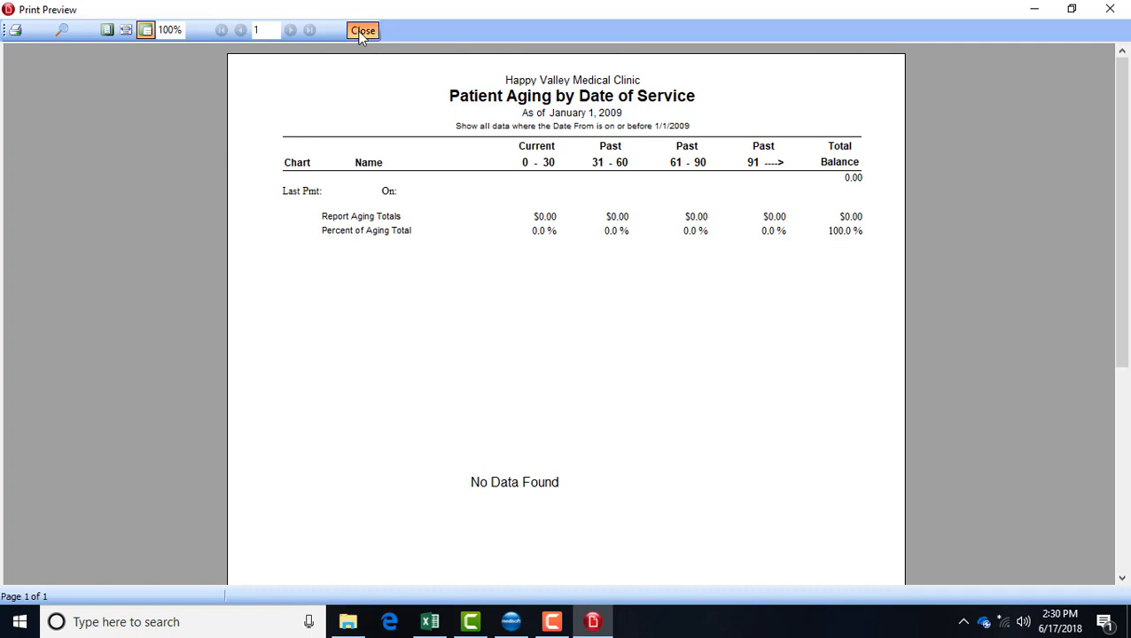
# Step: Run the Primary Insurance Aging report limited by Initial Billing Date 1, listing Aetna, Cigna and Medicaid claims
pyautogui.click(362, 31)
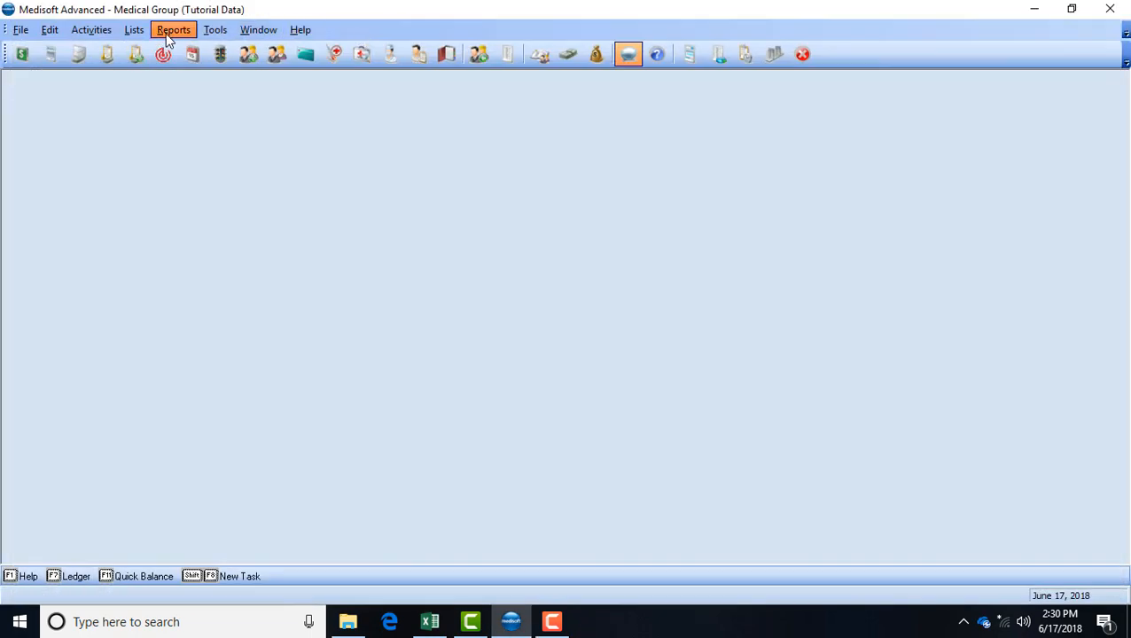
pyautogui.click(173, 28)
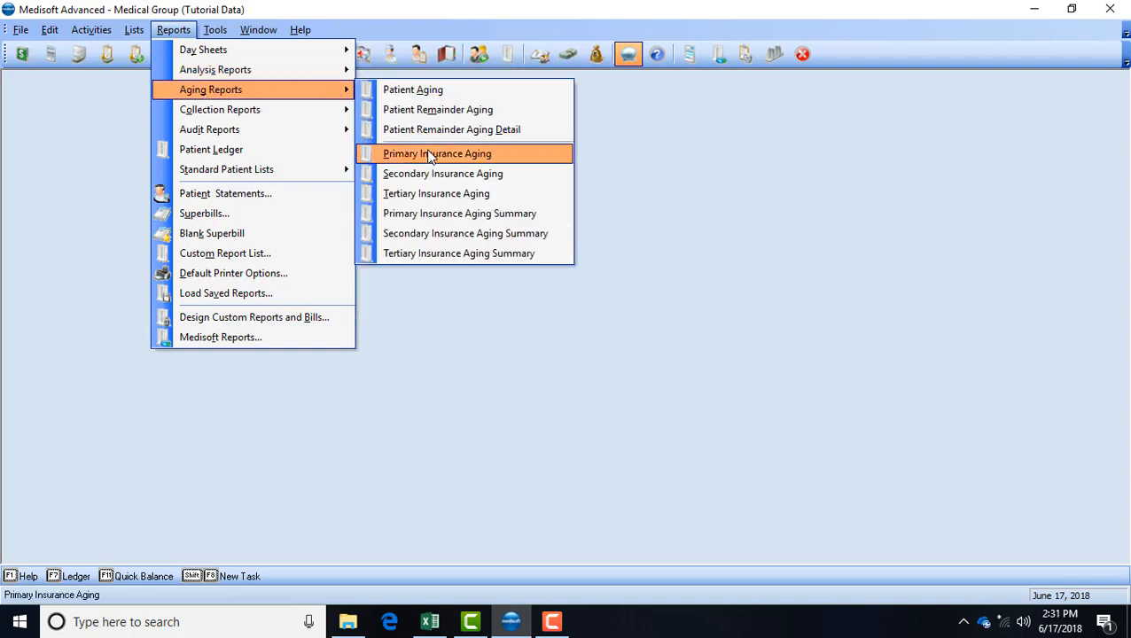
pyautogui.click(436, 153)
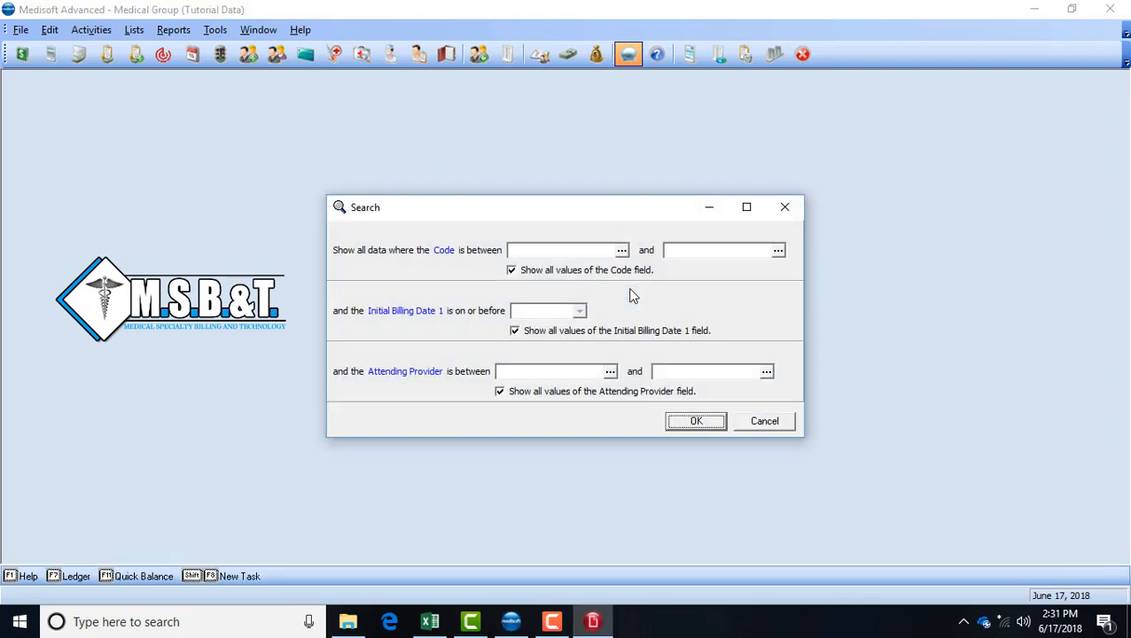
pyautogui.moveTo(558, 319)
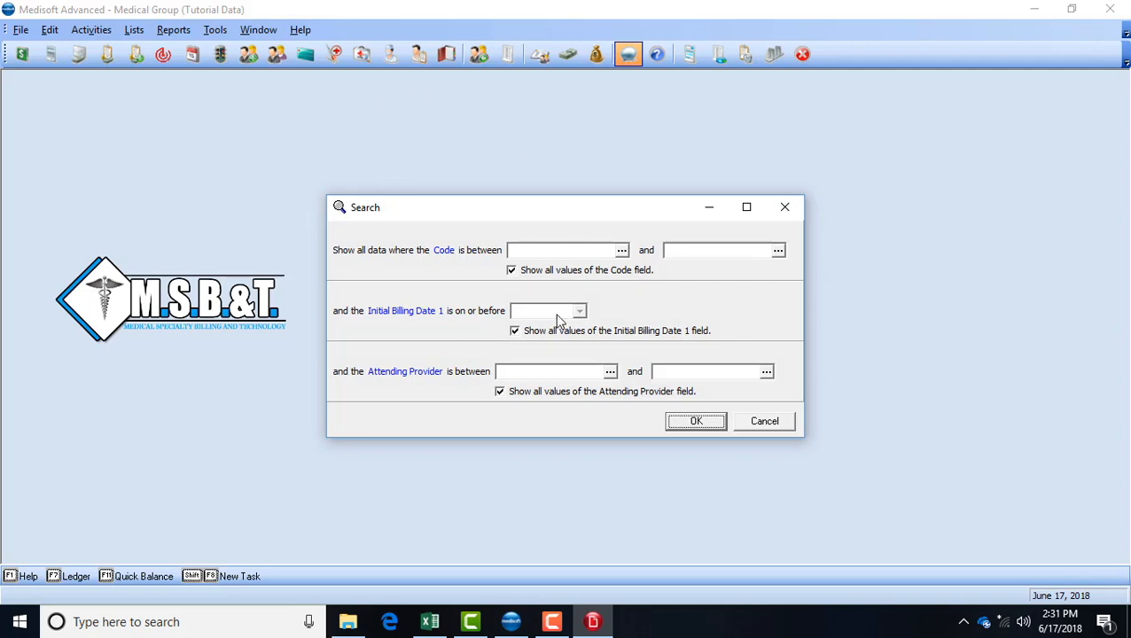
pyautogui.click(514, 330)
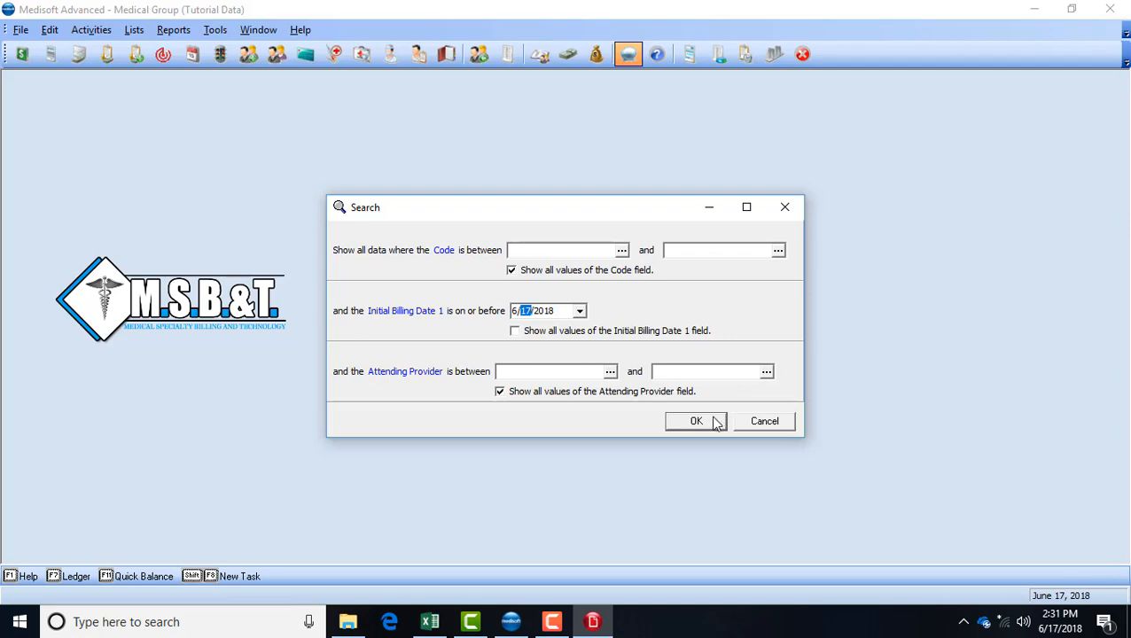
pyautogui.click(695, 421)
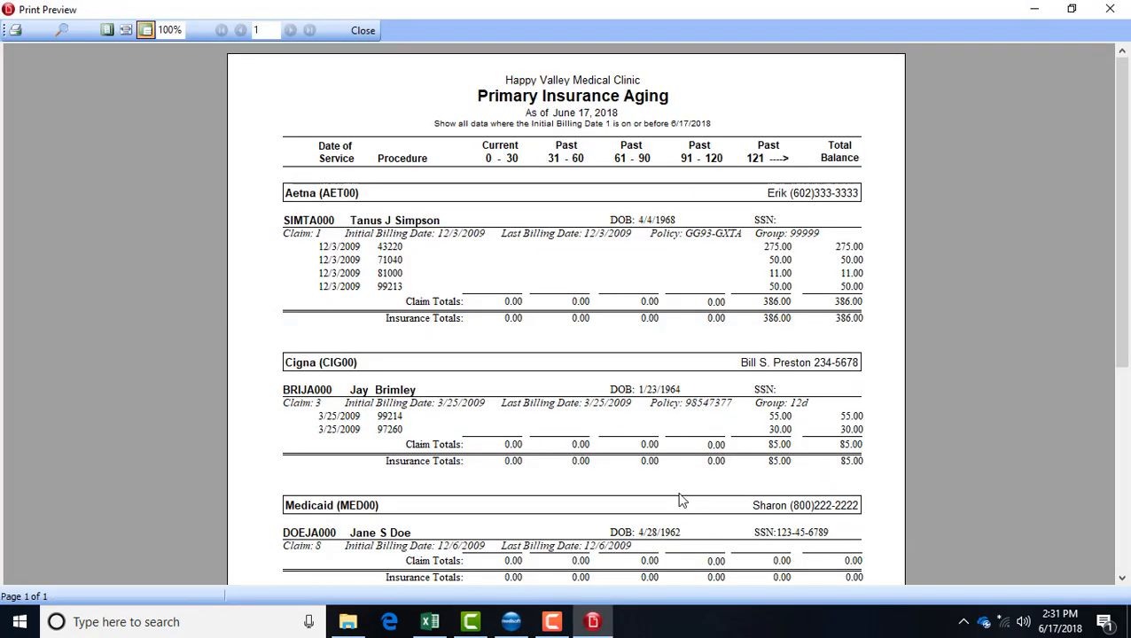
pyautogui.moveTo(578, 179)
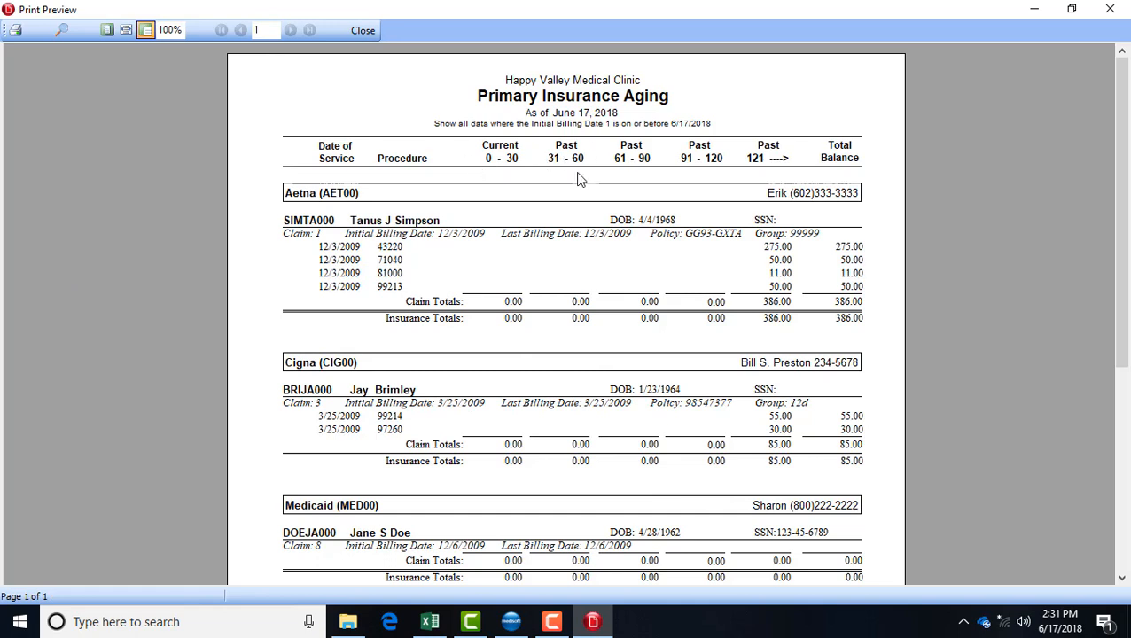
pyautogui.moveTo(518, 273)
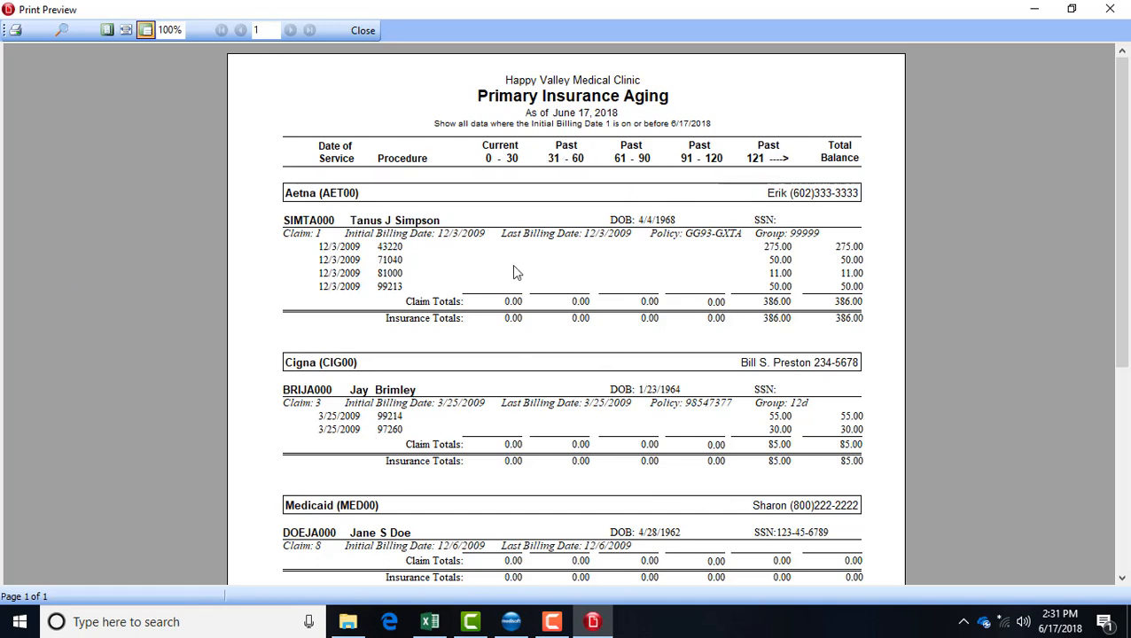
pyautogui.moveTo(543, 362)
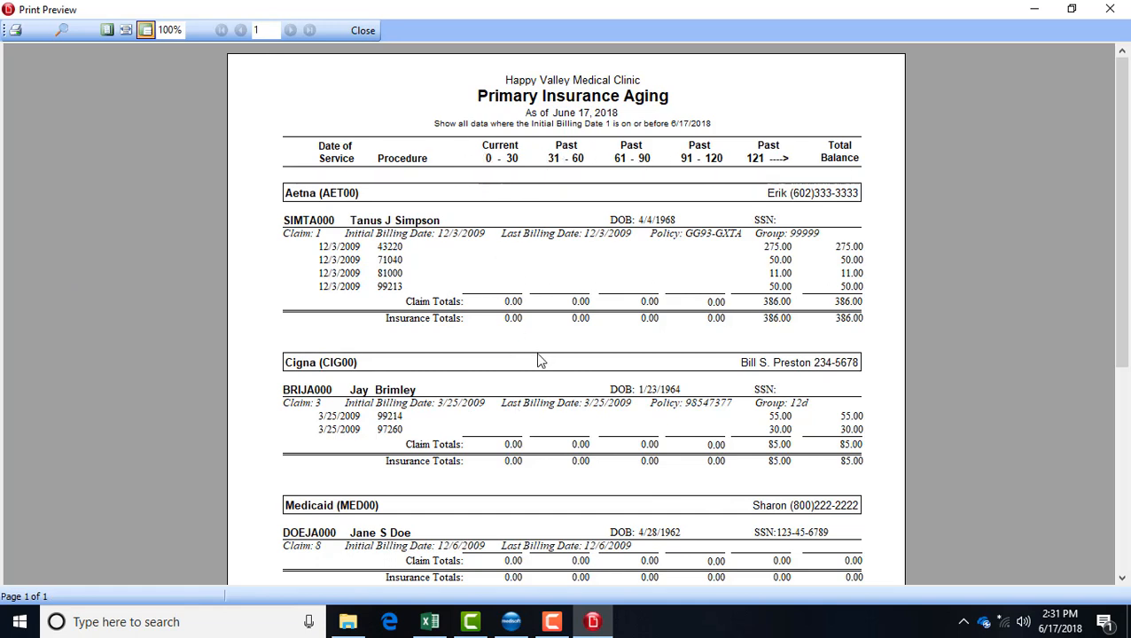
pyautogui.moveTo(614, 323)
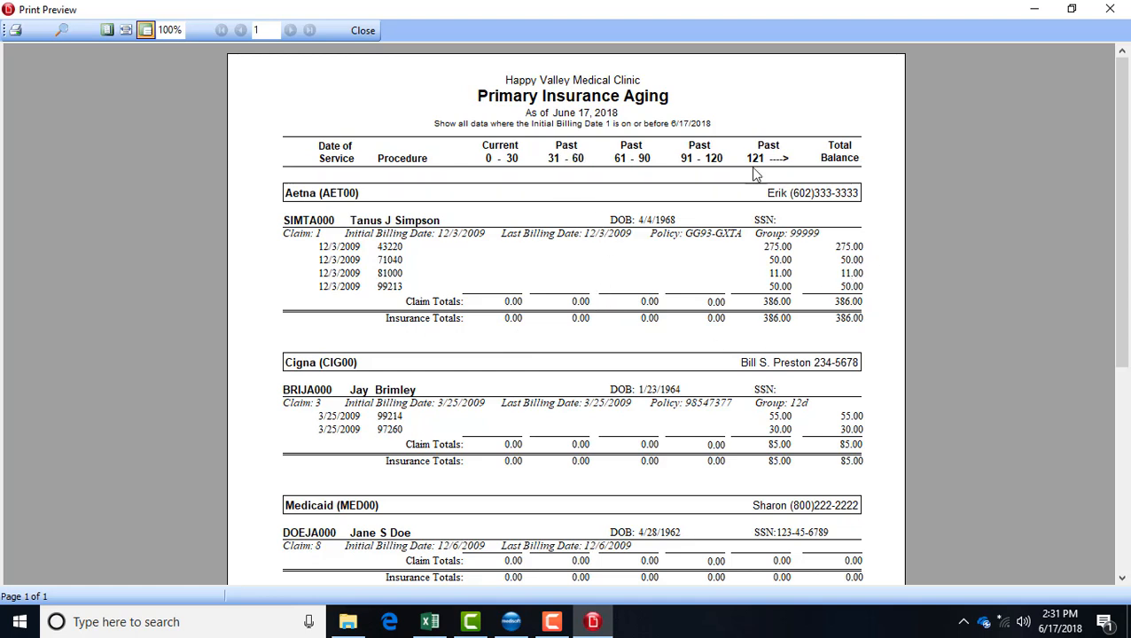
pyautogui.moveTo(778, 315)
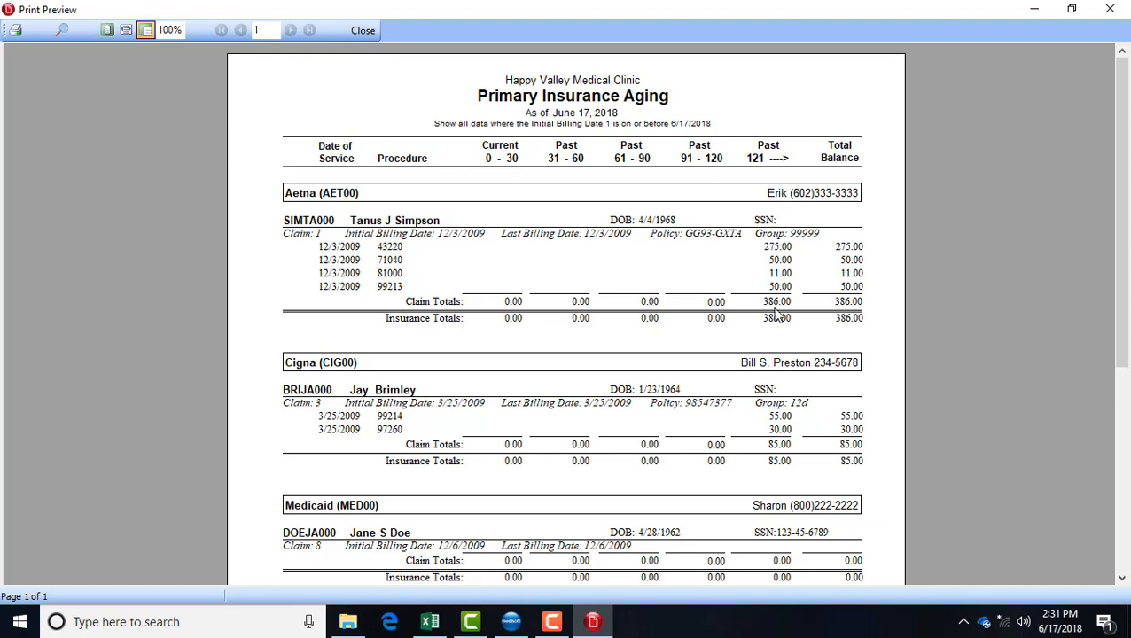
pyautogui.moveTo(794, 386)
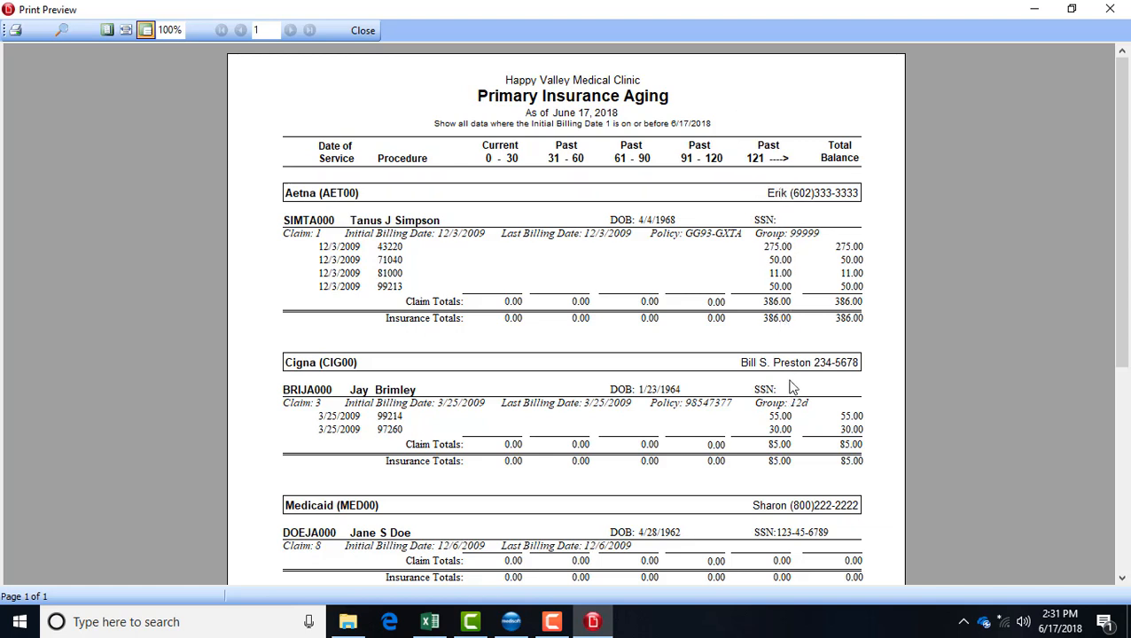
pyautogui.moveTo(854, 322)
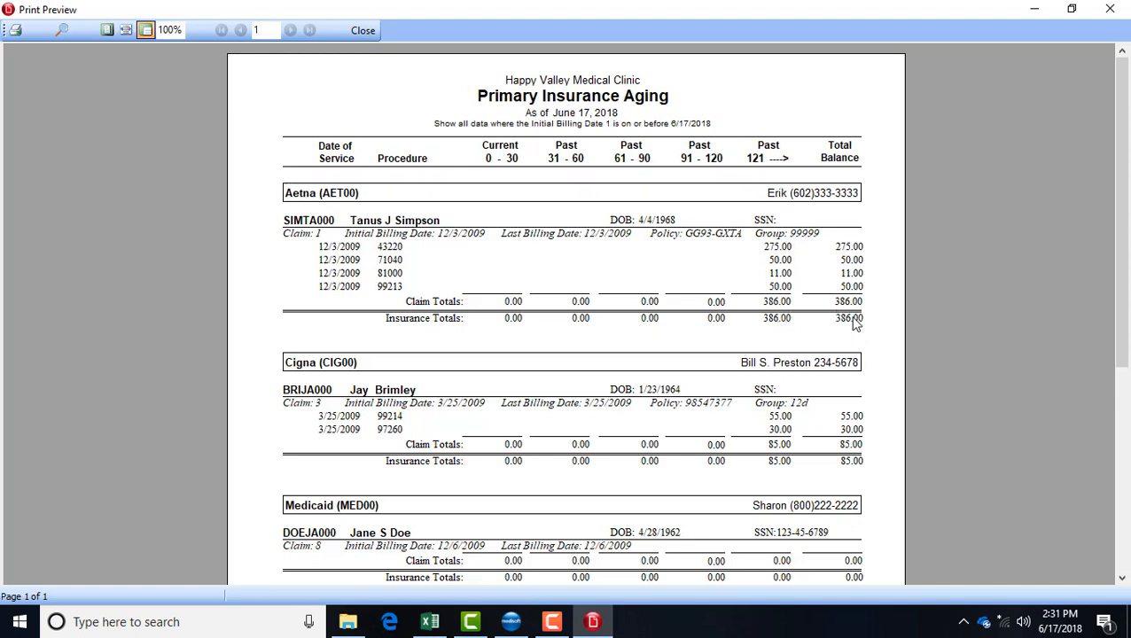
pyautogui.moveTo(854, 333)
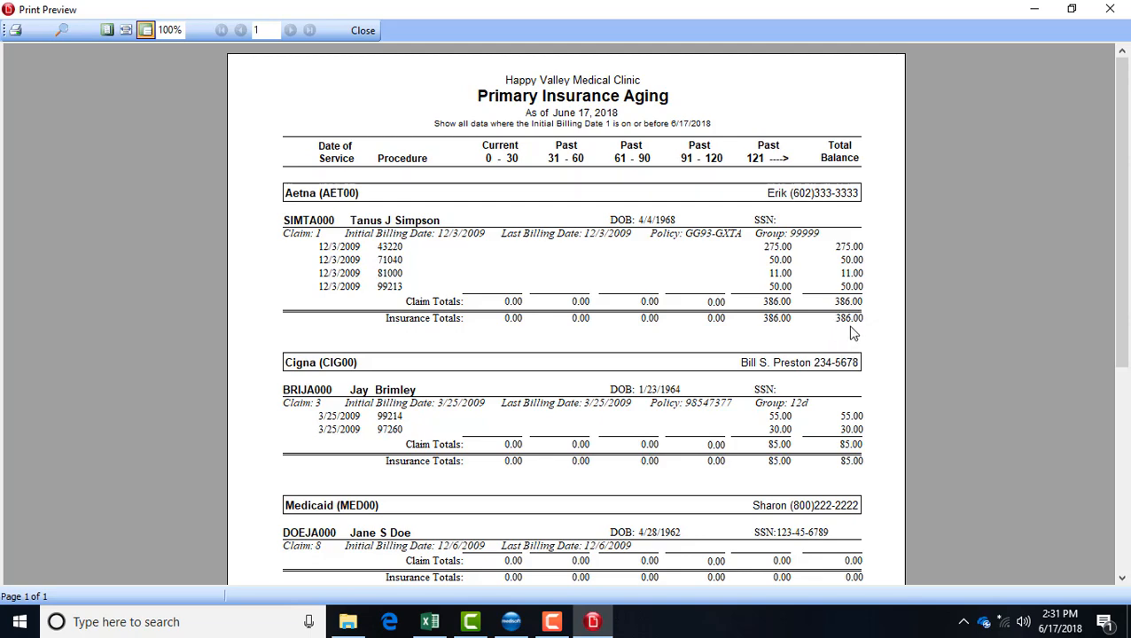
pyautogui.moveTo(349, 53)
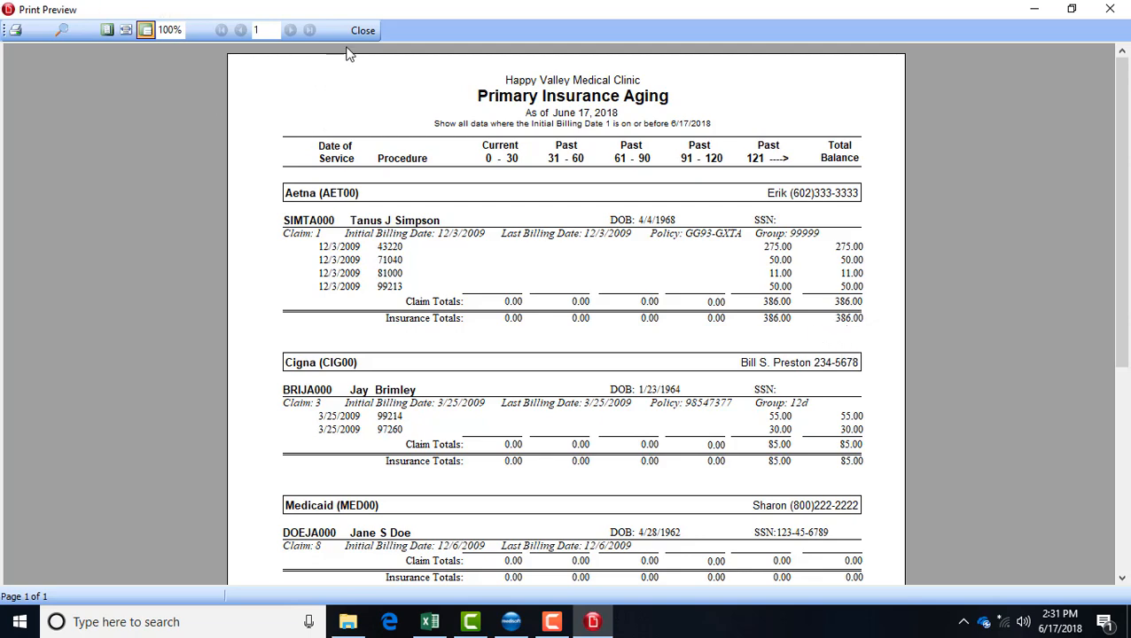
# Step: Close the Primary Insurance Aging preview, returning to the empty main window
pyautogui.click(361, 28)
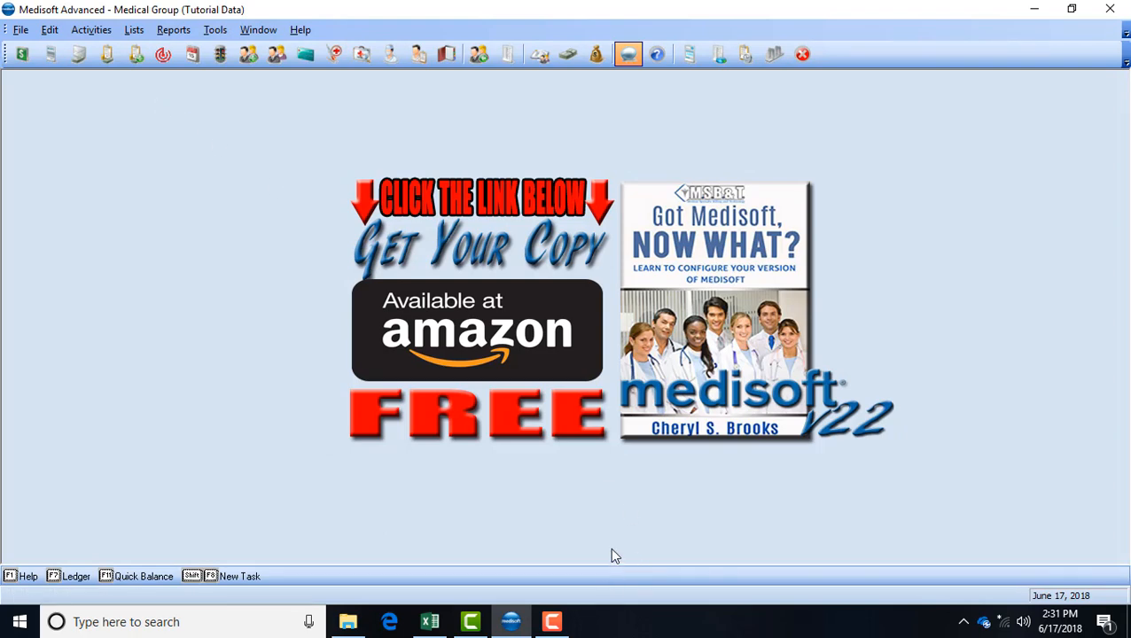